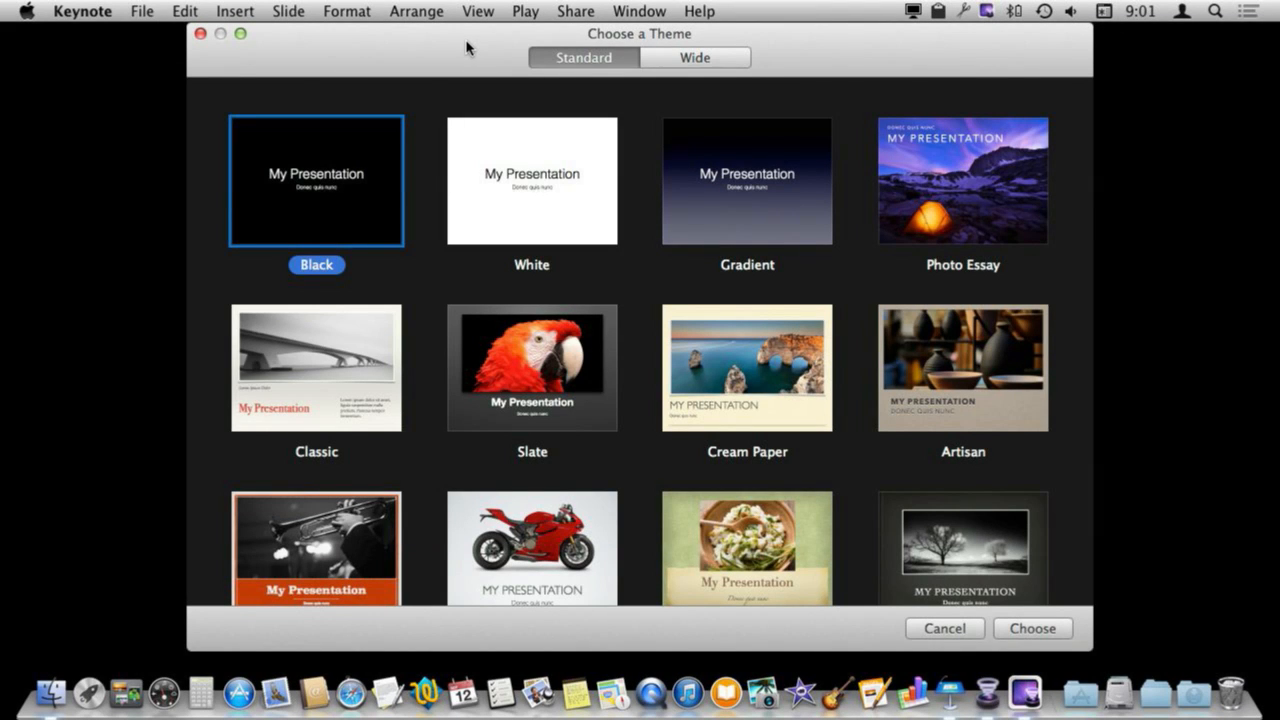
pyautogui.moveTo(760, 290)
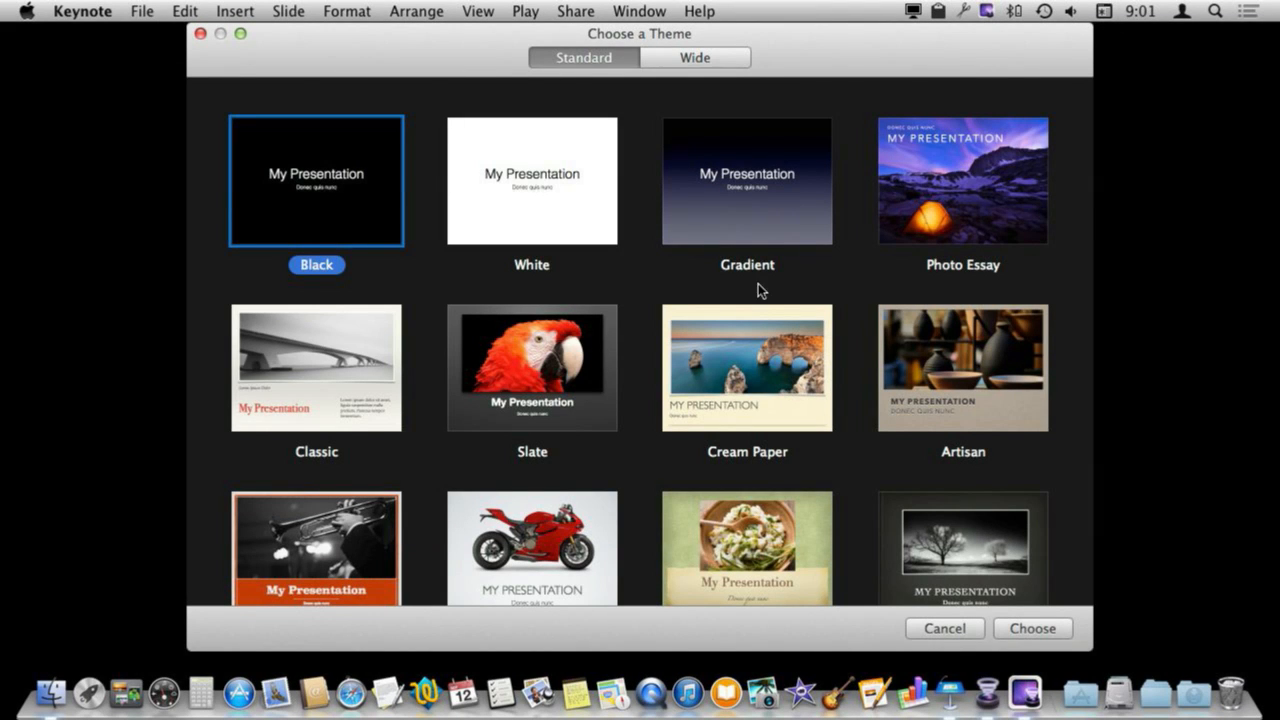
pyautogui.moveTo(993, 393)
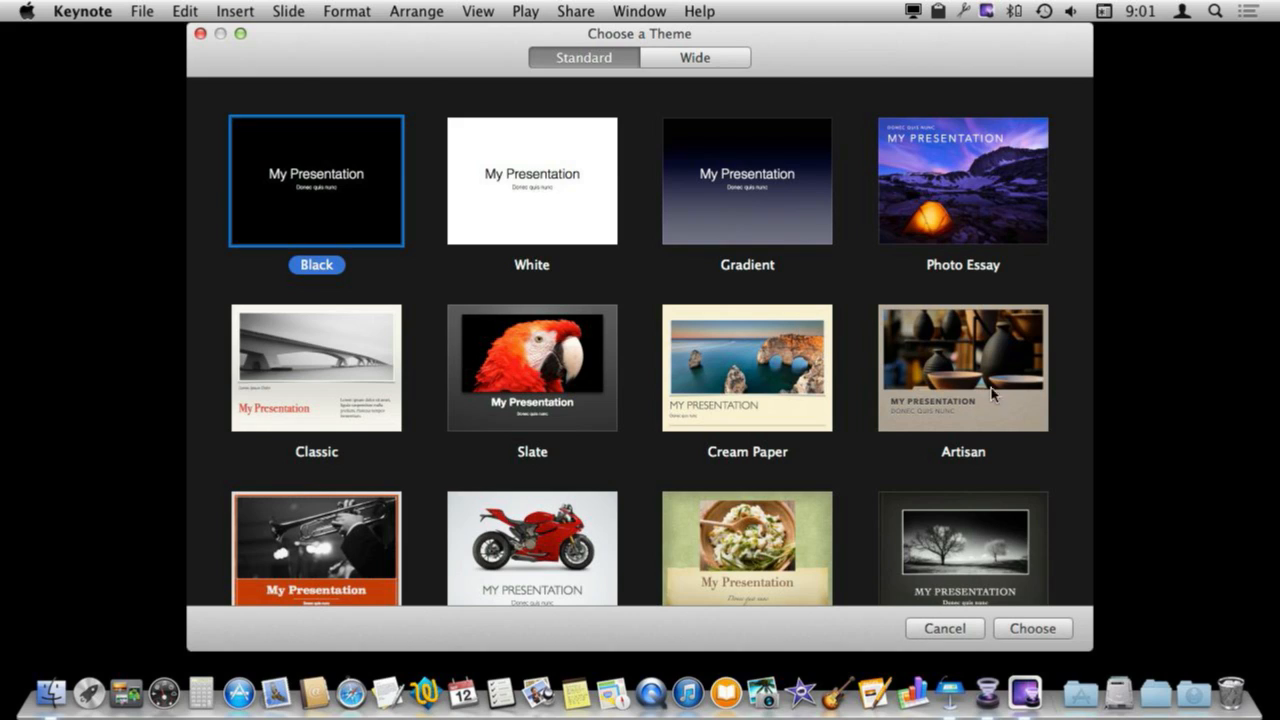
pyautogui.moveTo(977, 390)
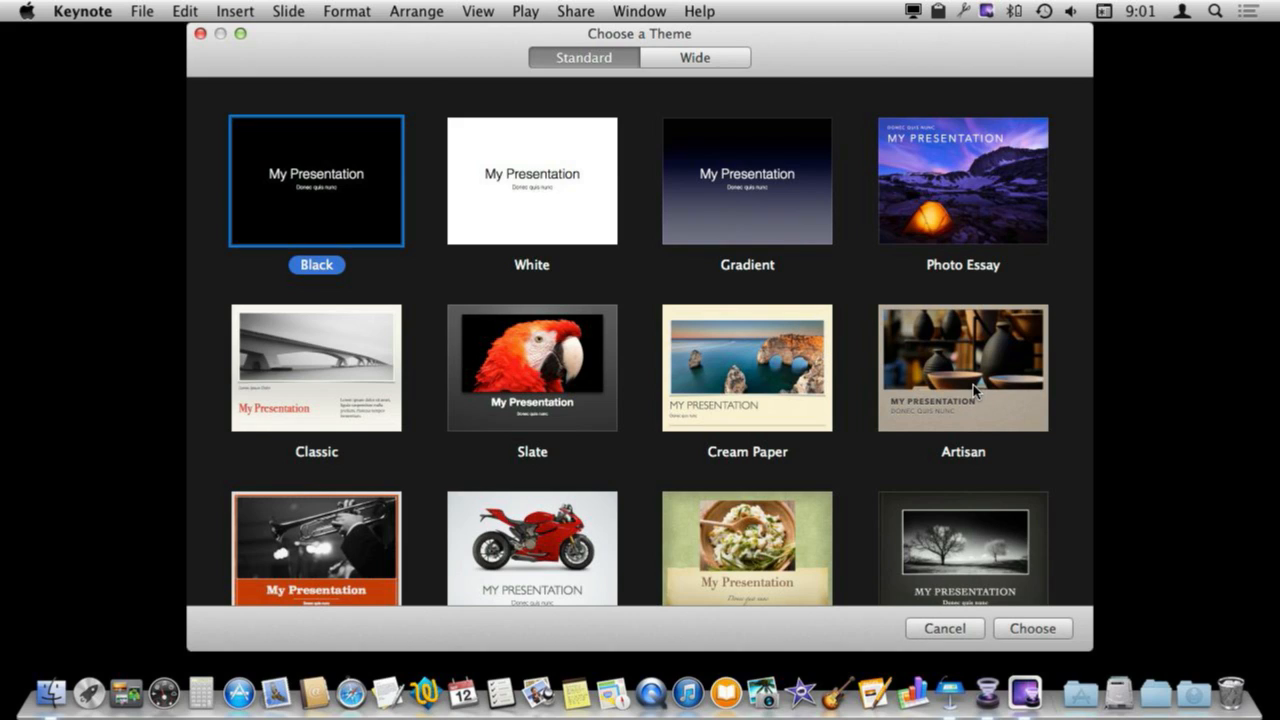
pyautogui.moveTo(950, 385)
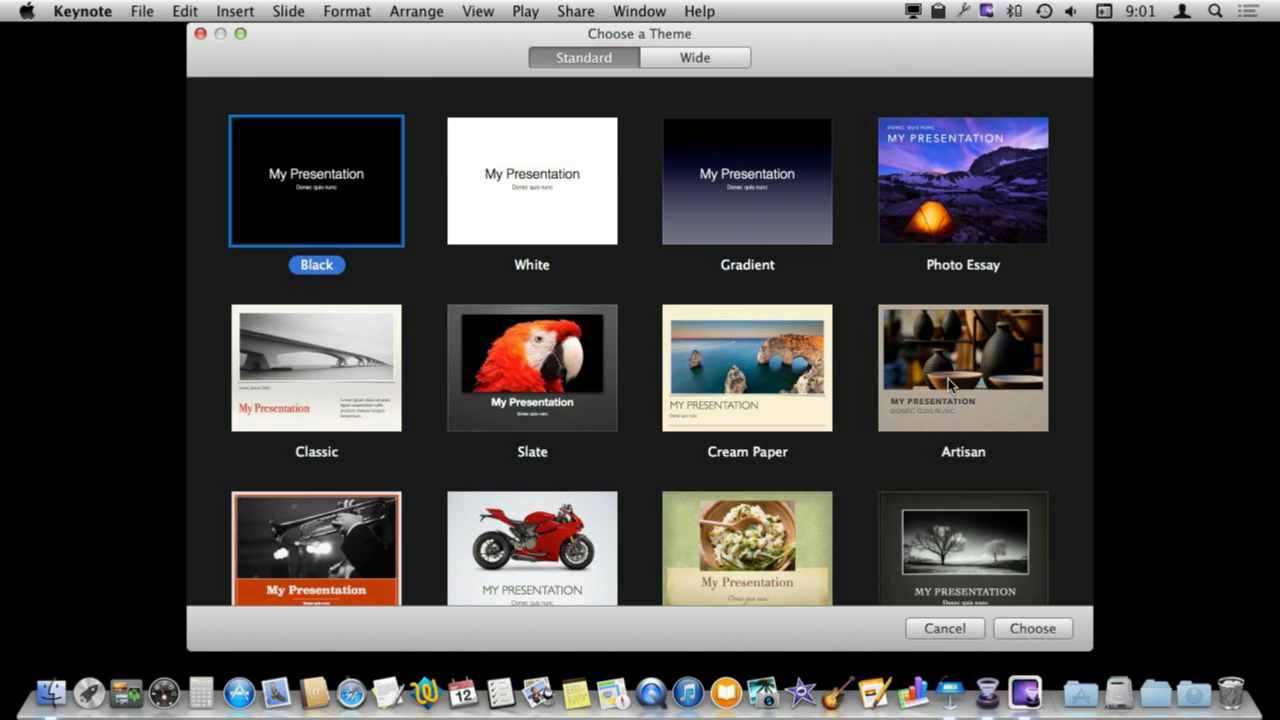
pyautogui.moveTo(836, 341)
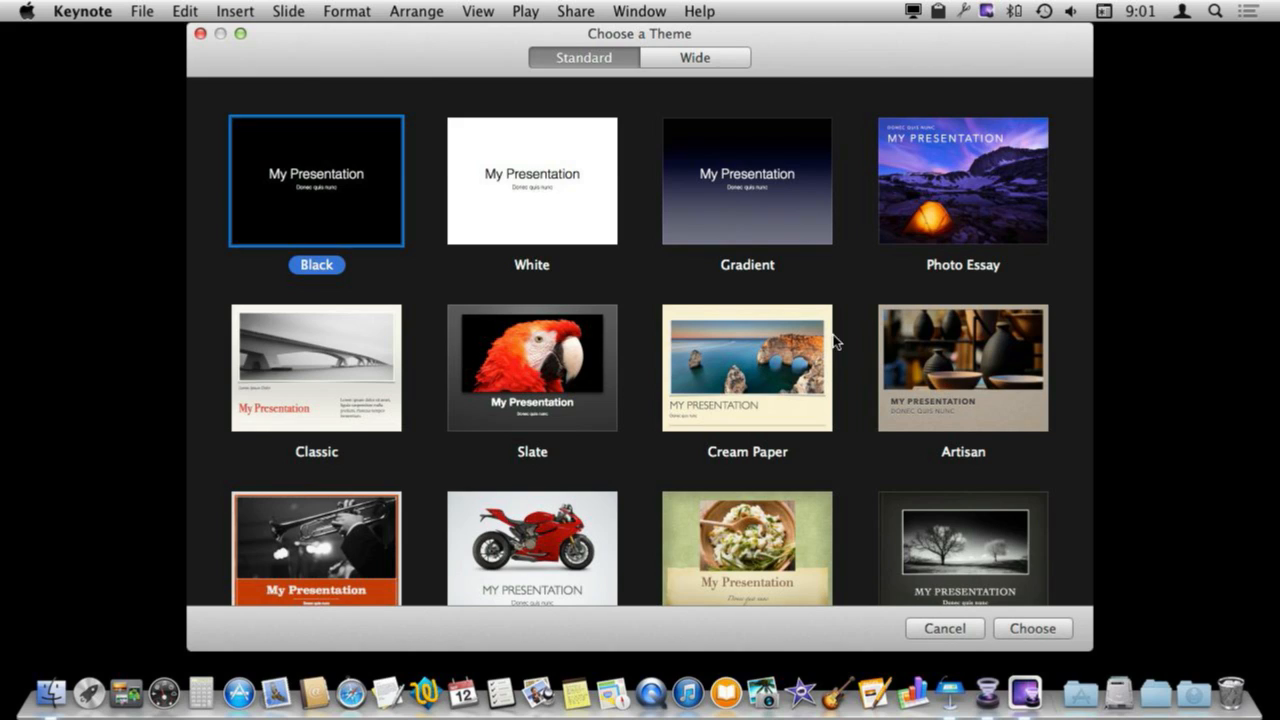
pyautogui.moveTo(787, 249)
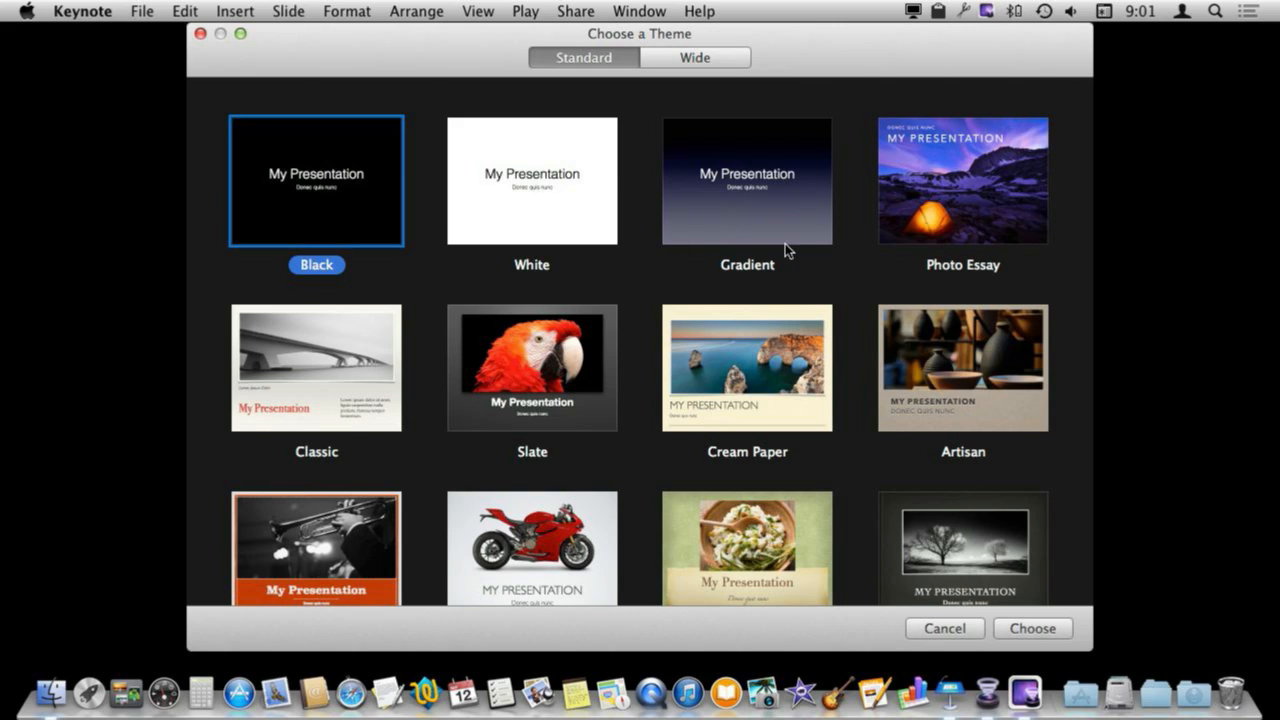
# Step: Create a new presentation using the Artisan theme
pyautogui.click(962, 367)
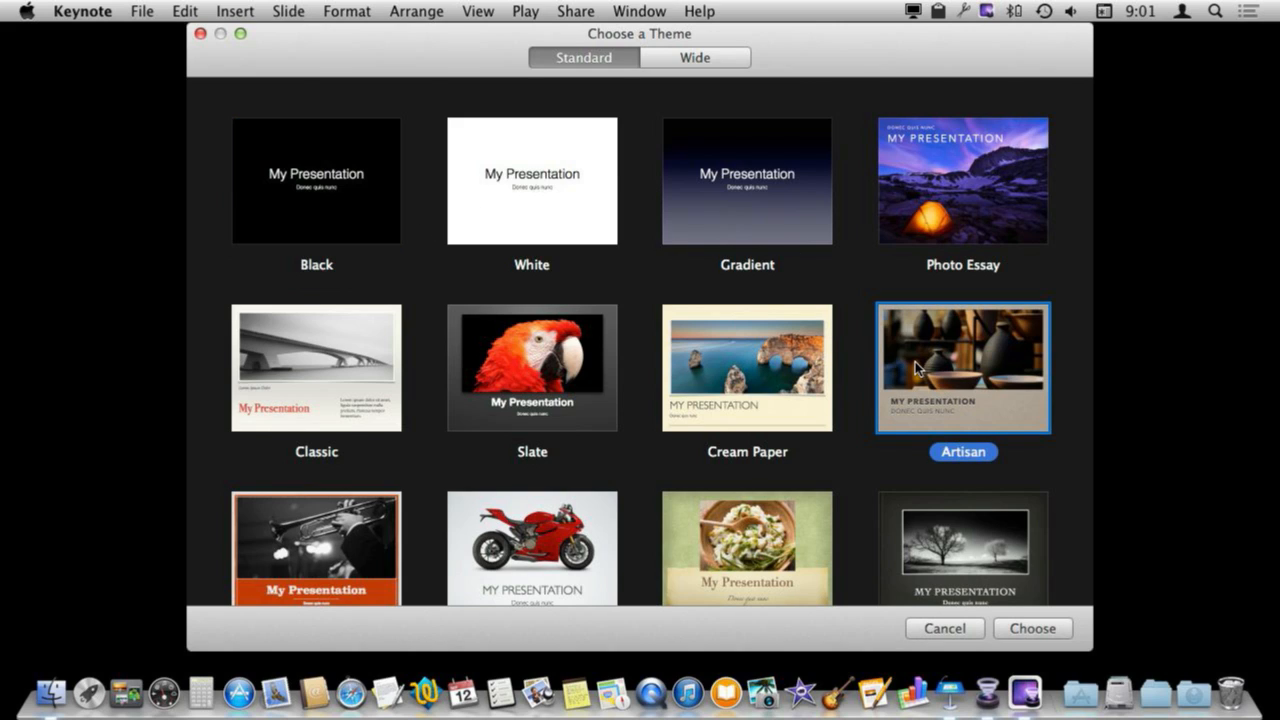
pyautogui.moveTo(958, 383)
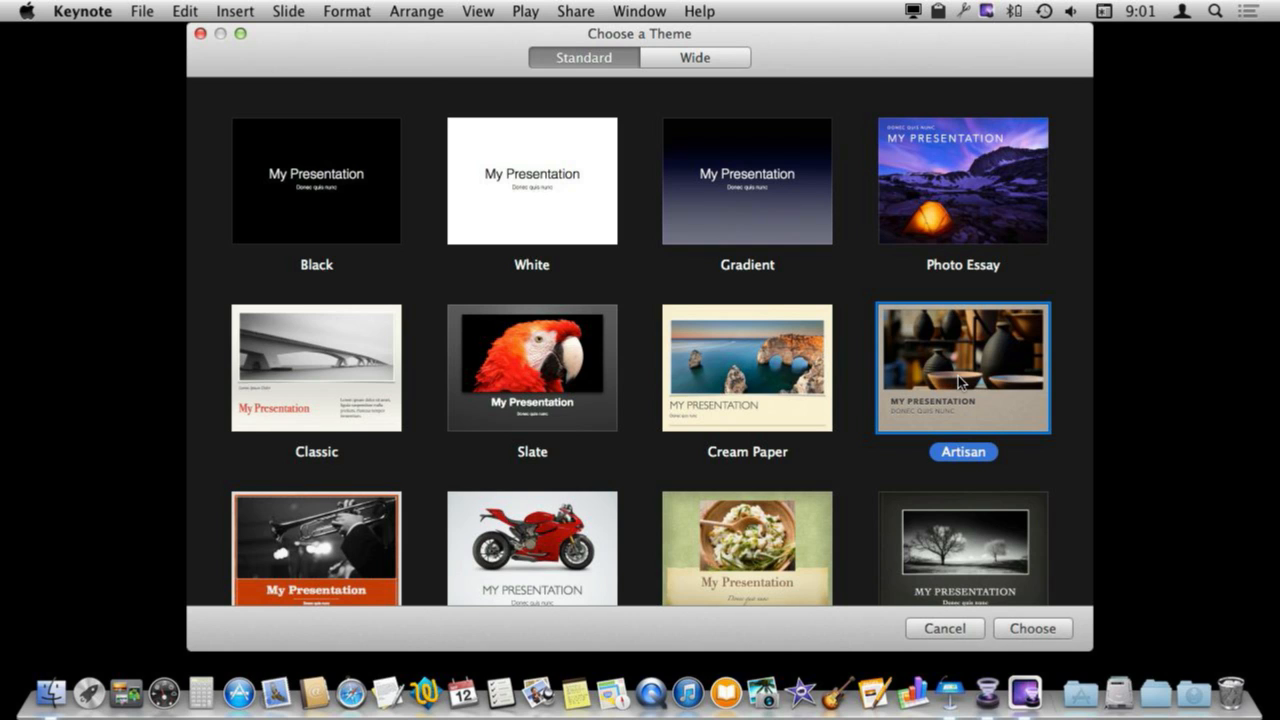
pyautogui.click(1032, 628)
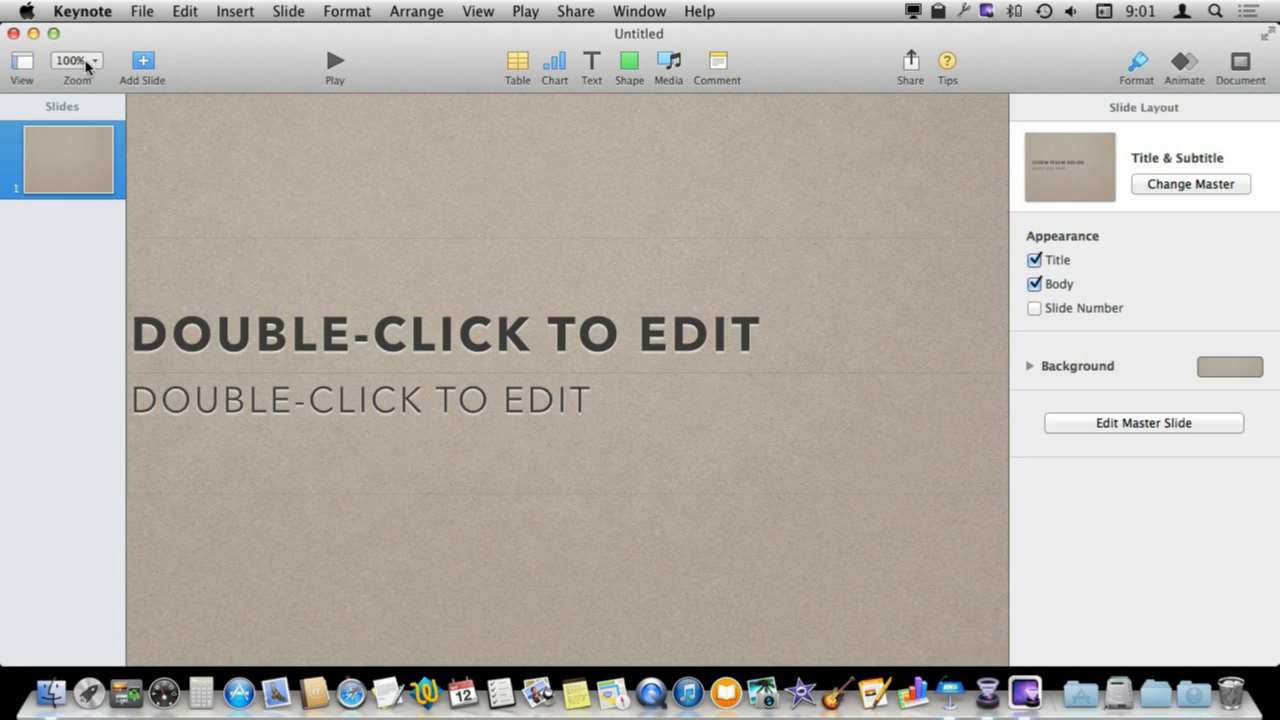
# Step: Zoom to 50% and apply the Photo – Horizontal master to the first slide
pyautogui.click(92, 60)
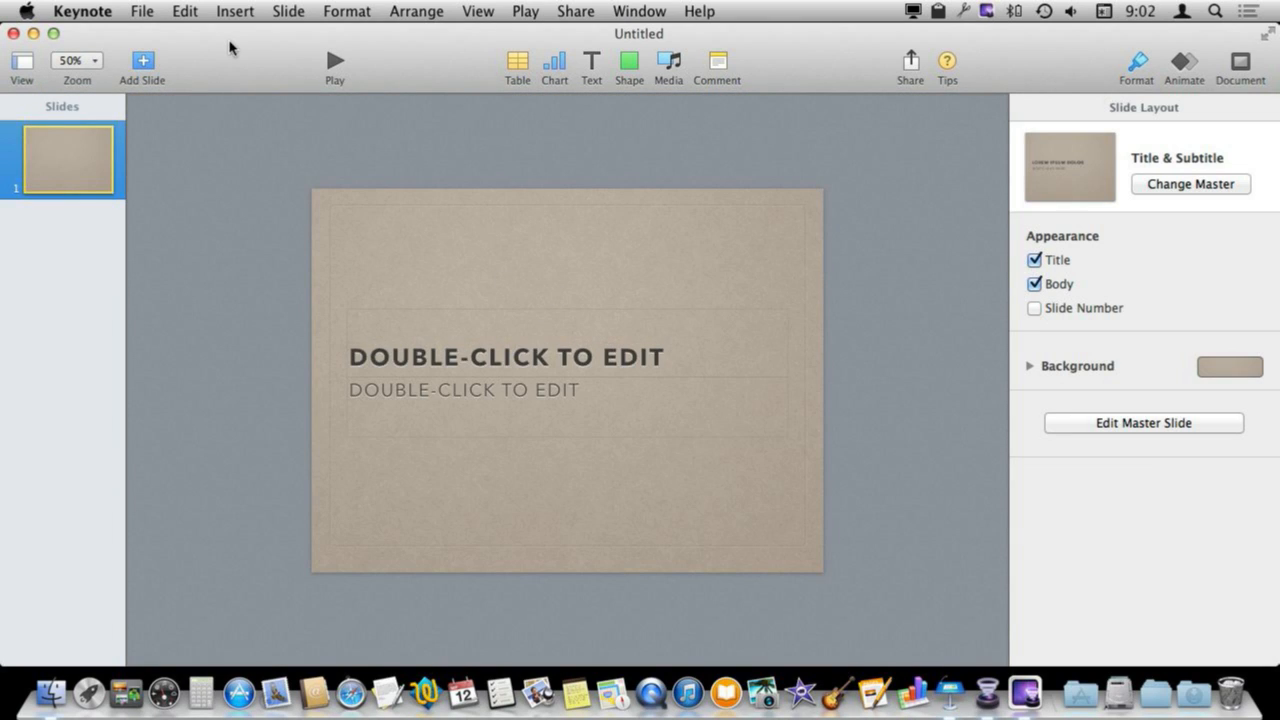
pyautogui.moveTo(964, 159)
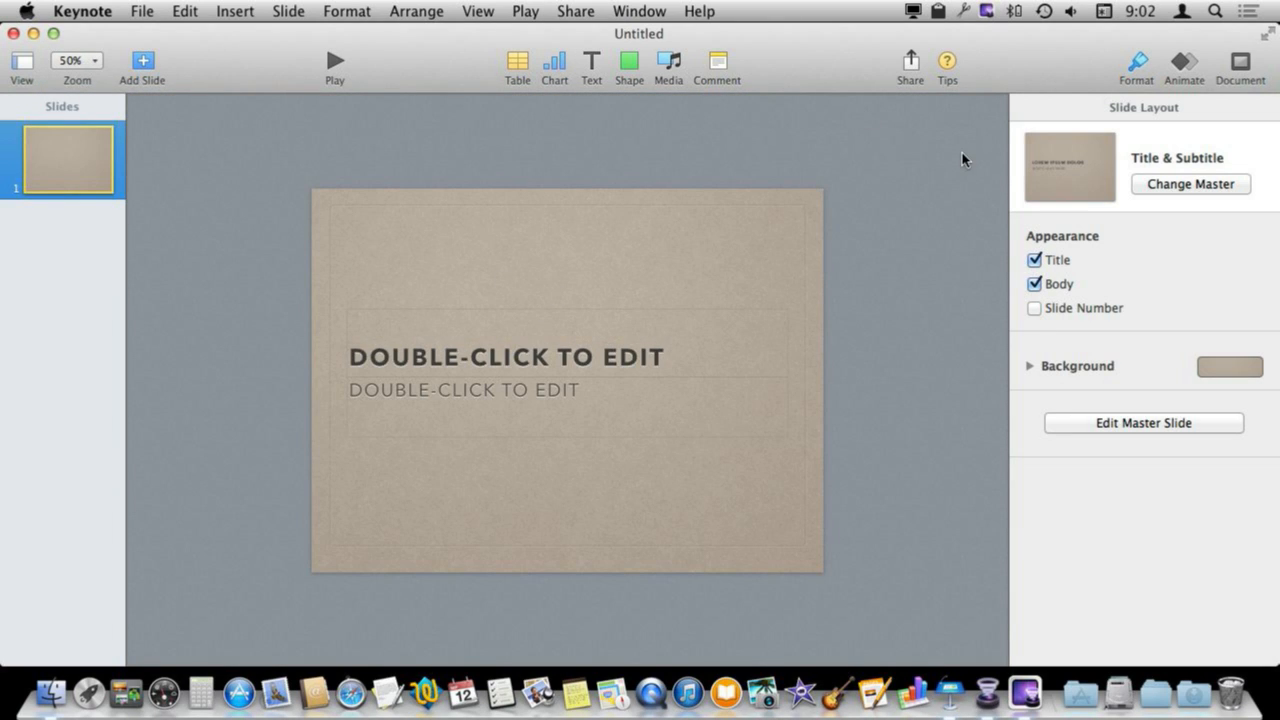
pyautogui.moveTo(470, 242)
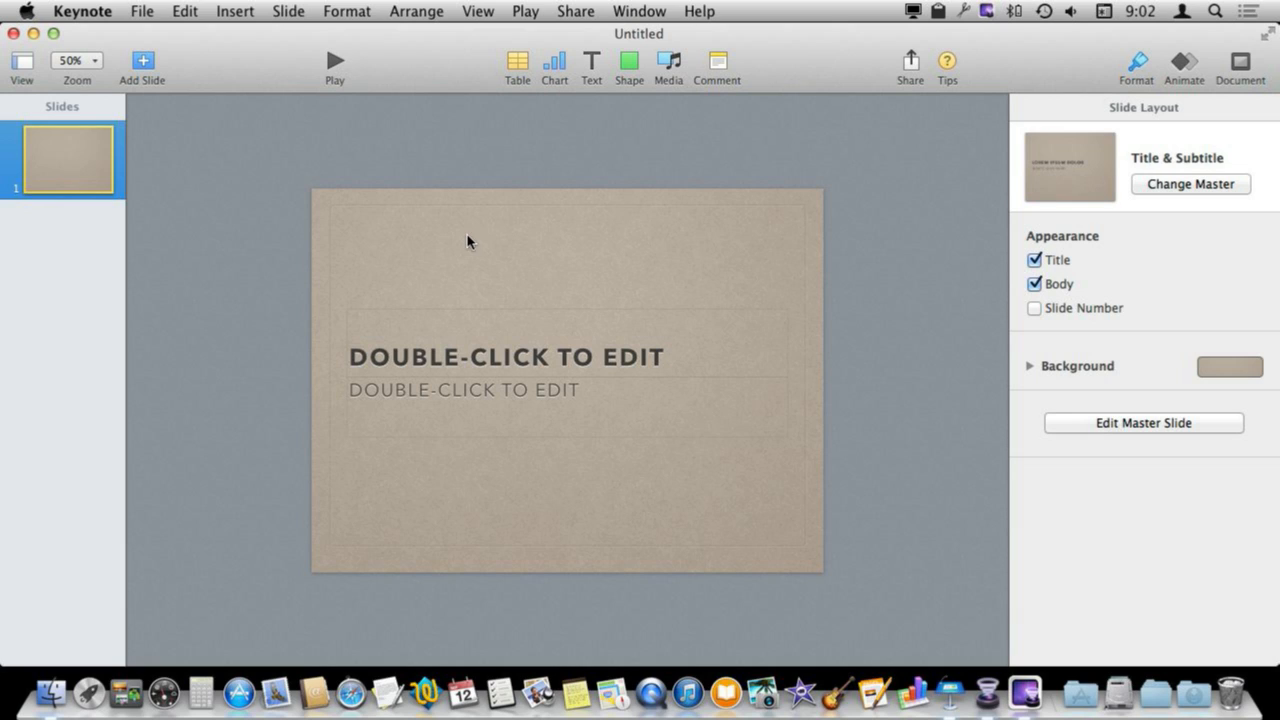
pyautogui.moveTo(965, 245)
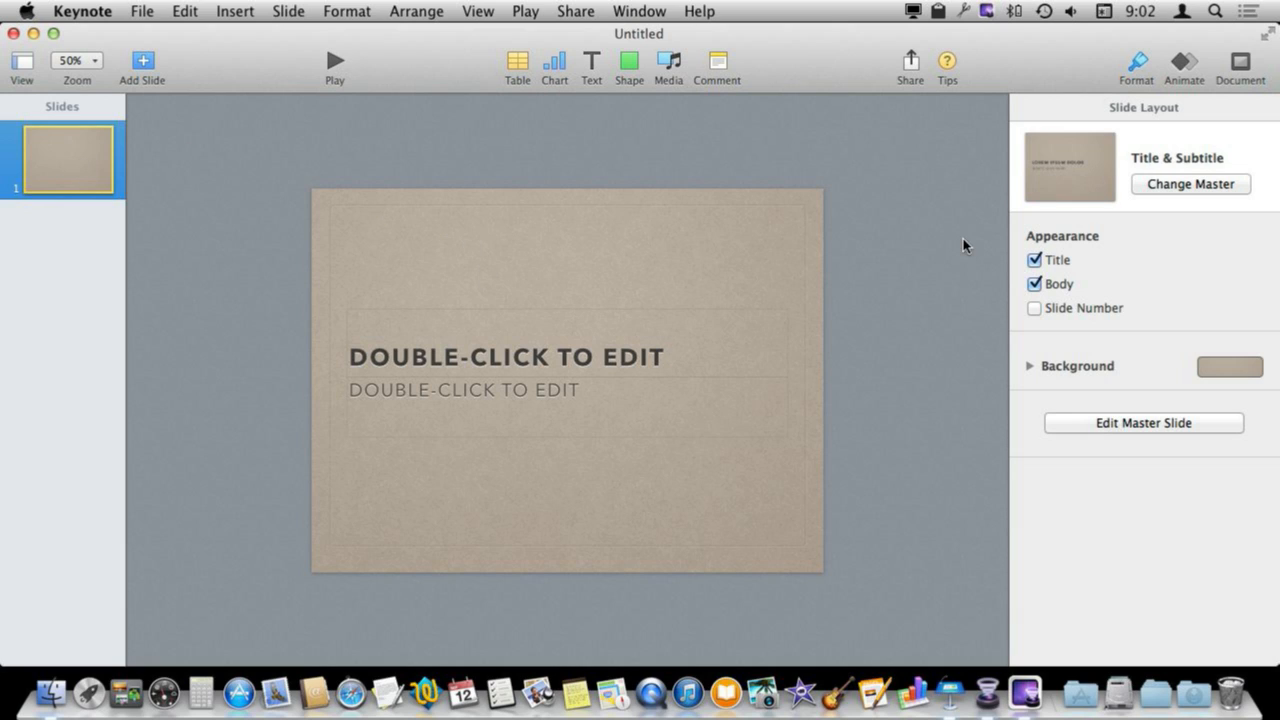
pyautogui.click(1135, 63)
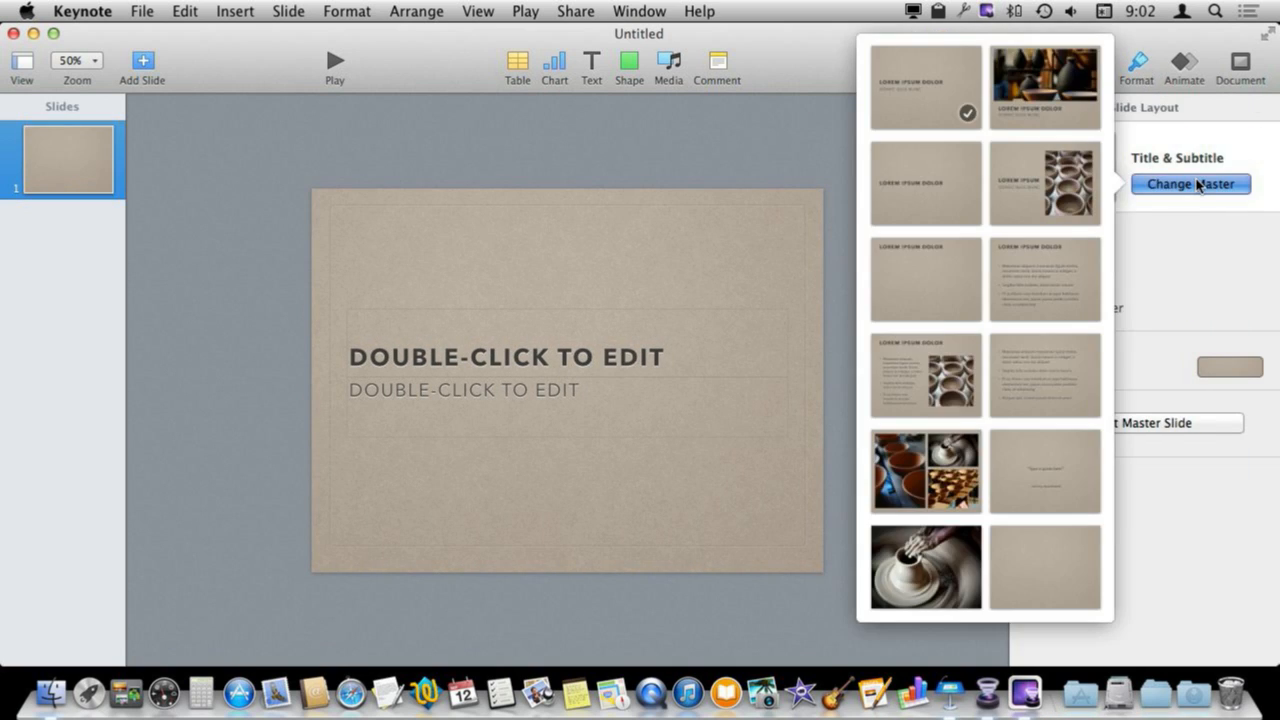
pyautogui.click(1044, 87)
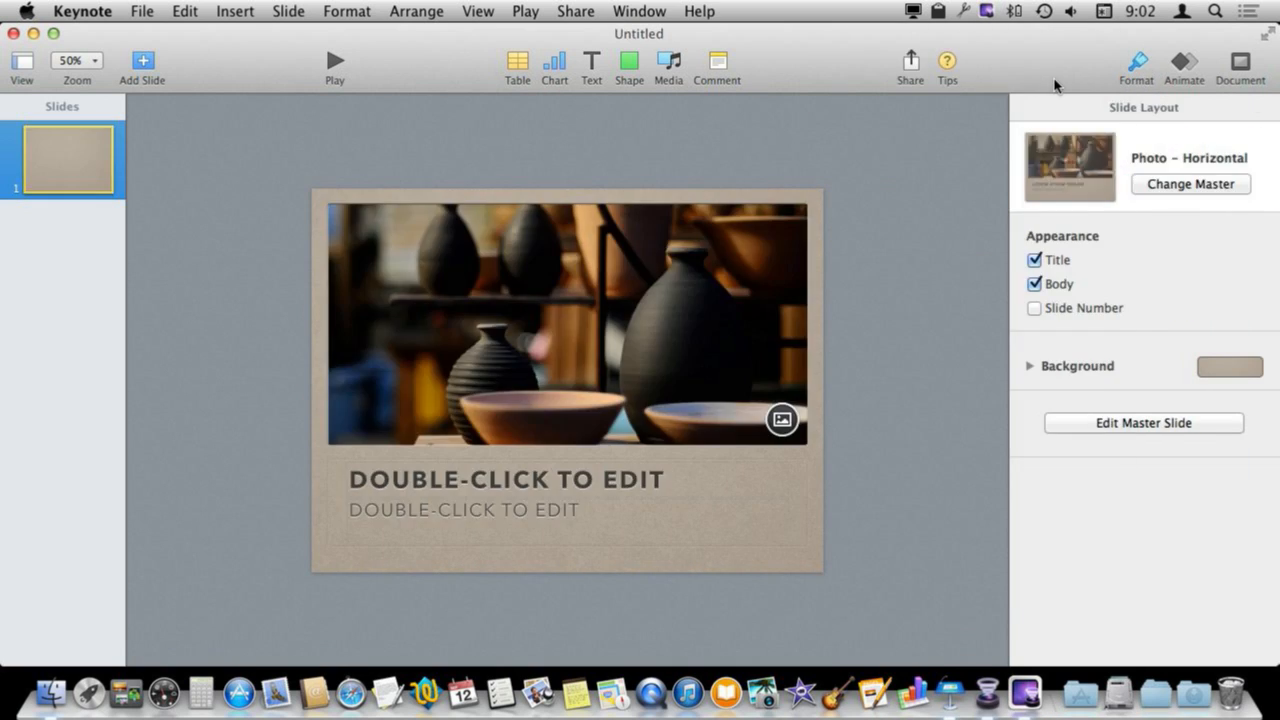
pyautogui.click(505, 479)
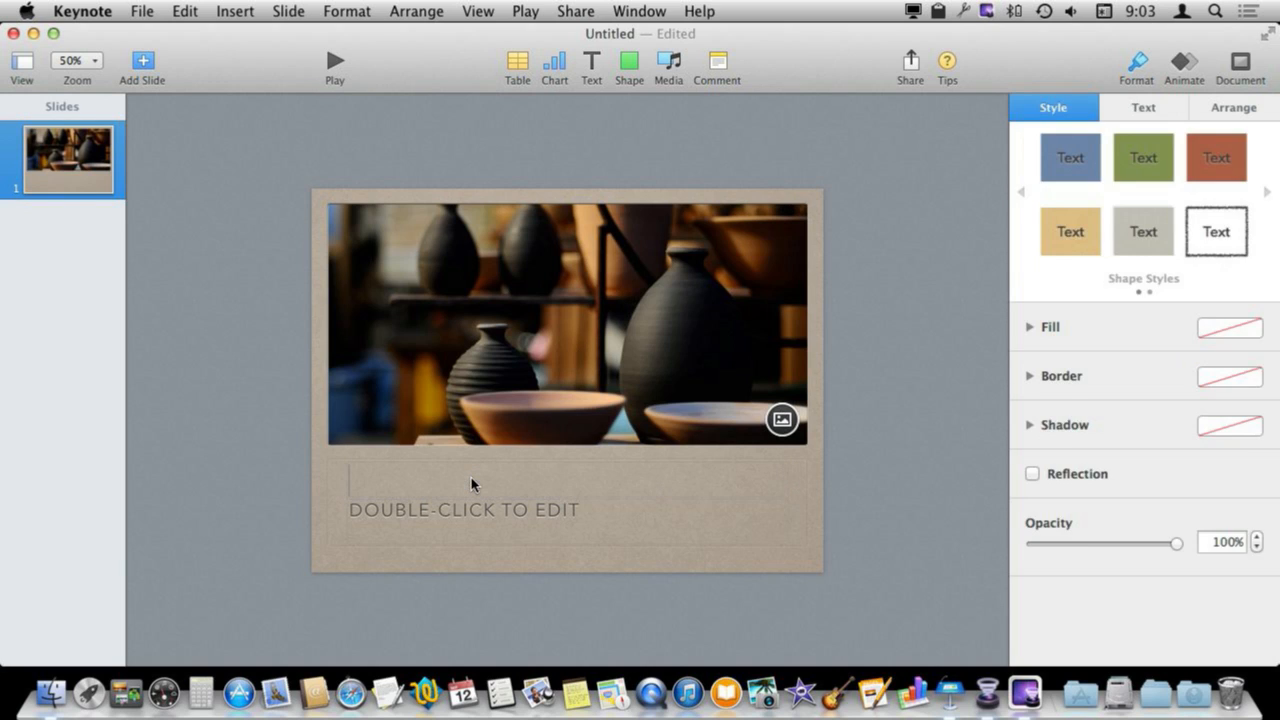
# Step: Type MY STORE as the title and turn off the Body subtitle placeholder
pyautogui.click(1143, 107)
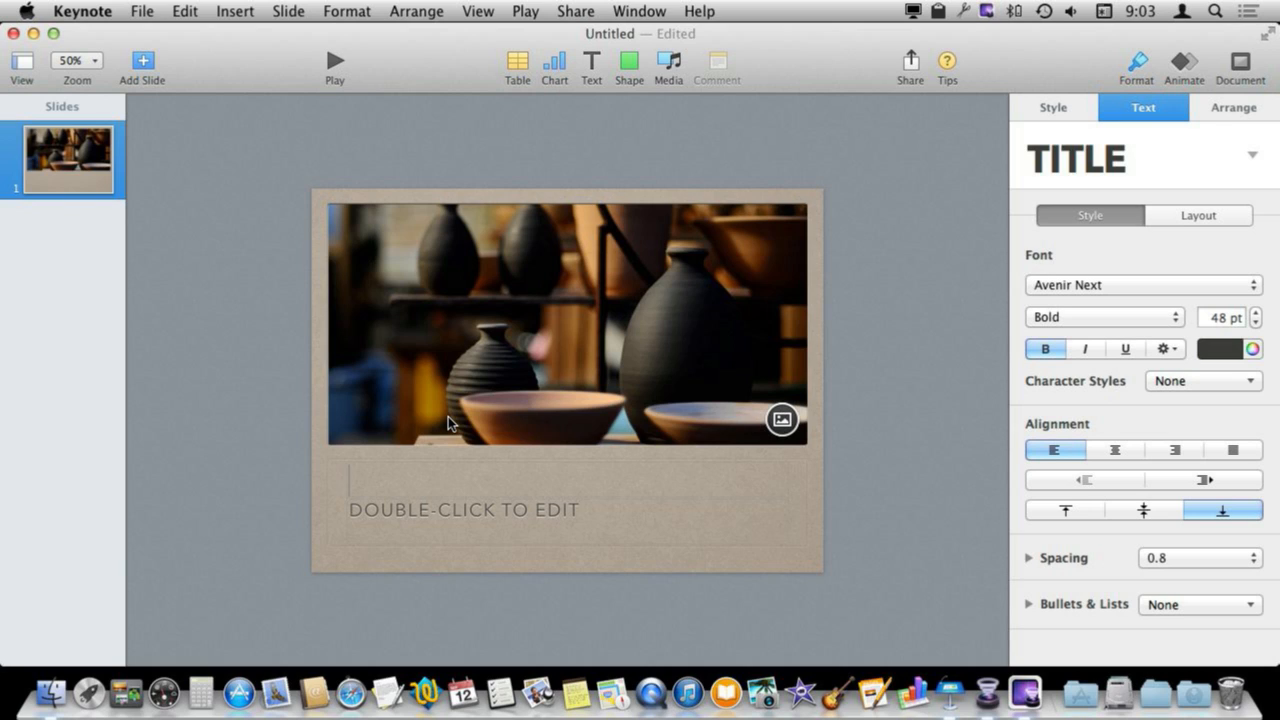
pyautogui.write('MY STORE')
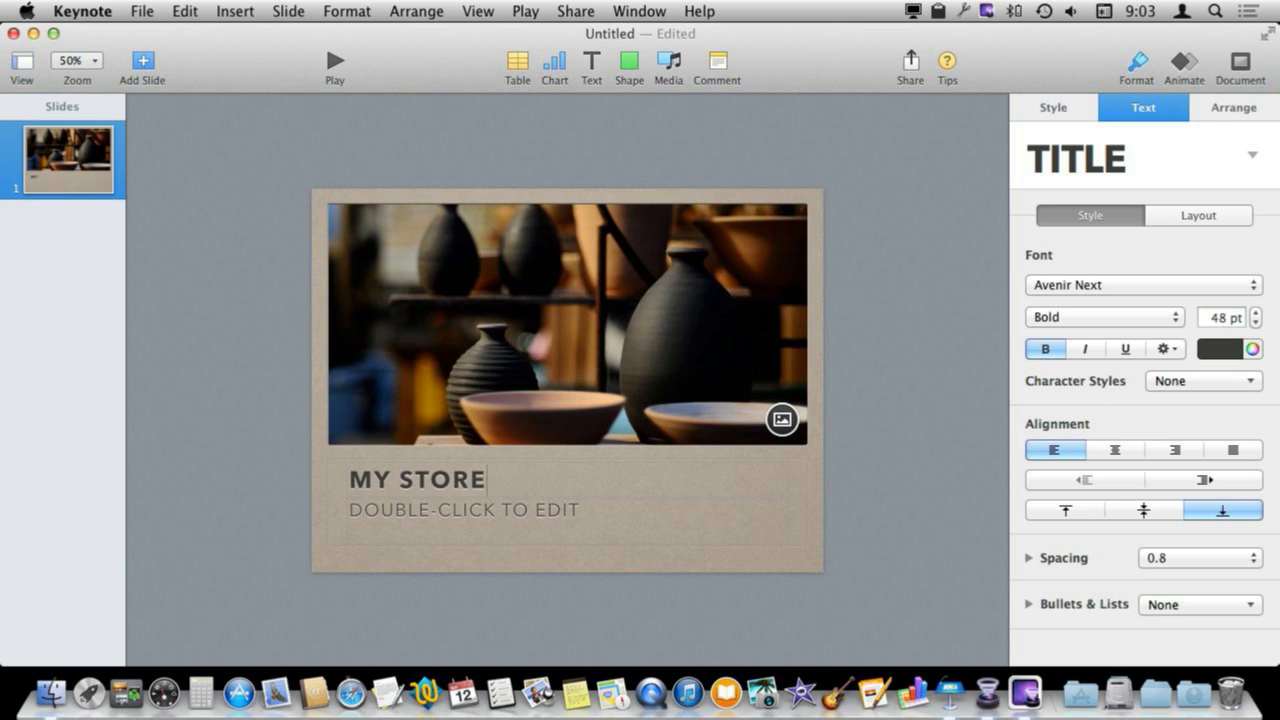
pyautogui.click(463, 509)
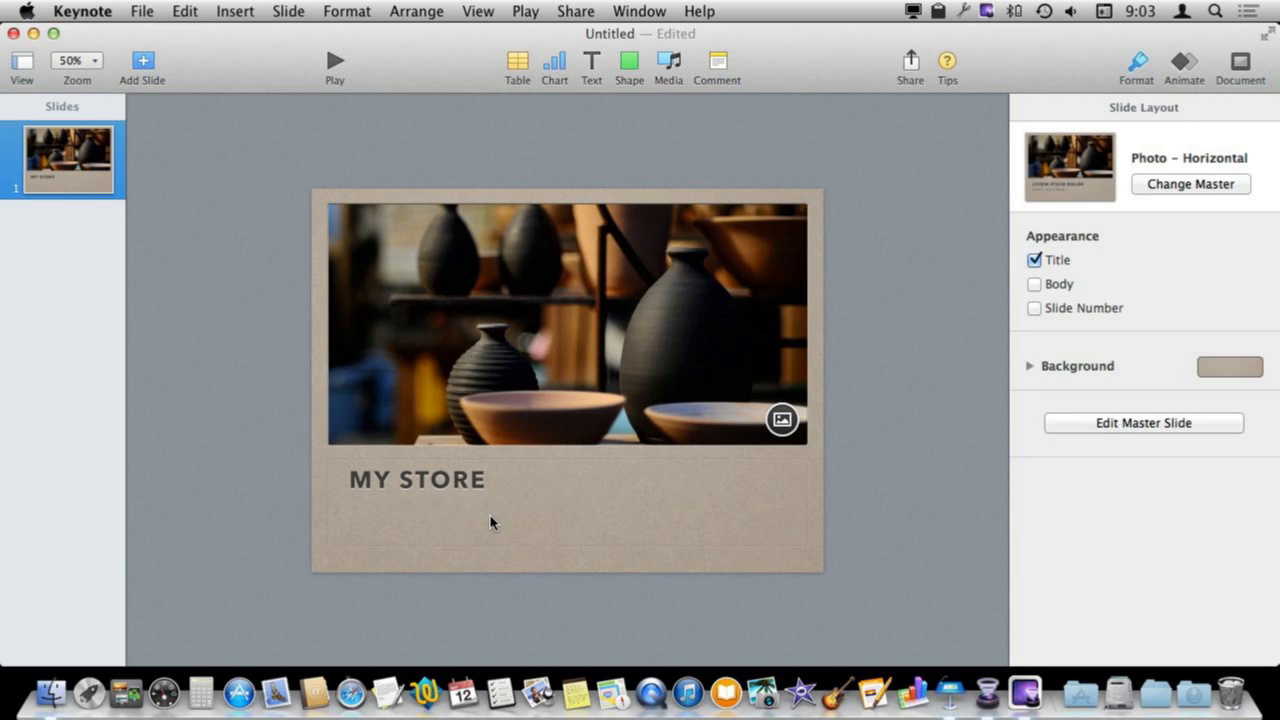
pyautogui.moveTo(723, 542)
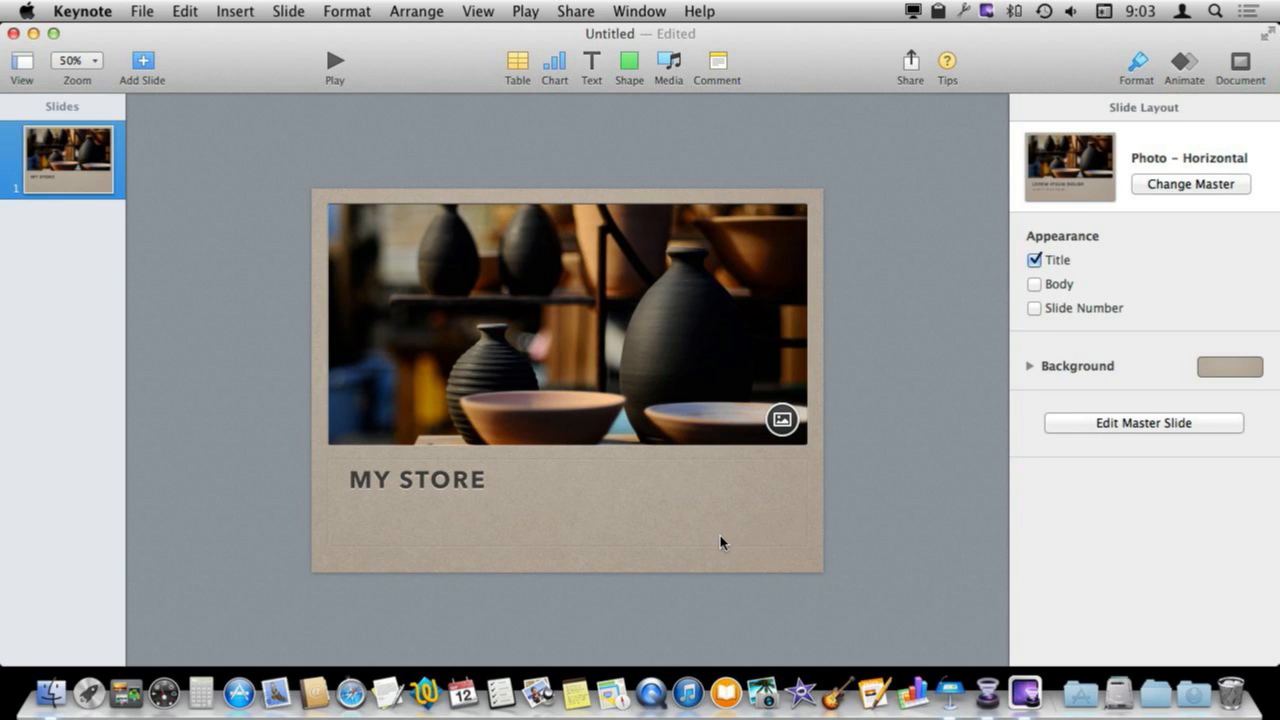
pyautogui.moveTo(444, 528)
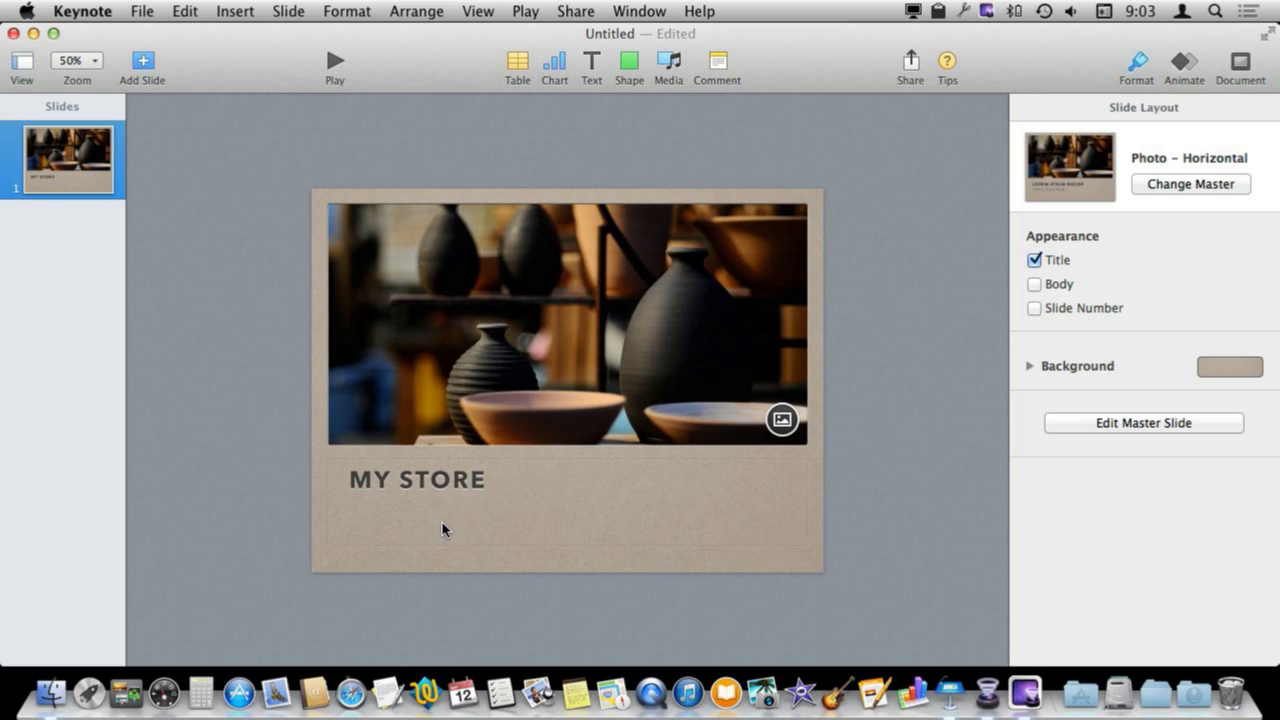
pyautogui.moveTo(447, 55)
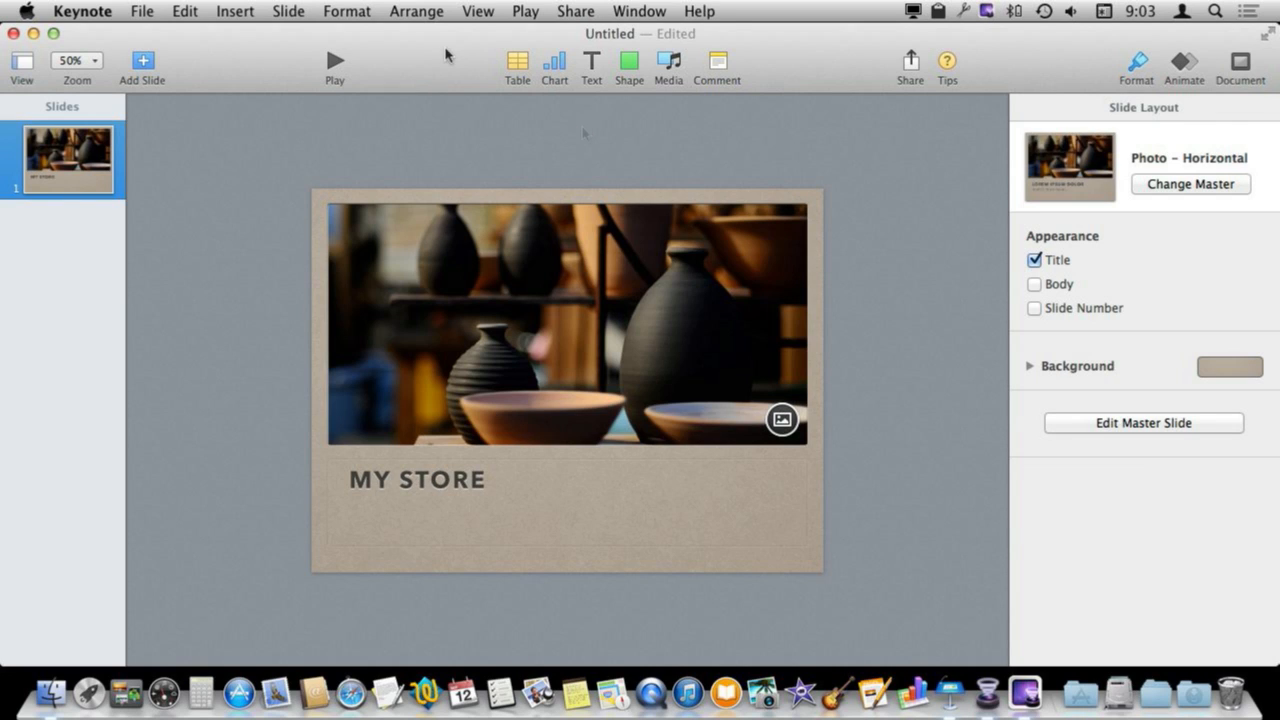
# Step: Insert a square below MY STORE, stretch it into a bar, and label it Our Story
pyautogui.click(628, 62)
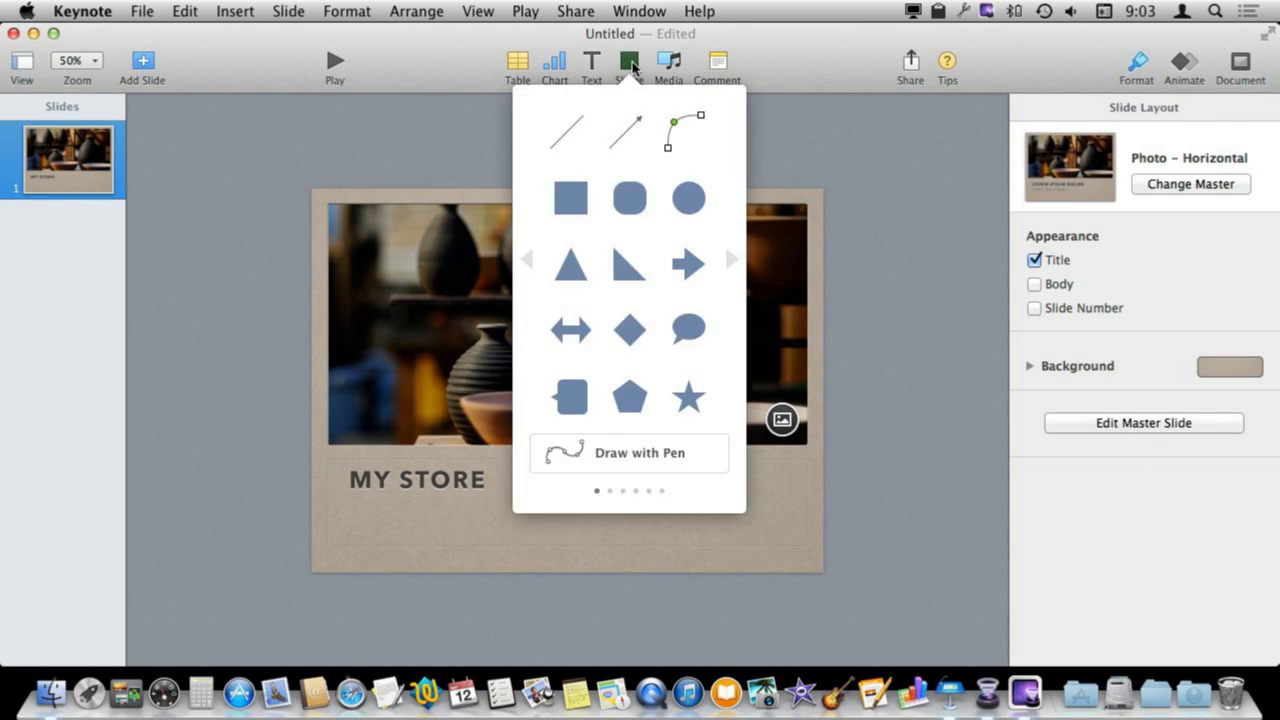
pyautogui.click(571, 199)
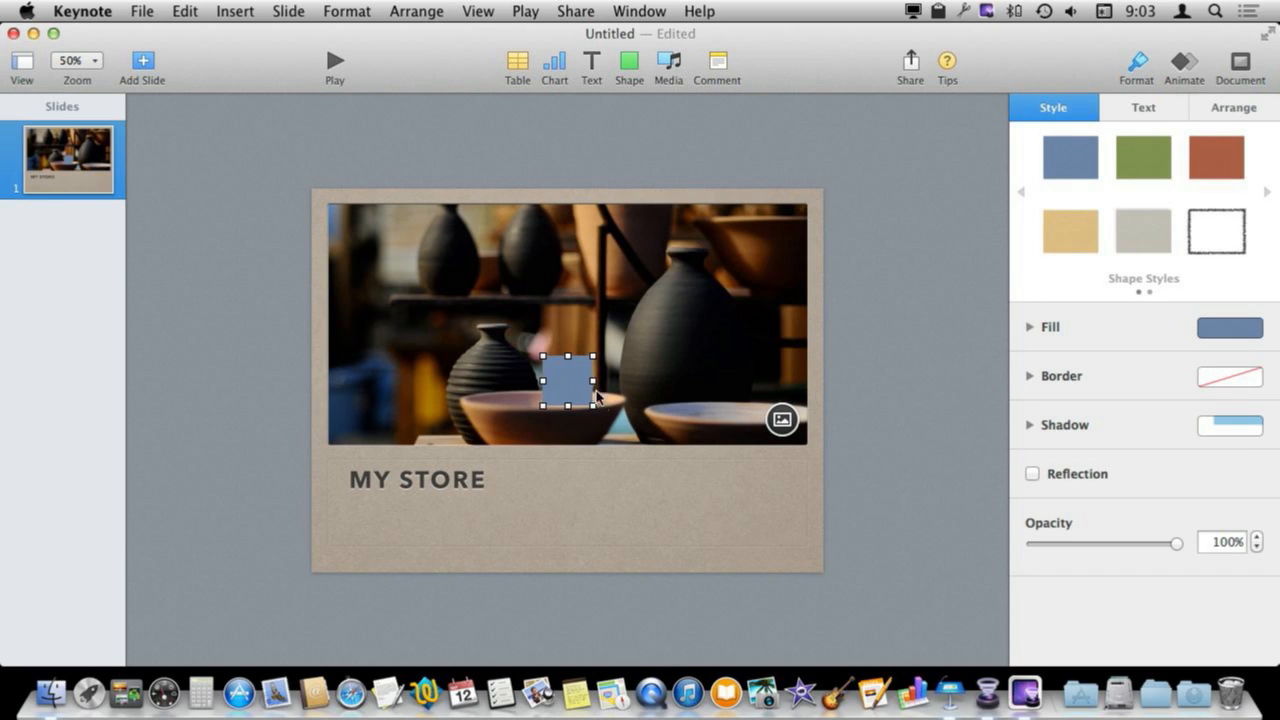
pyautogui.moveTo(567, 380); pyautogui.dragTo(362, 550)
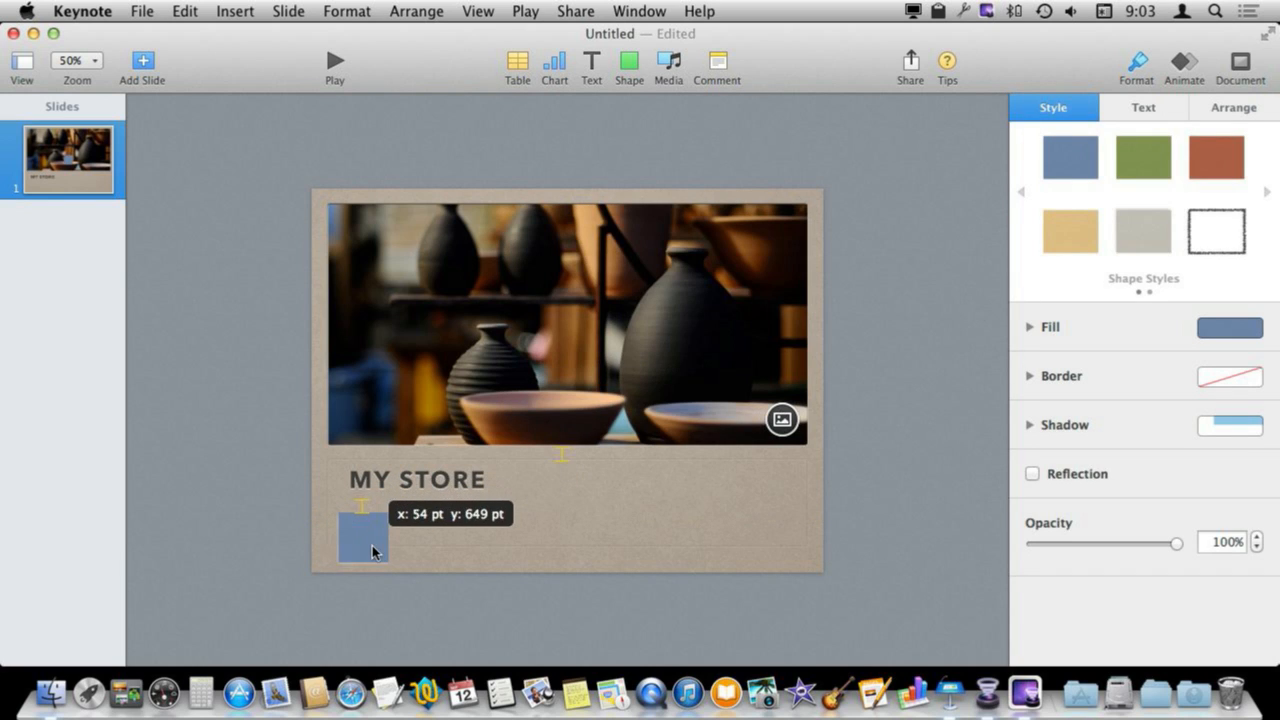
pyautogui.moveTo(380, 540); pyautogui.dragTo(455, 527)
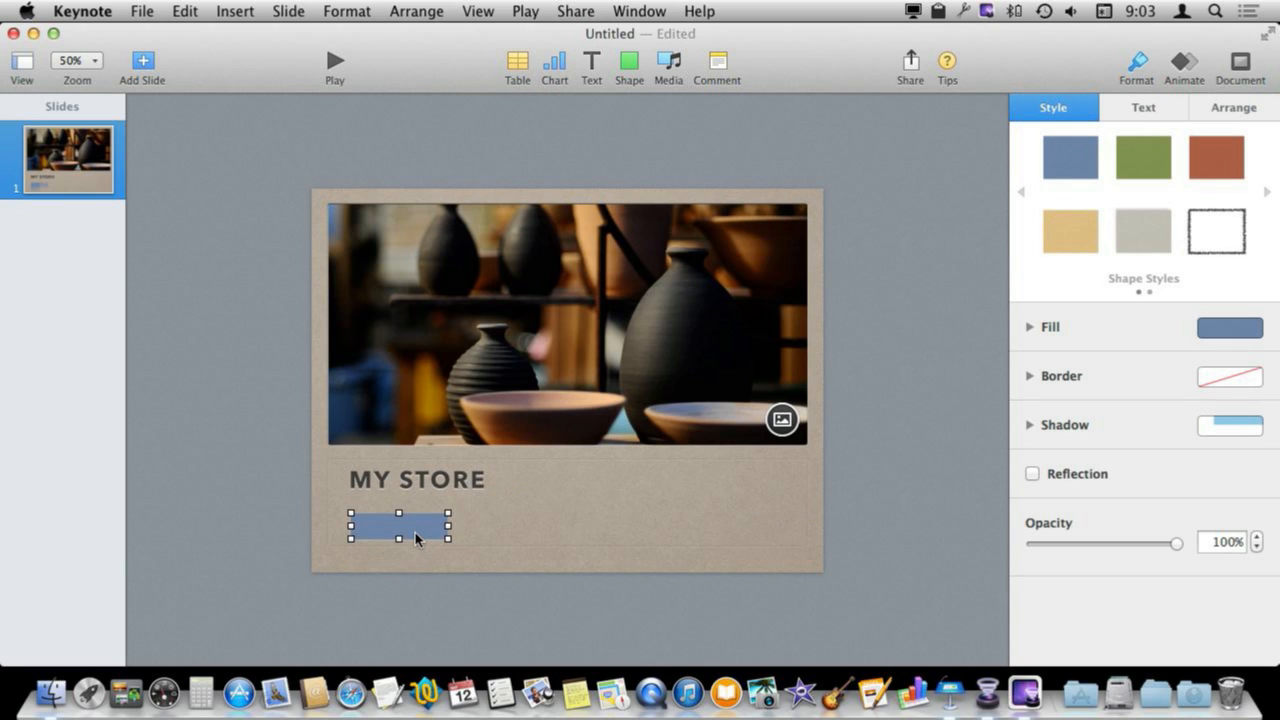
pyautogui.click(1143, 107)
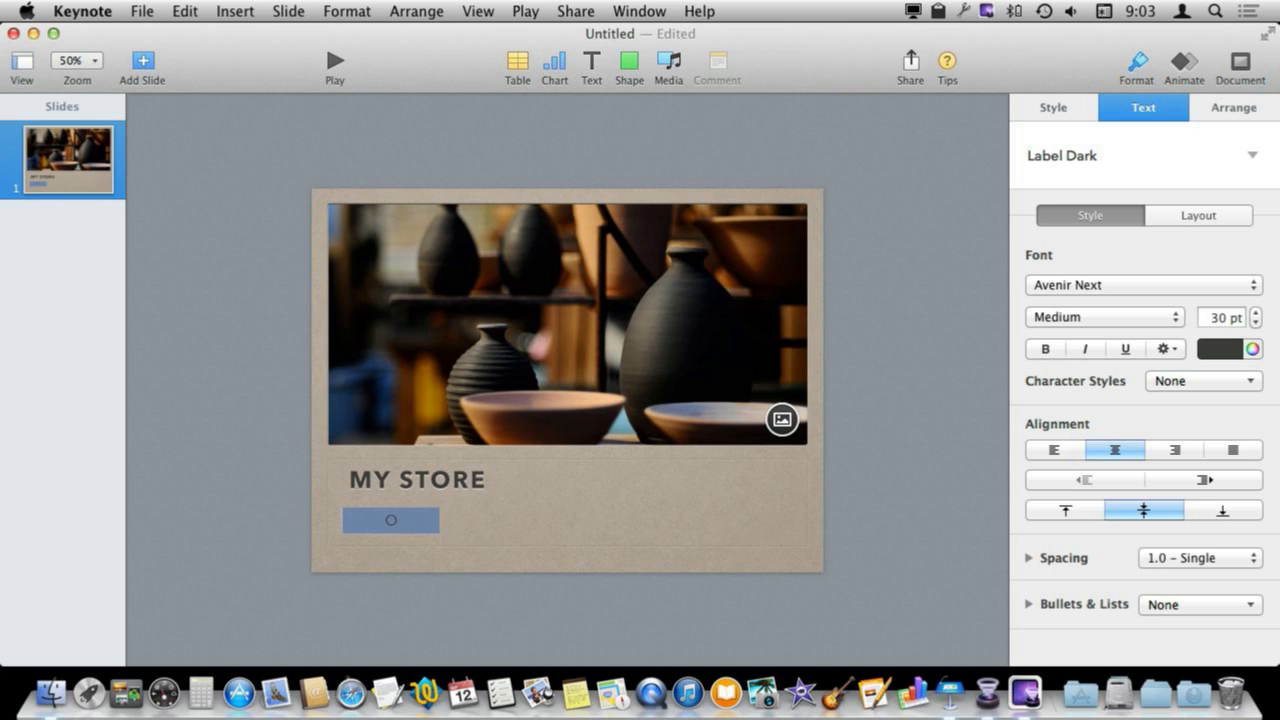
pyautogui.write('Our Story')
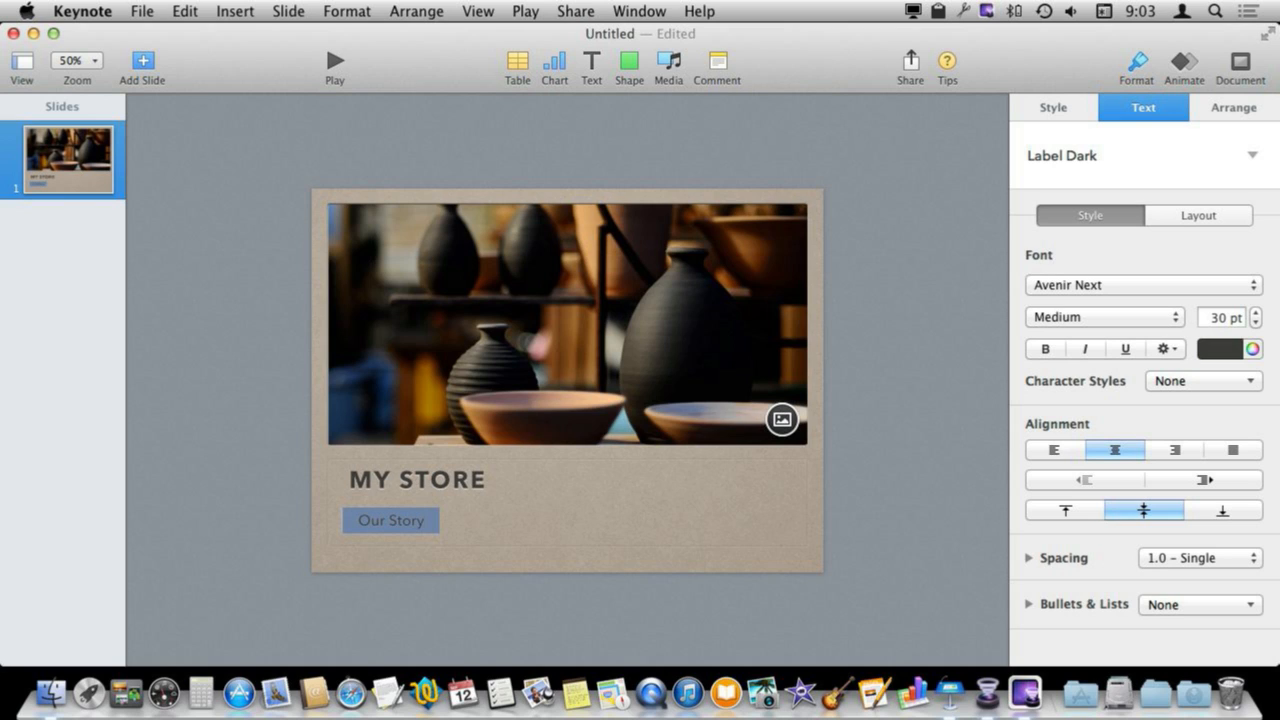
pyautogui.click(390, 520)
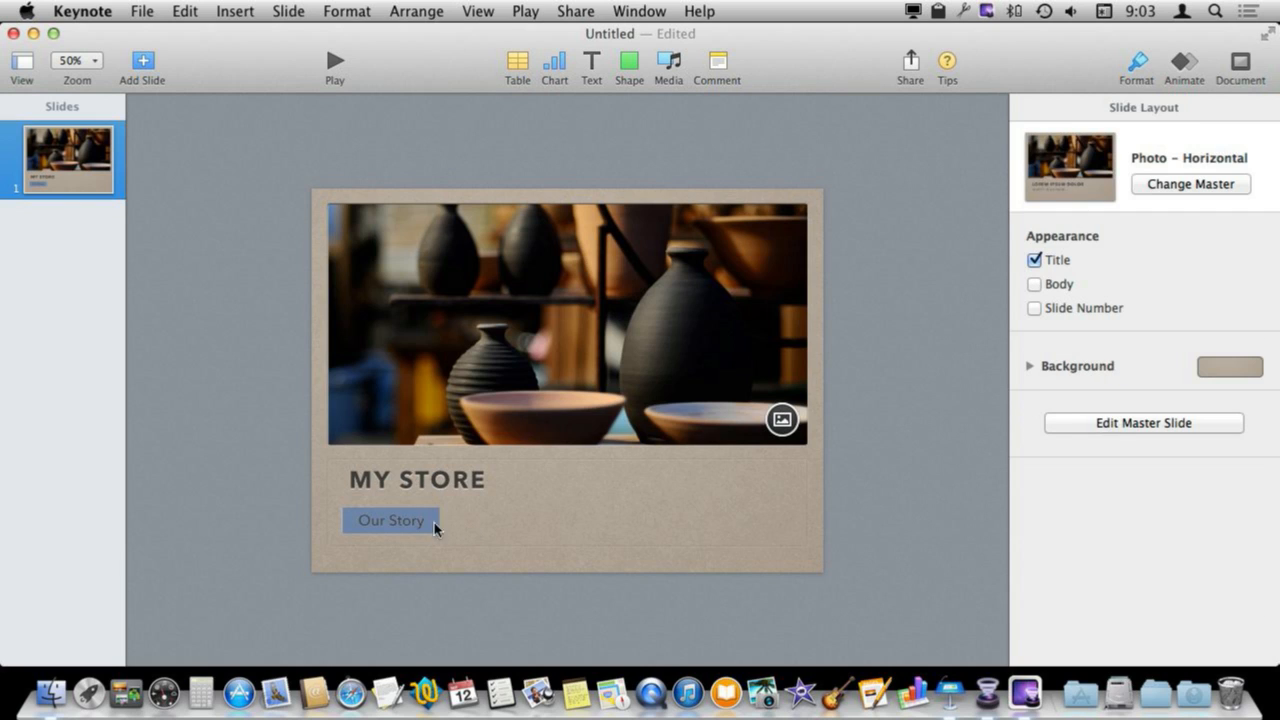
# Step: Duplicate the Our Story button into a row of four and distribute them horizontally
pyautogui.click(390, 520)
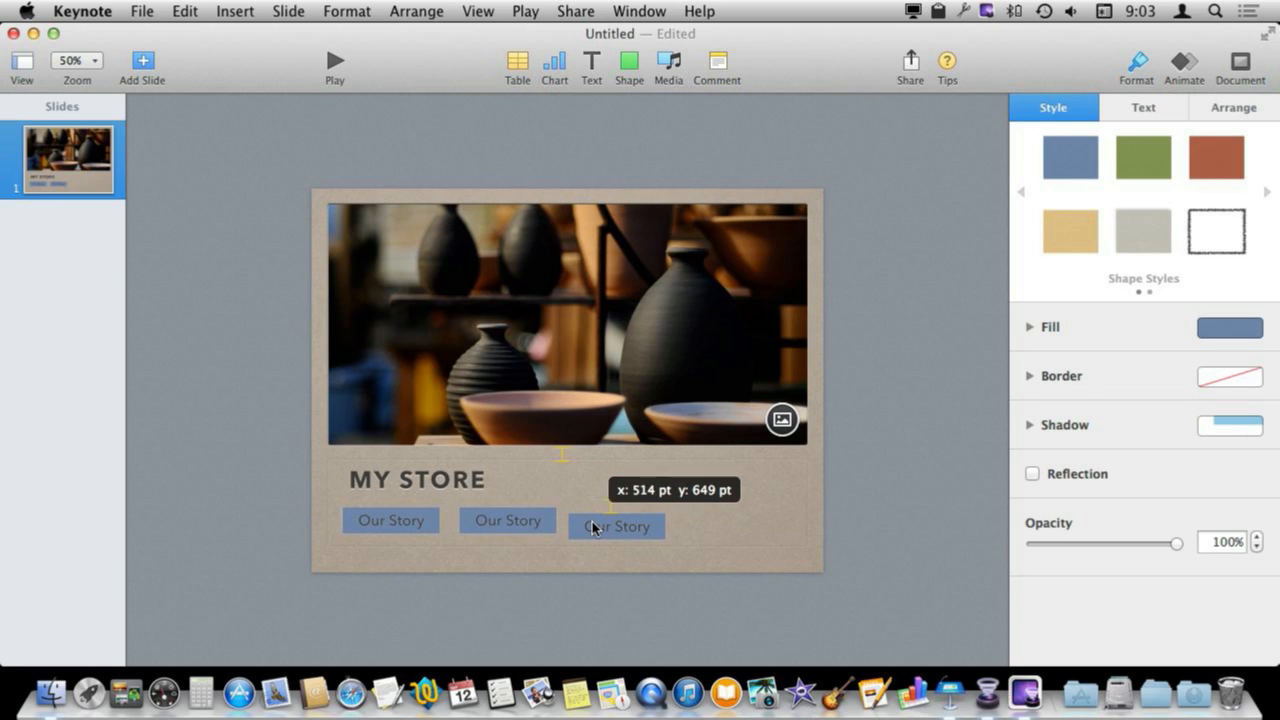
pyautogui.moveTo(615, 526); pyautogui.dragTo(720, 520)
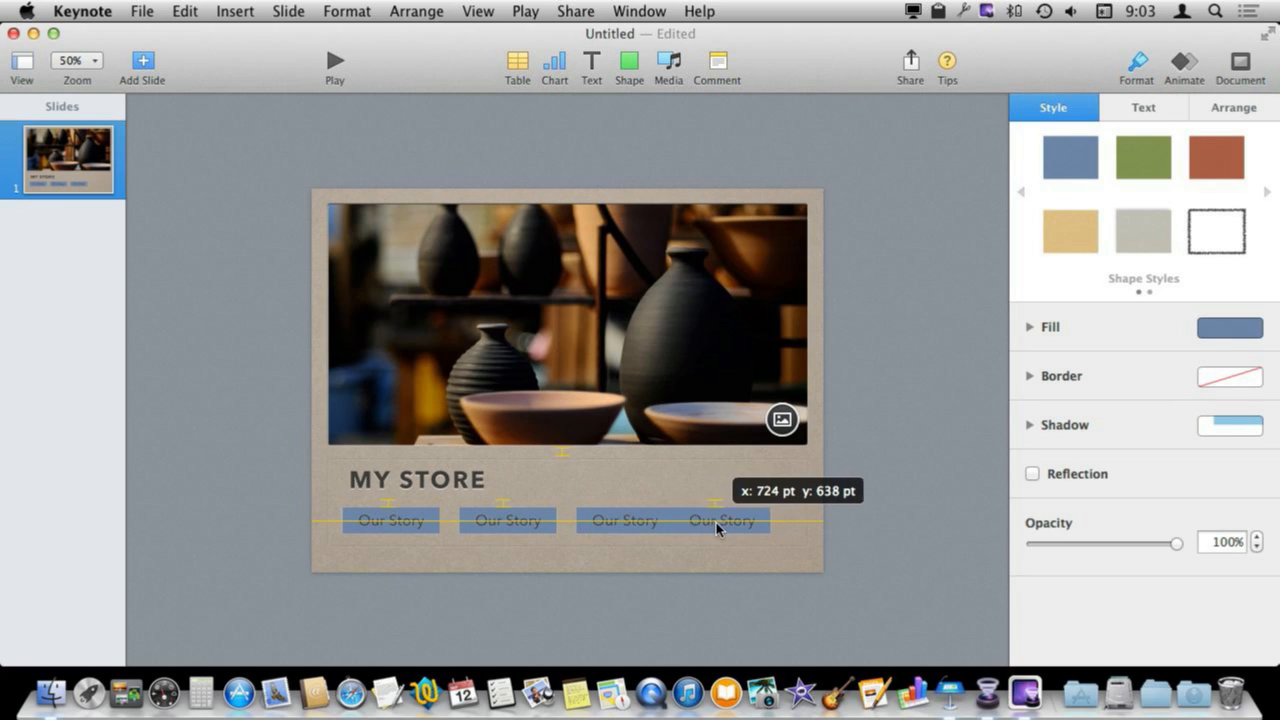
pyautogui.click(507, 520)
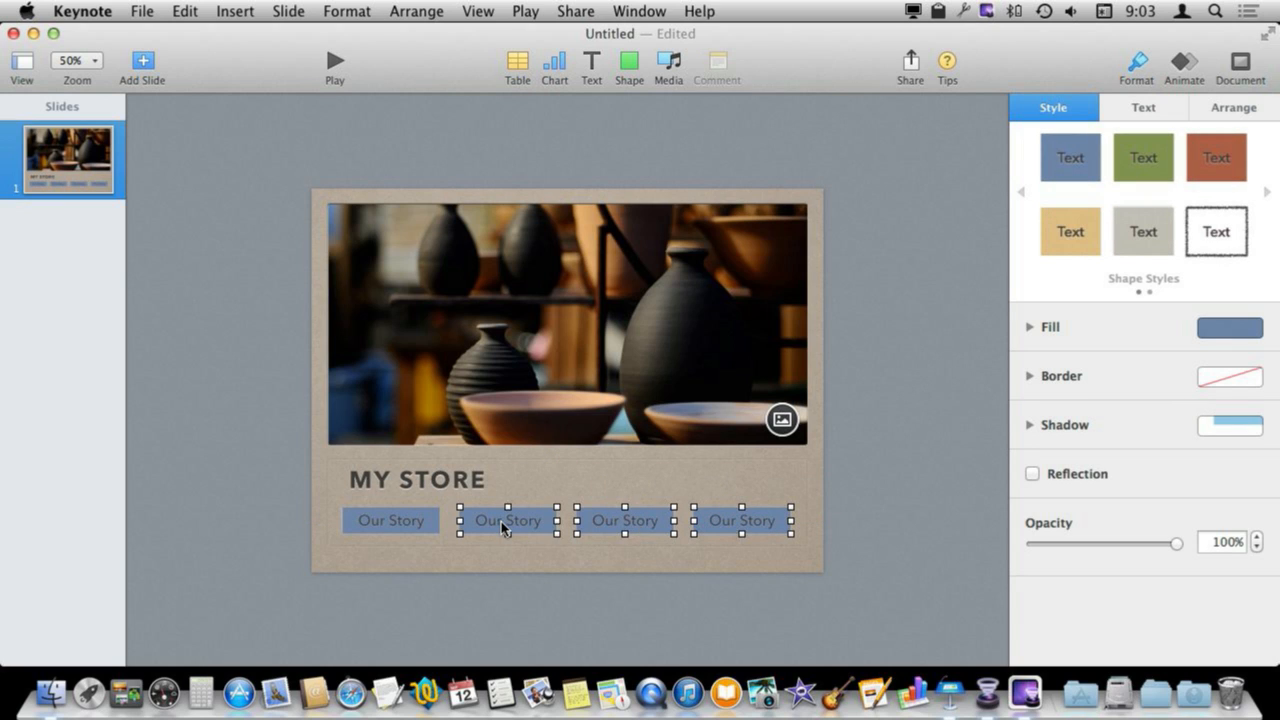
pyautogui.click(390, 520)
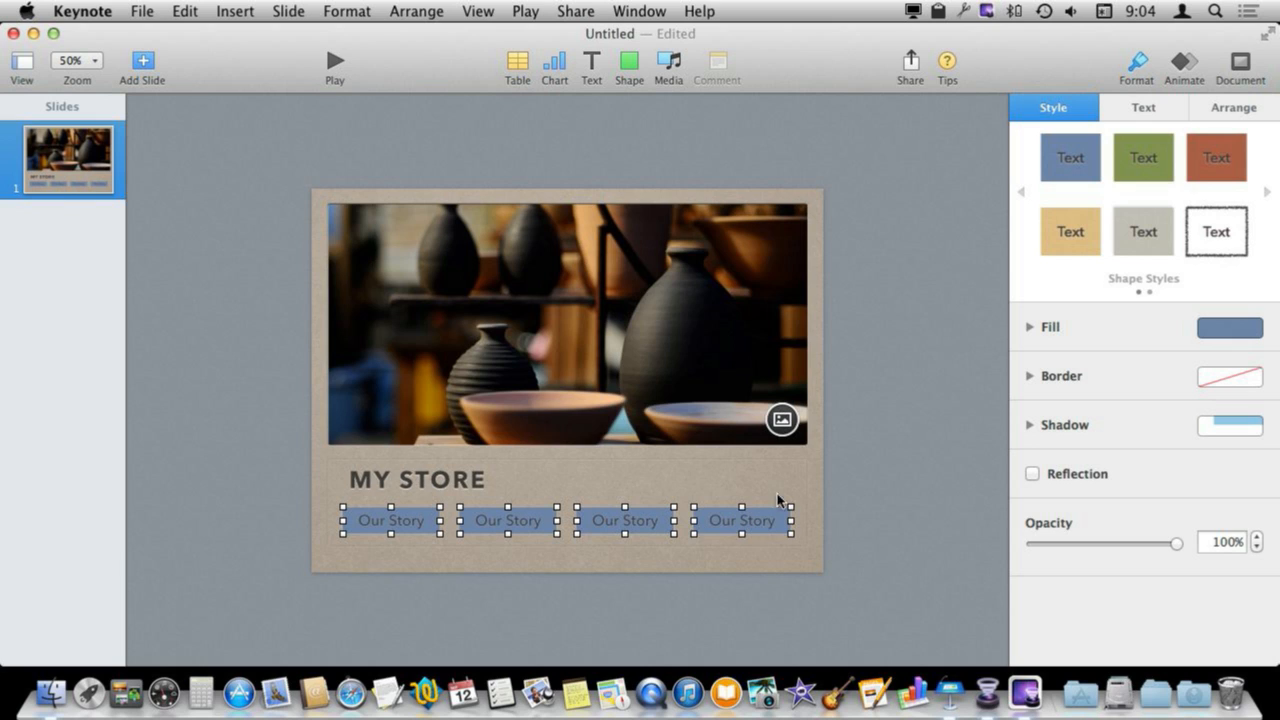
pyautogui.click(1233, 107)
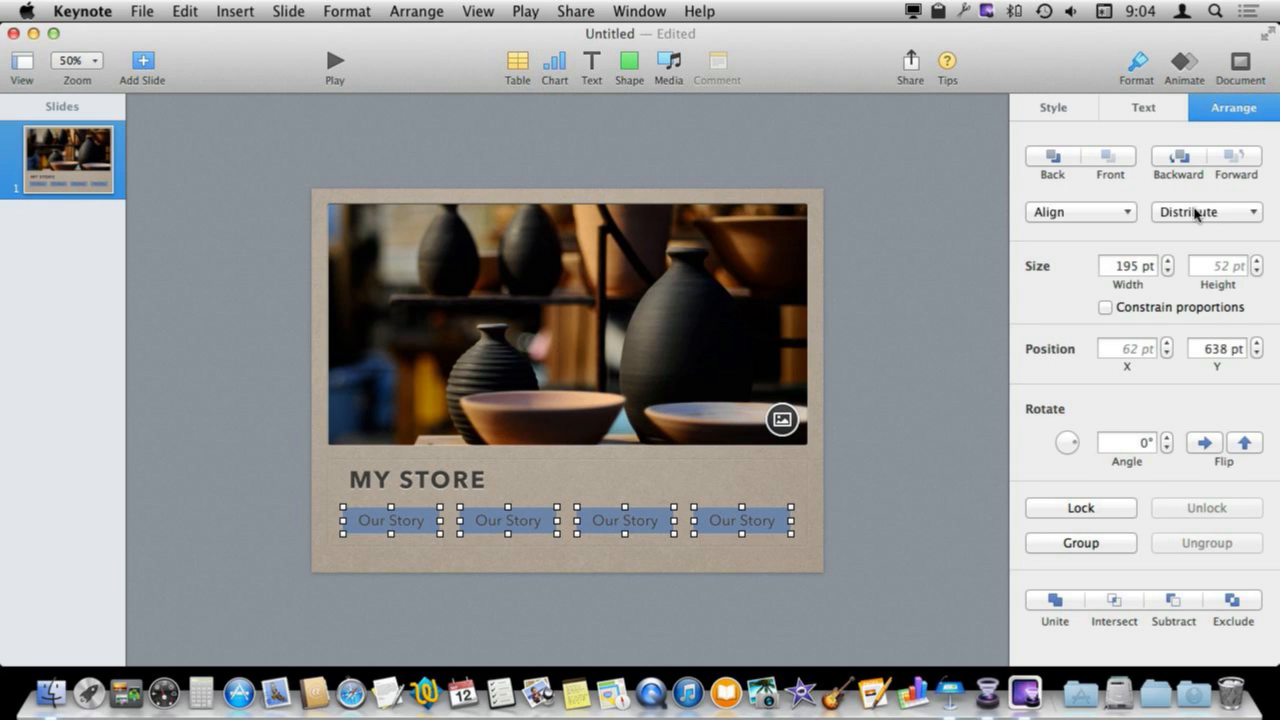
pyautogui.moveTo(1190, 263)
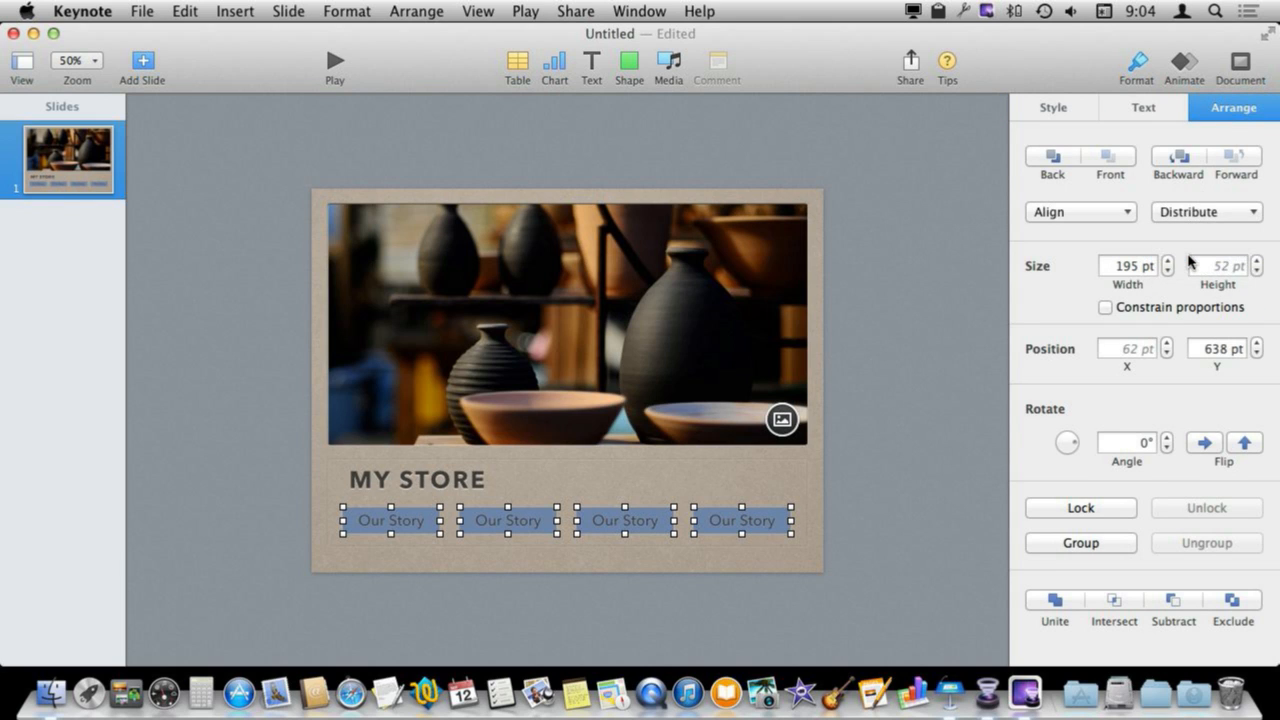
pyautogui.click(878, 515)
pyautogui.write('Ab')
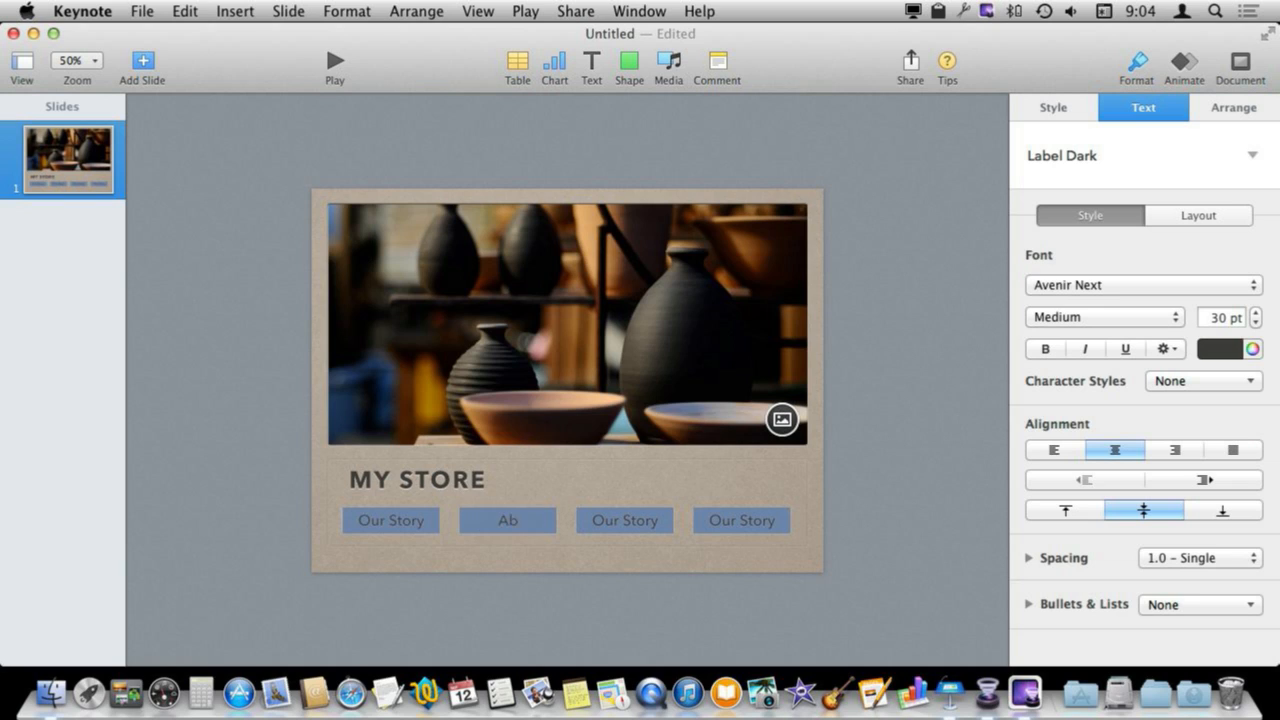
# Step: Retype the copied button labels as About Us, Directions and Hours, then deselect
pyautogui.click(624, 520)
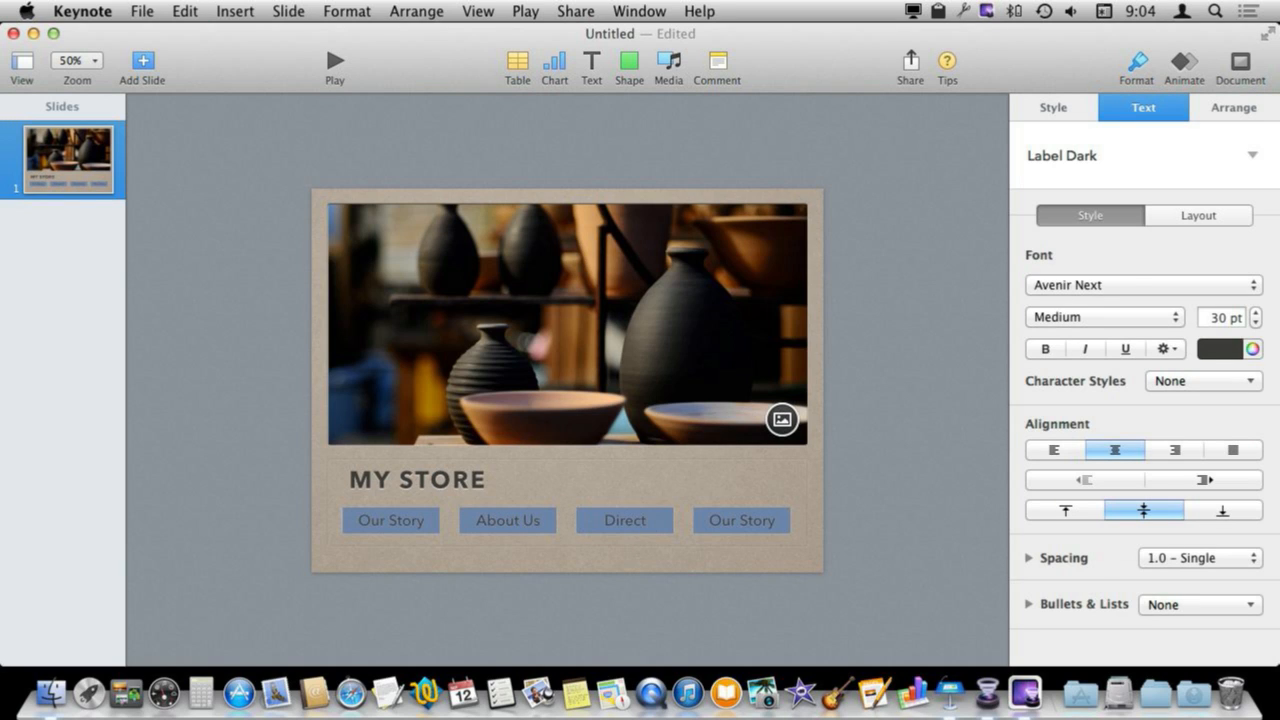
pyautogui.doubleClick(757, 520)
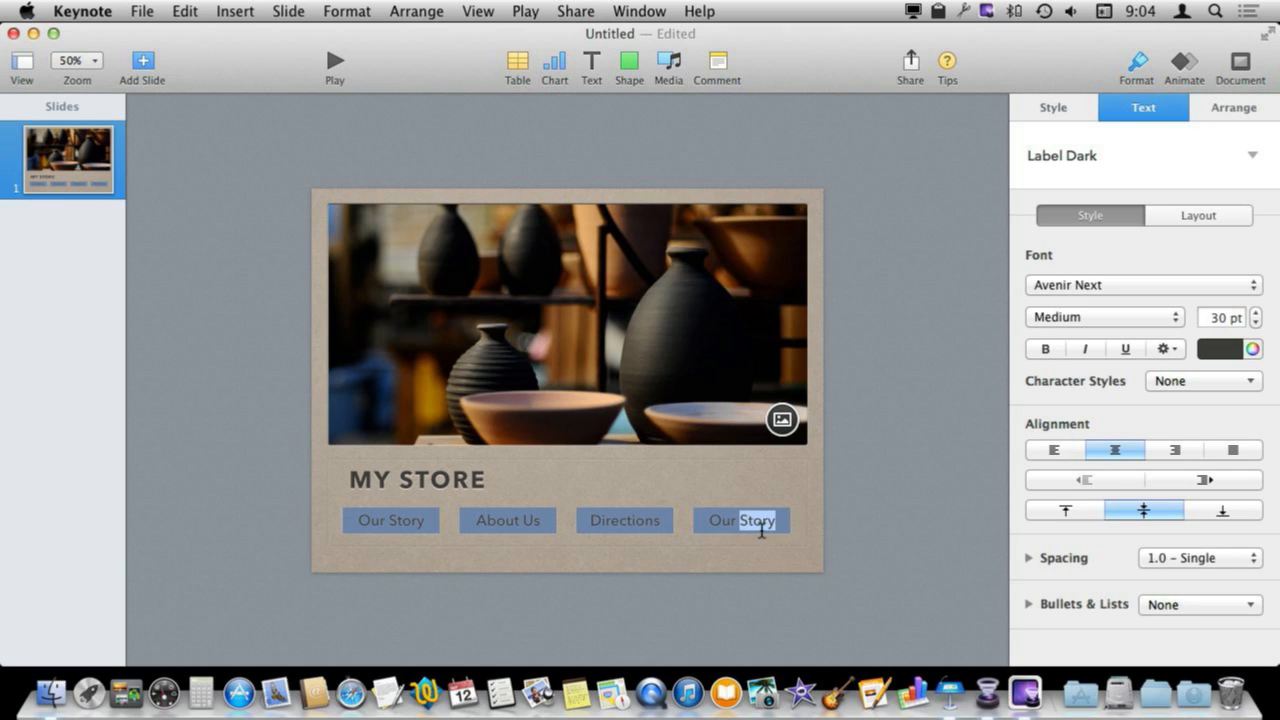
pyautogui.write('Hours')
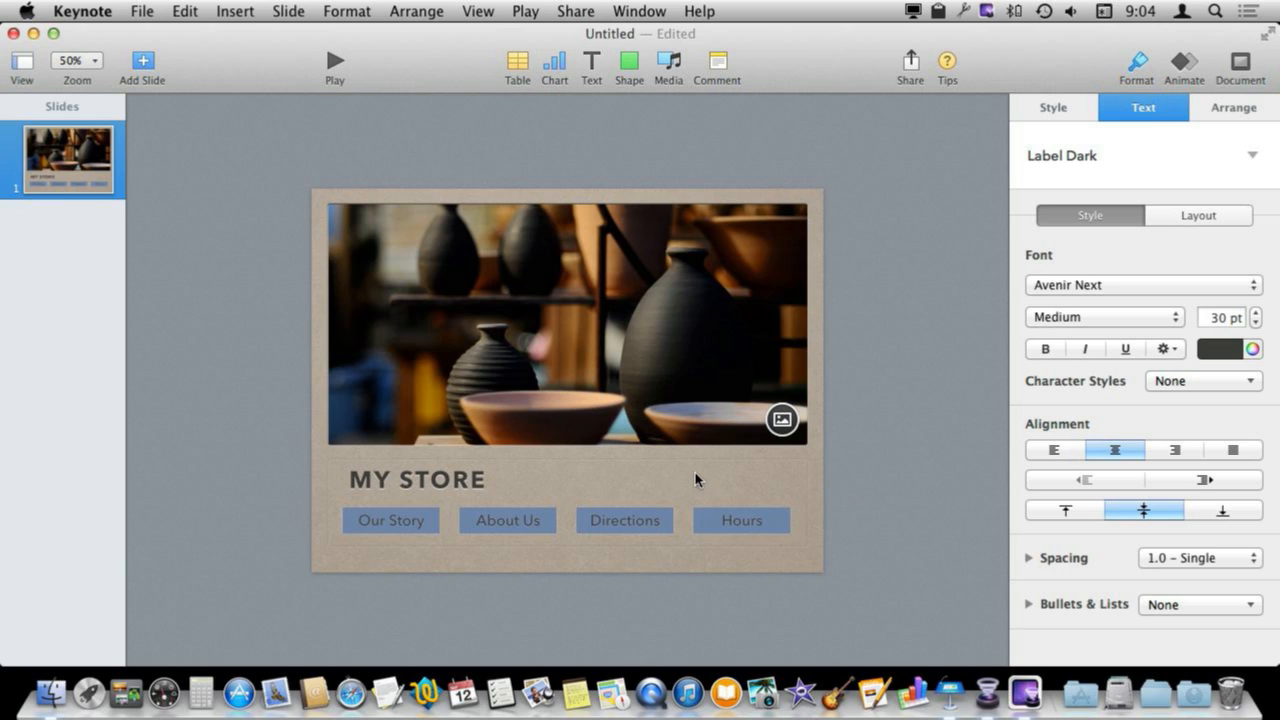
pyautogui.click(483, 316)
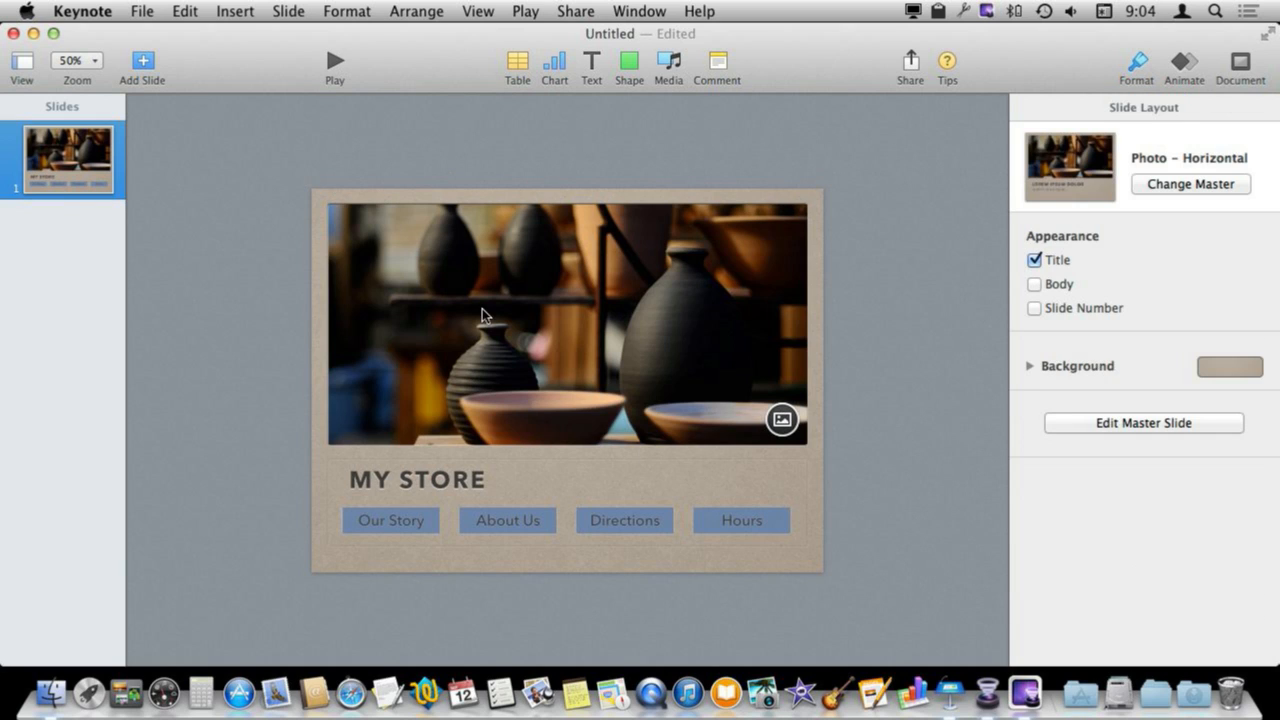
pyautogui.moveTo(487, 333)
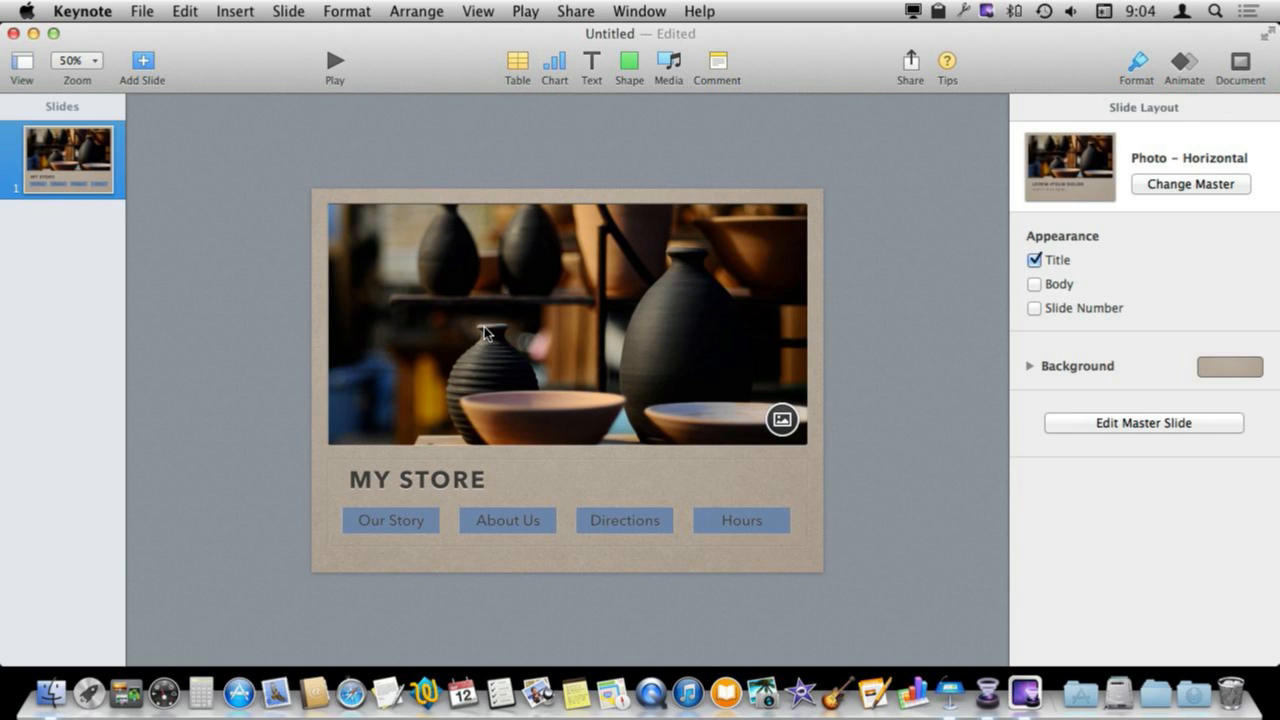
pyautogui.moveTo(556, 328)
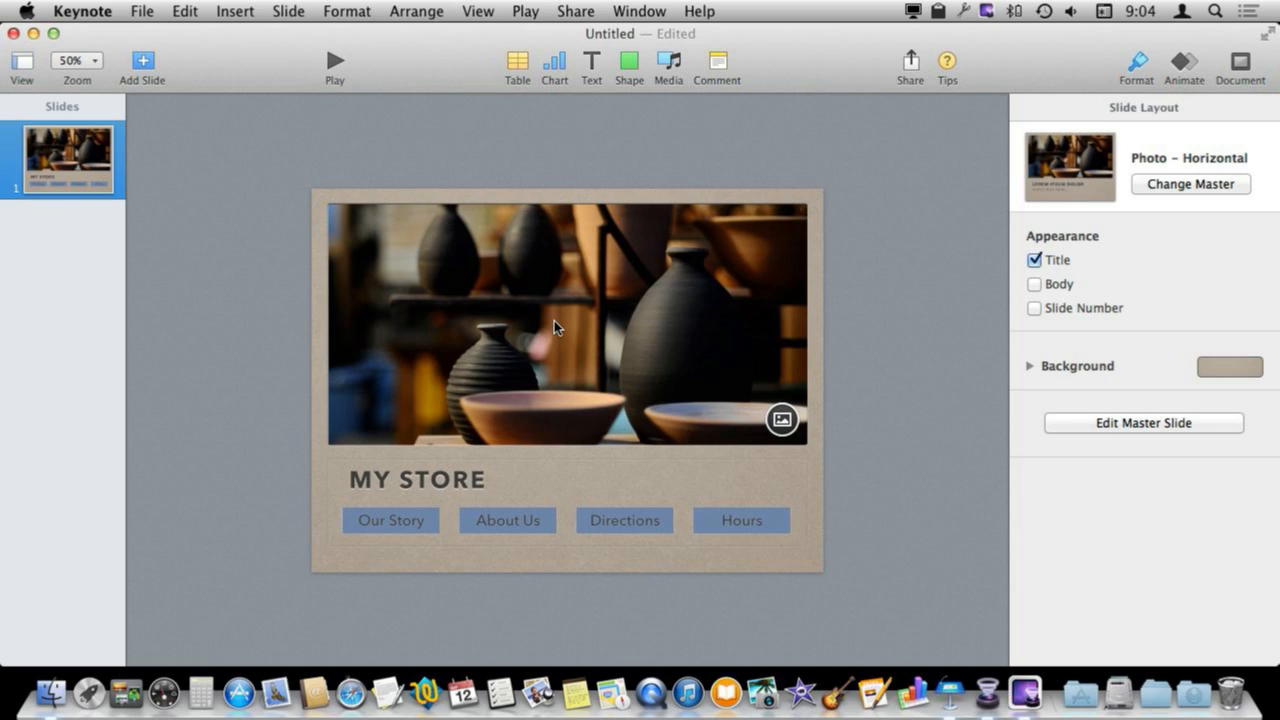
pyautogui.moveTo(600, 376)
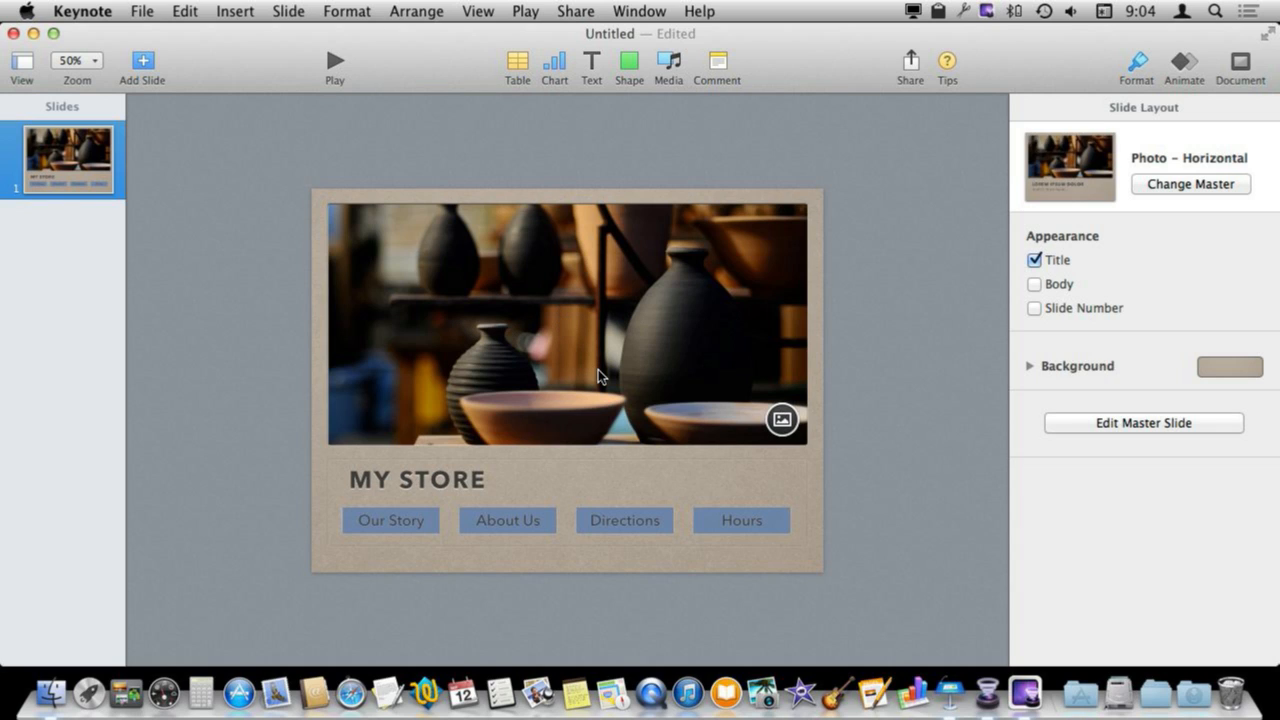
pyautogui.moveTo(620, 366)
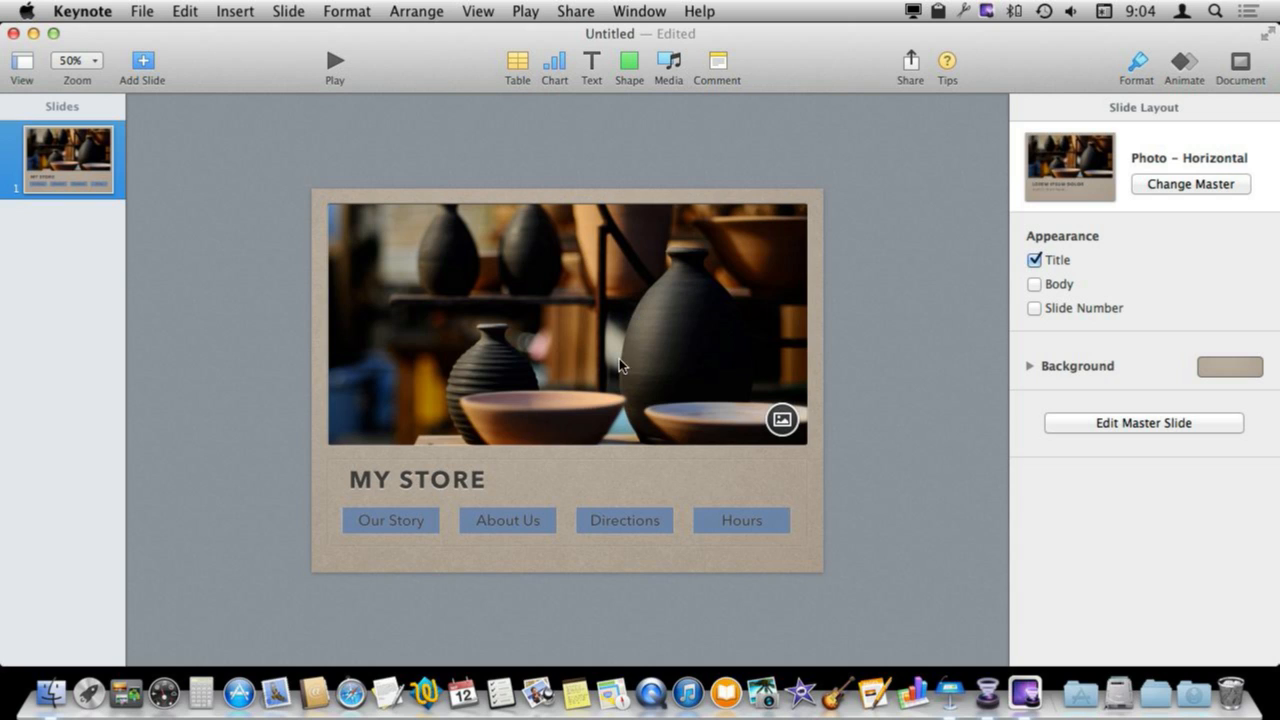
pyautogui.moveTo(245, 58)
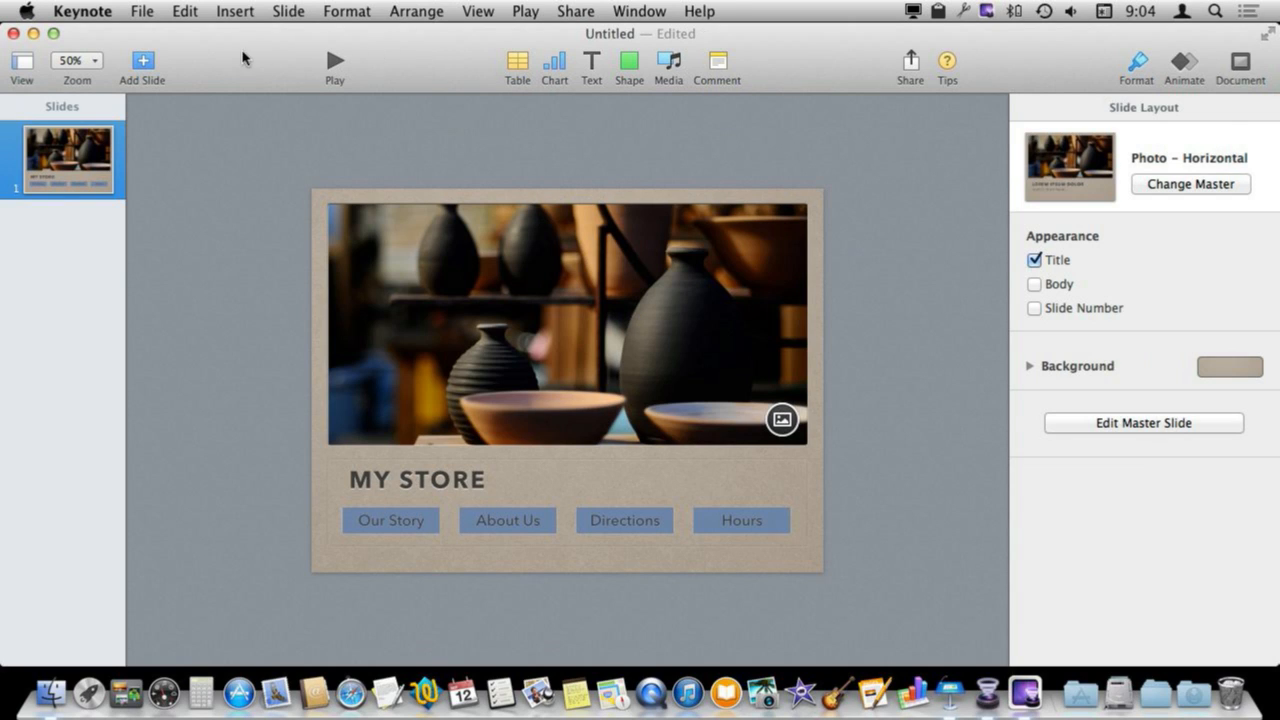
# Step: Add a Title, Bullets & Photo slide and title it OUR STORY
pyautogui.click(142, 60)
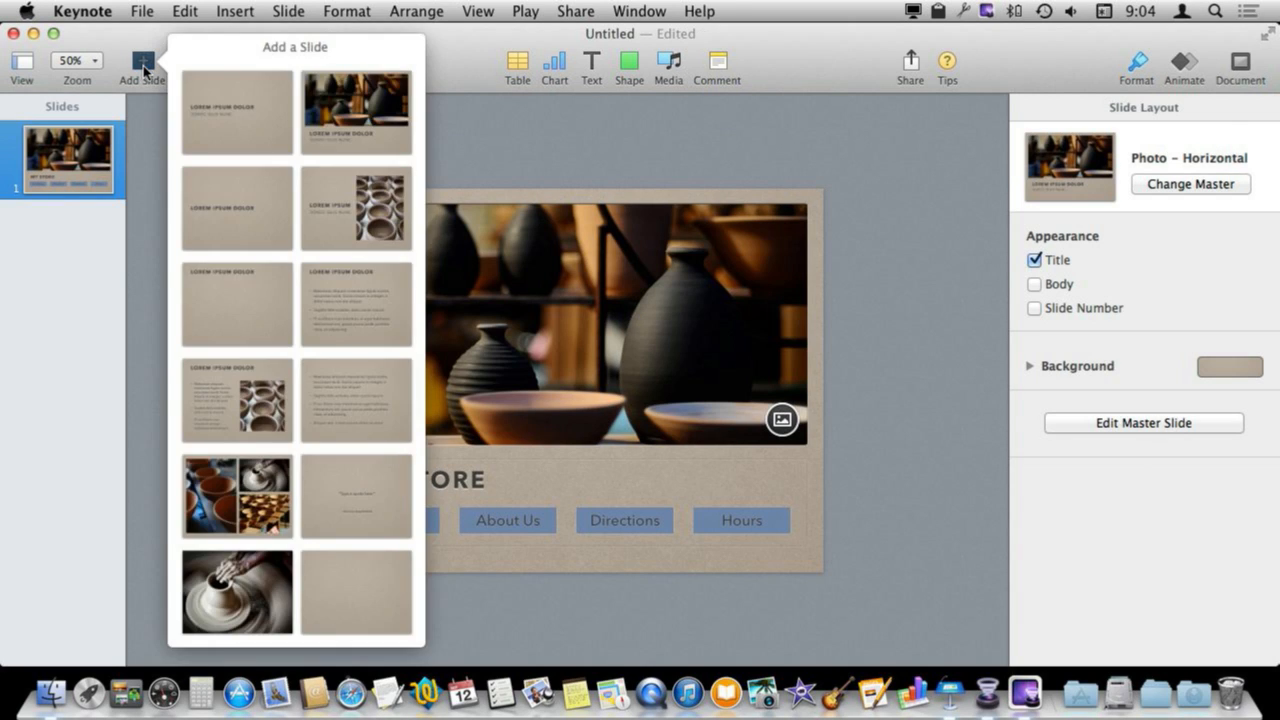
pyautogui.moveTo(352, 124)
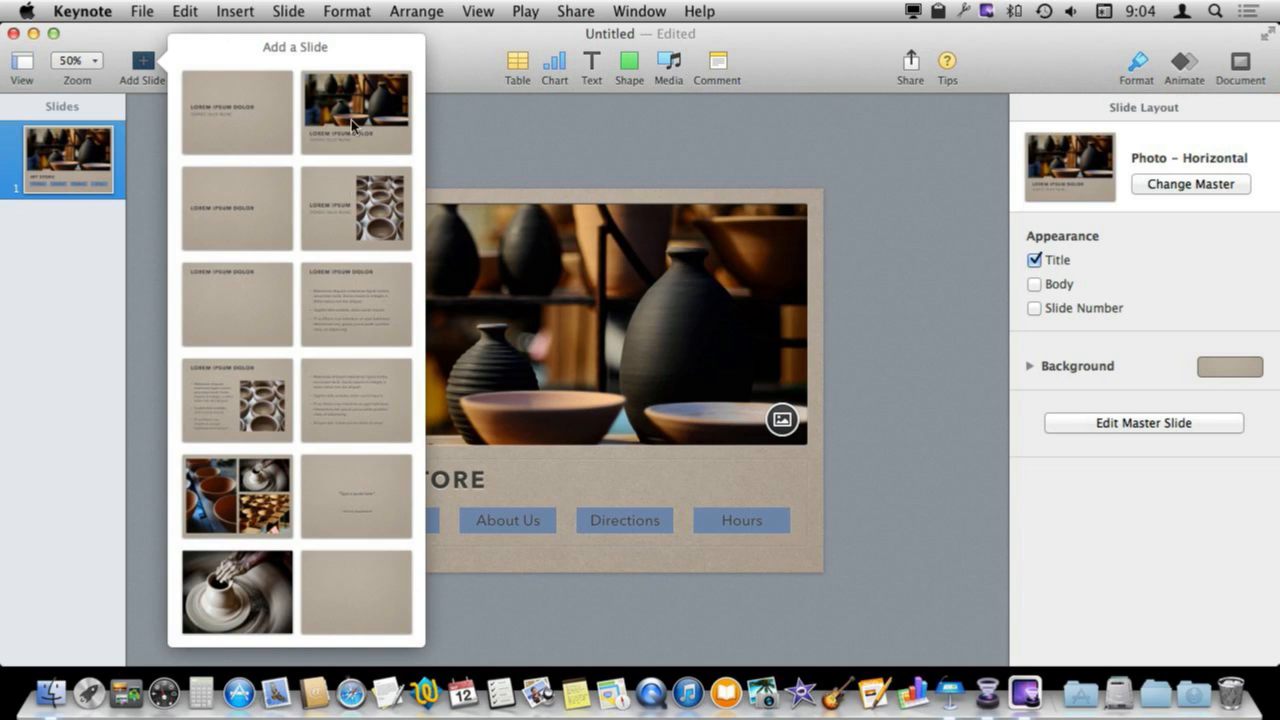
pyautogui.moveTo(238, 408)
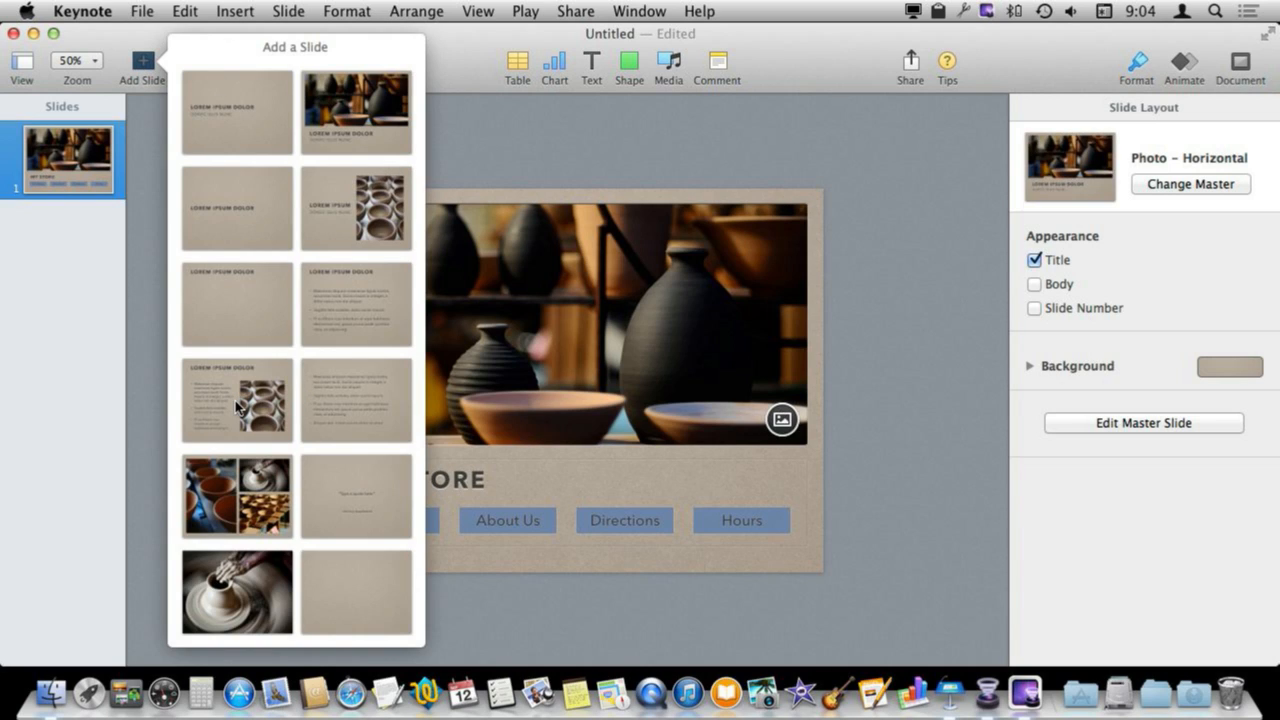
pyautogui.click(356, 304)
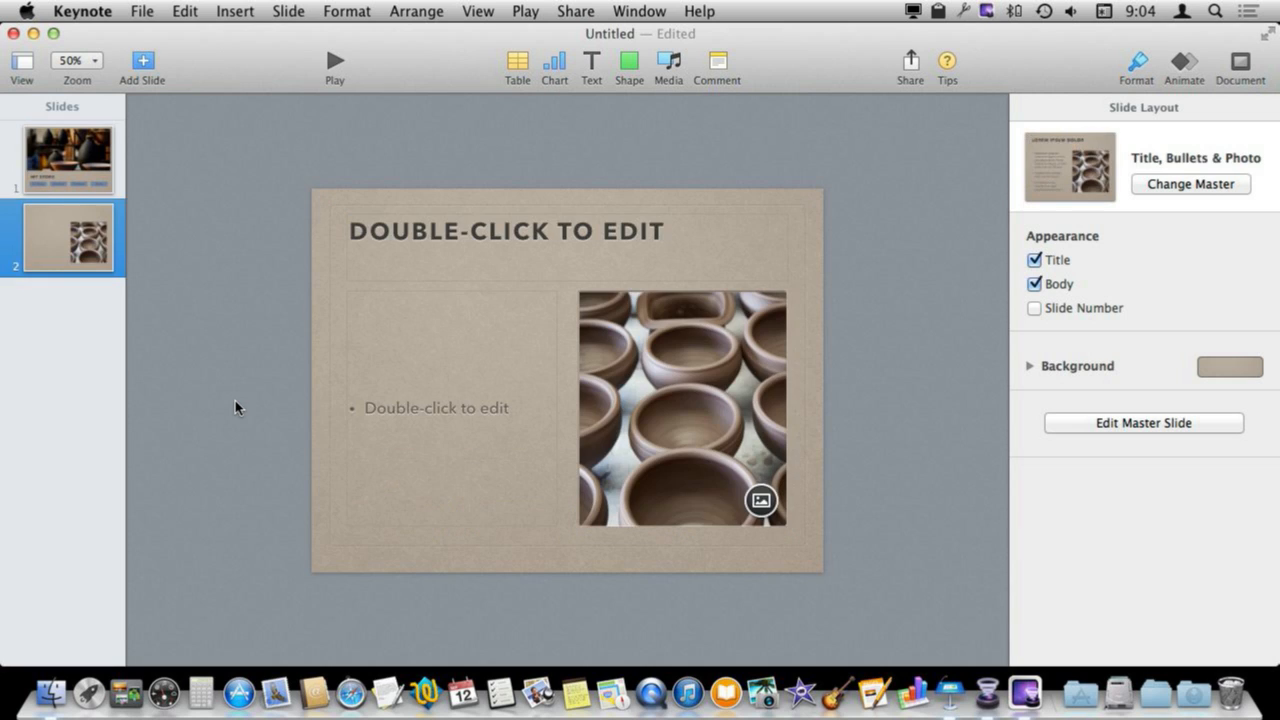
pyautogui.doubleClick(506, 231)
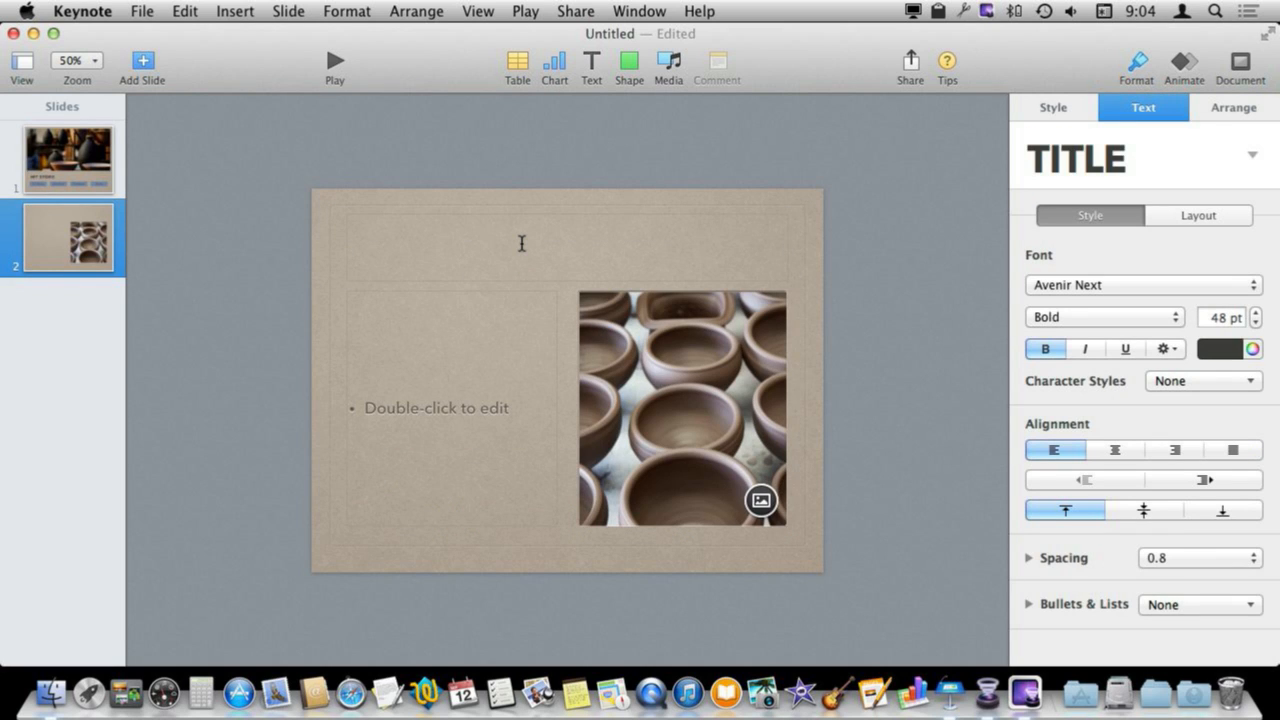
pyautogui.write('OUR STPRY')
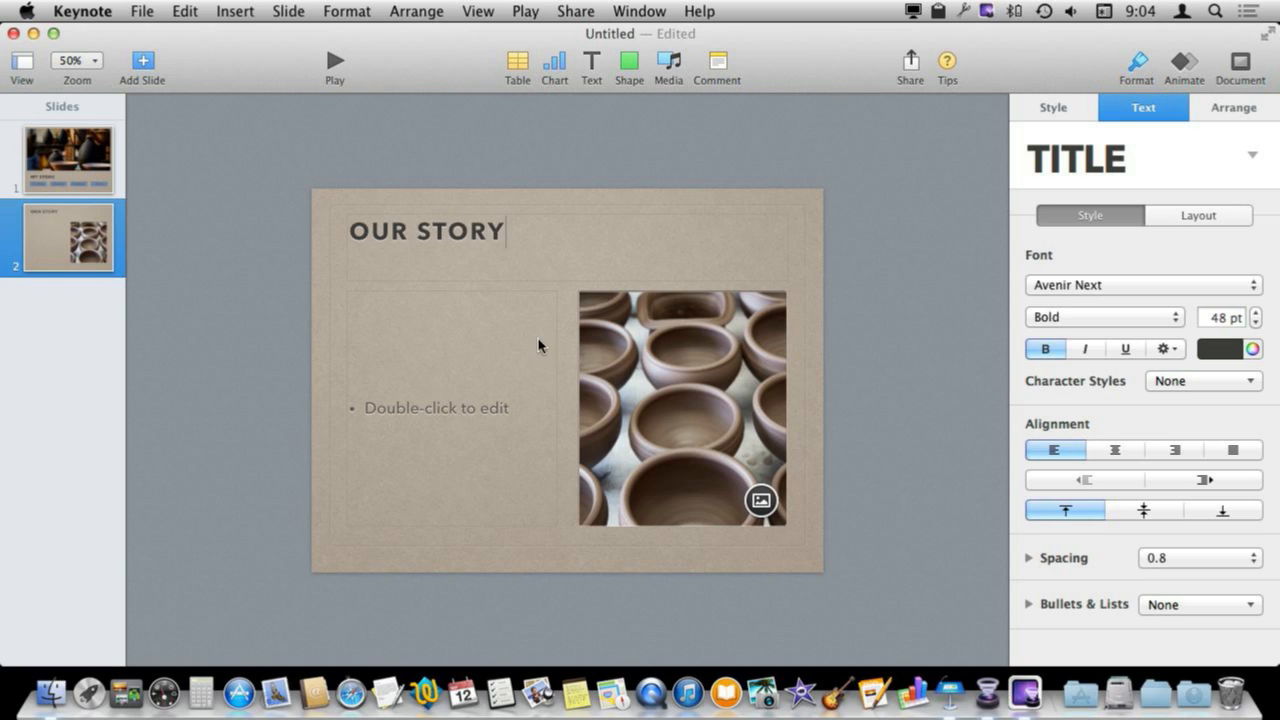
# Step: Set the body to no bullets and type text about the start of the store
pyautogui.click(430, 407)
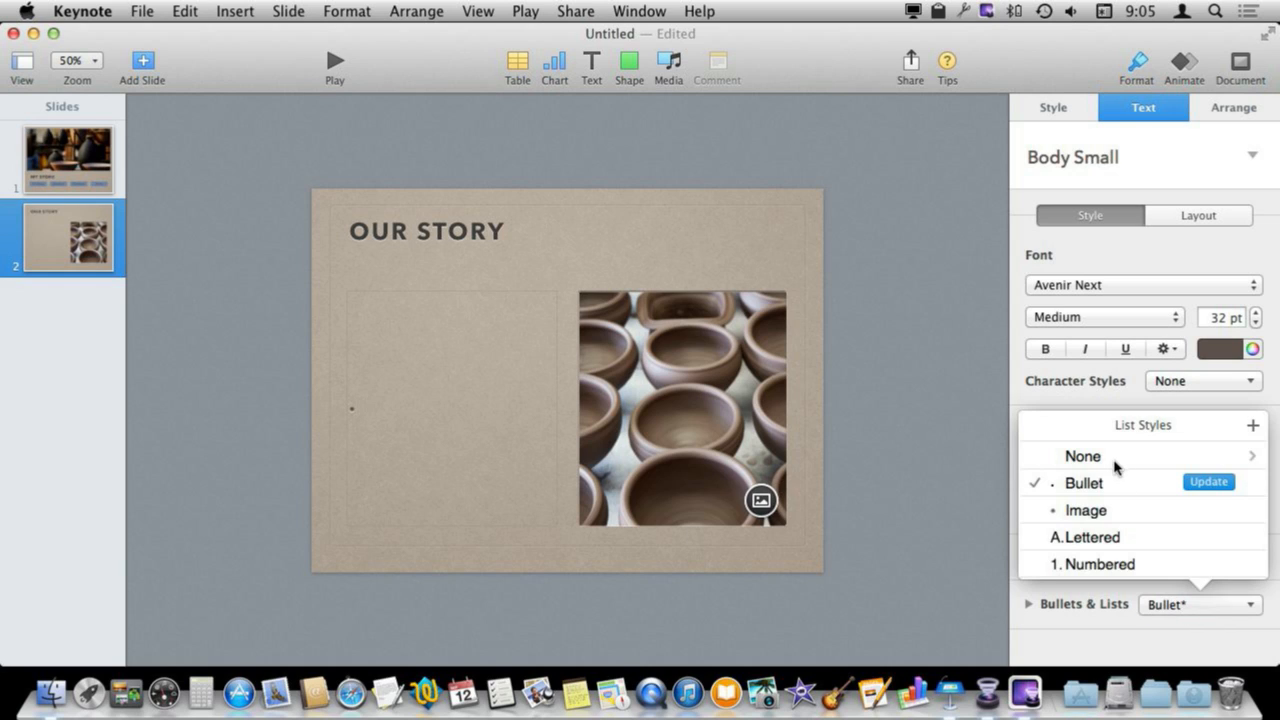
pyautogui.click(1083, 456)
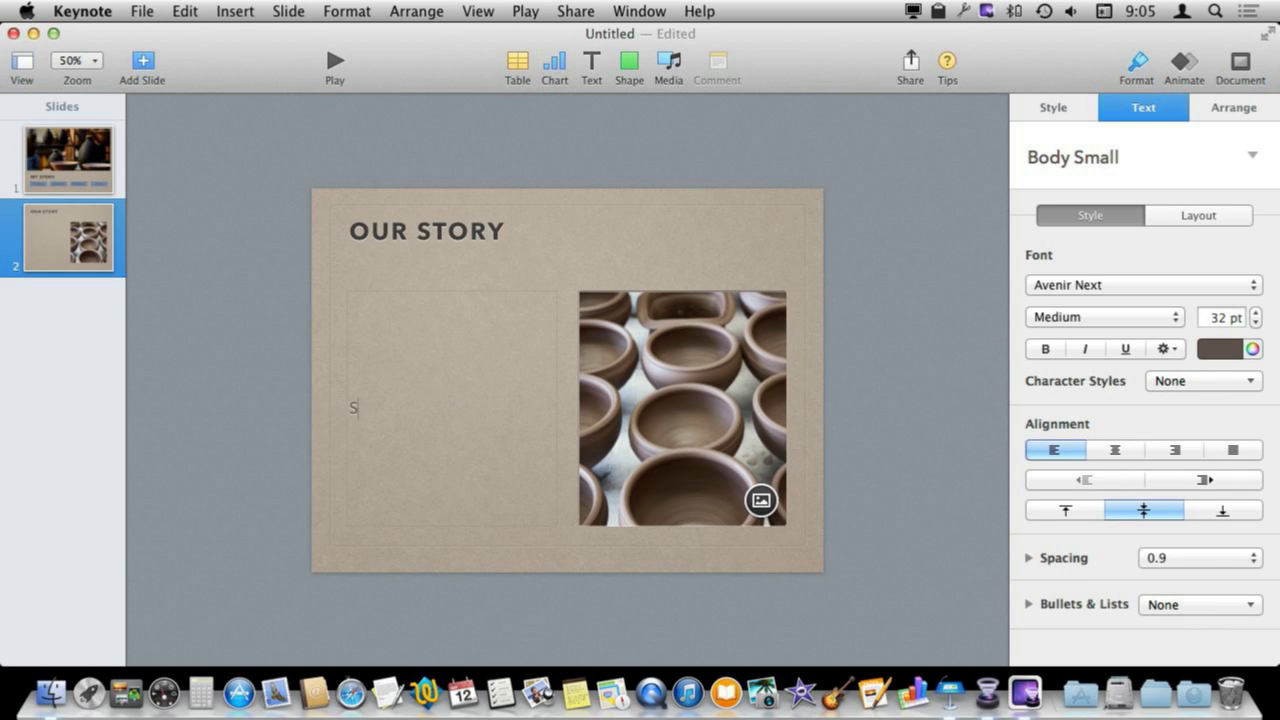
pyautogui.write('ome text about')
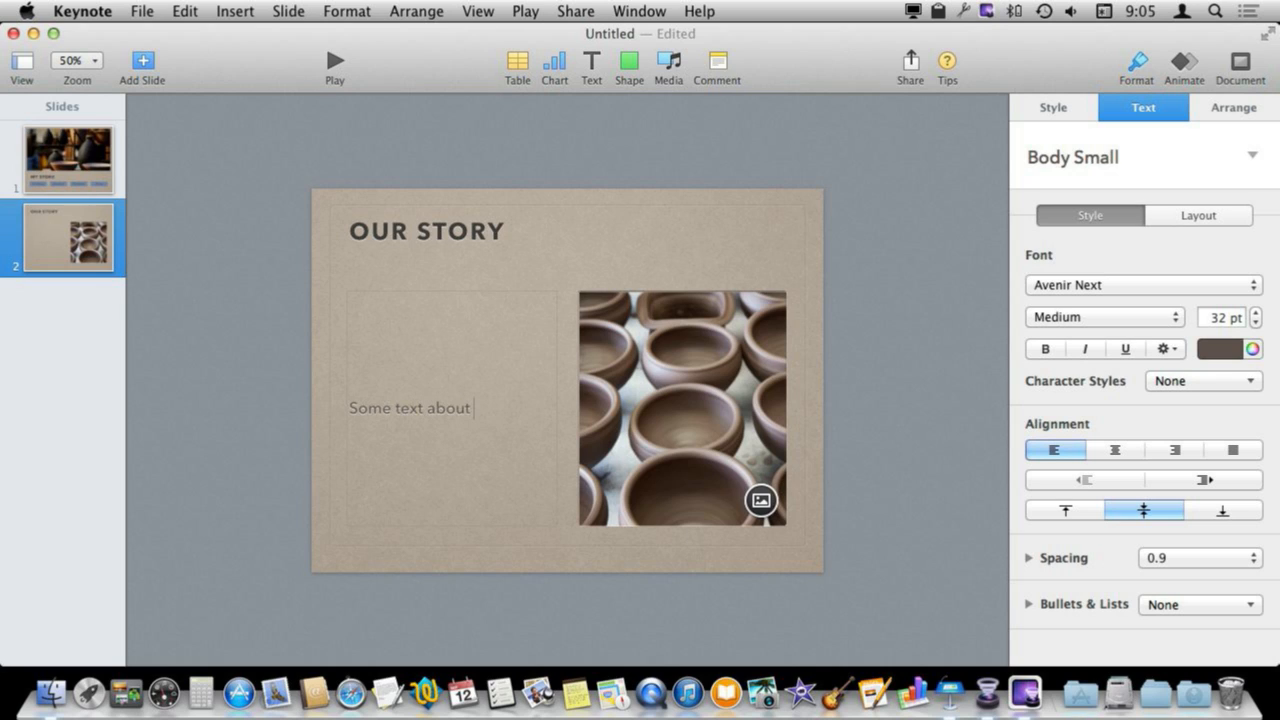
pyautogui.write('the start of the s')
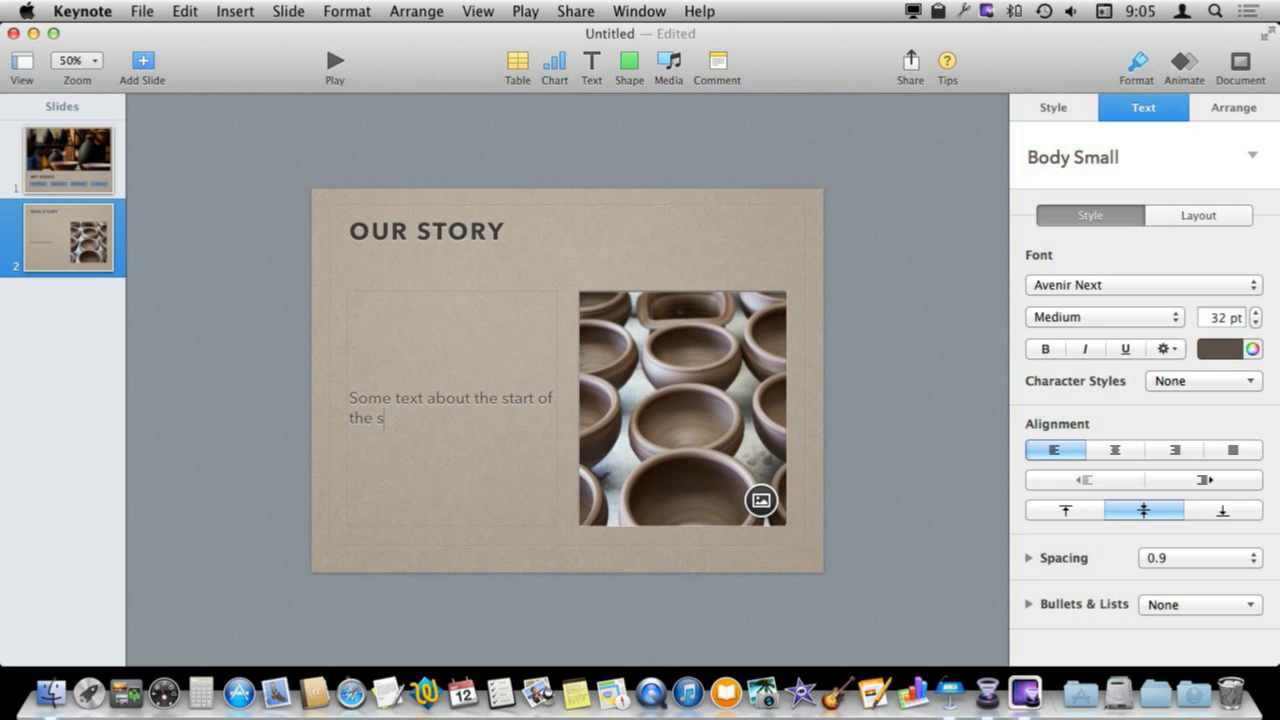
pyautogui.write('tore.')
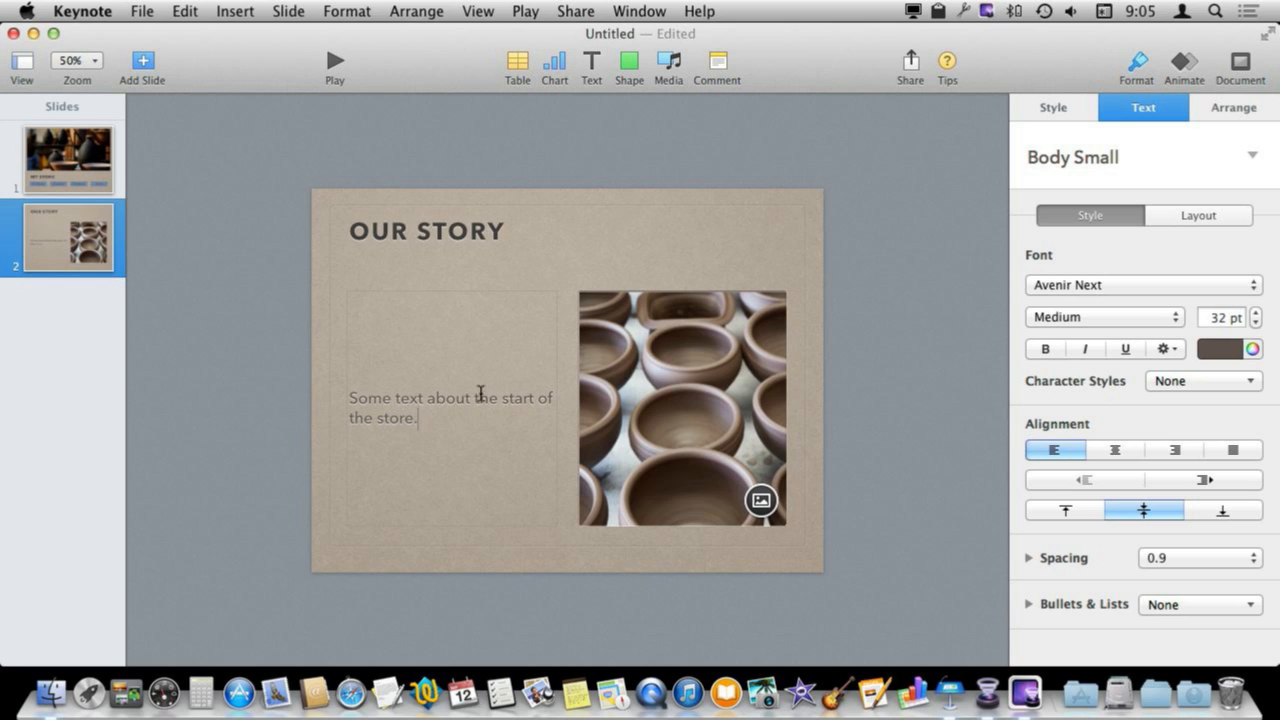
pyautogui.click(142, 60)
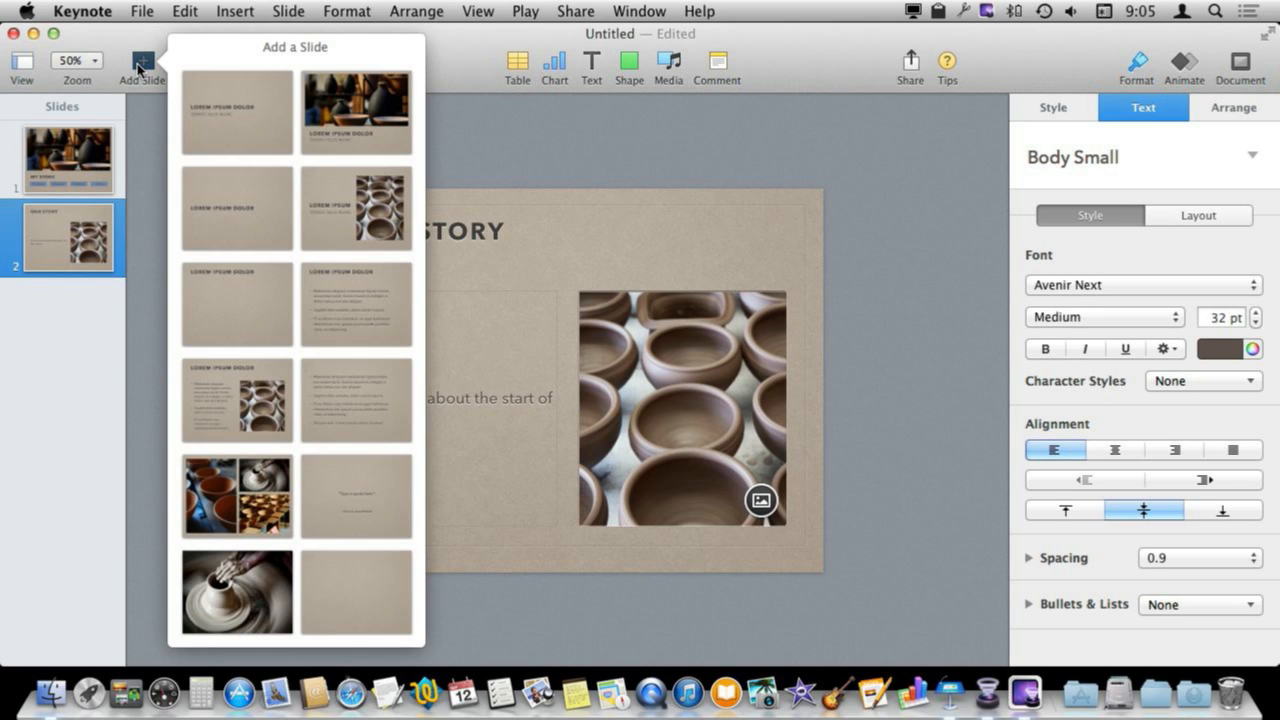
# Step: Pick a layout for the next new slide
pyautogui.click(445, 63)
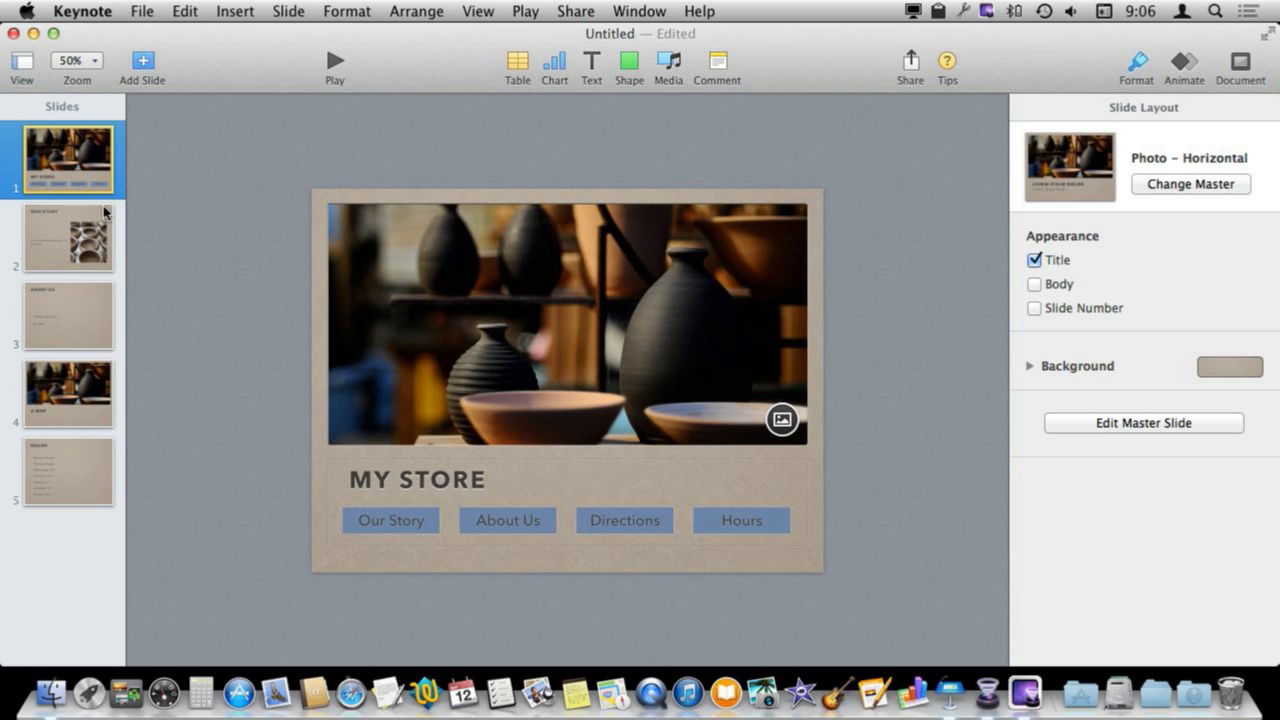
pyautogui.moveTo(473, 434)
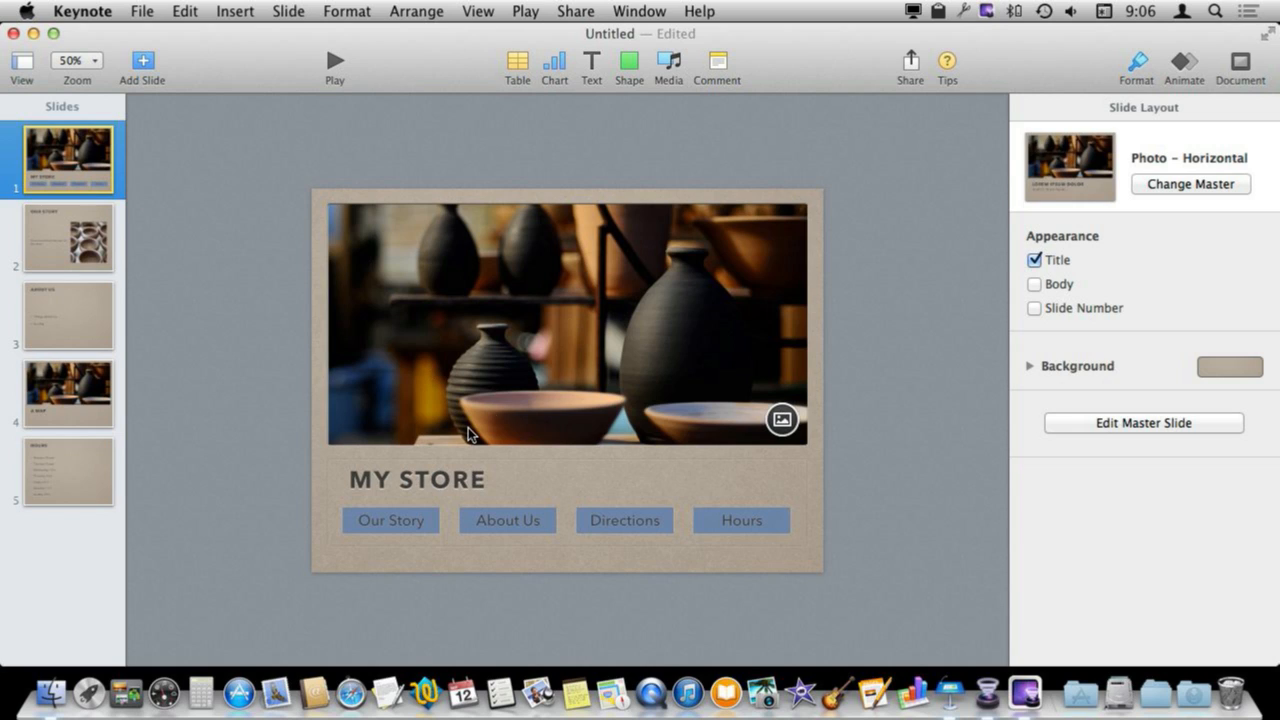
pyautogui.moveTo(475, 388)
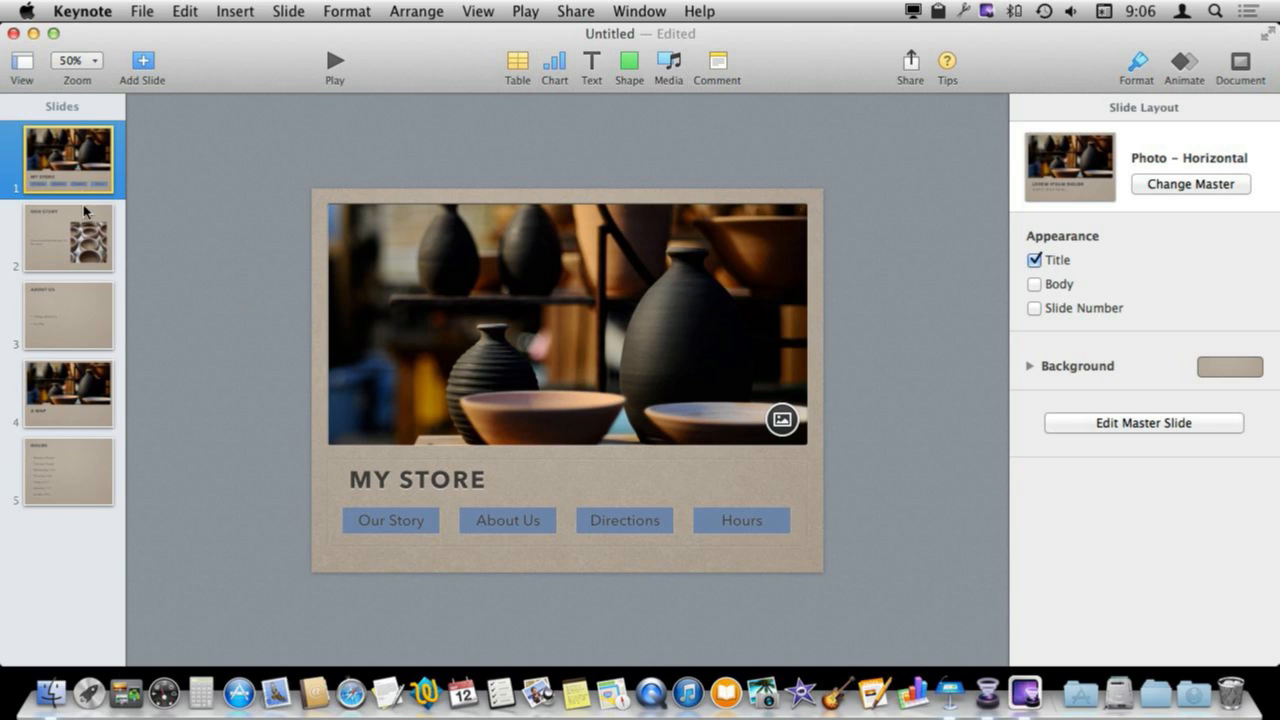
# Step: Add Slide links to the Our Story and About Us buttons, each pointing to its slide
pyautogui.click(390, 520)
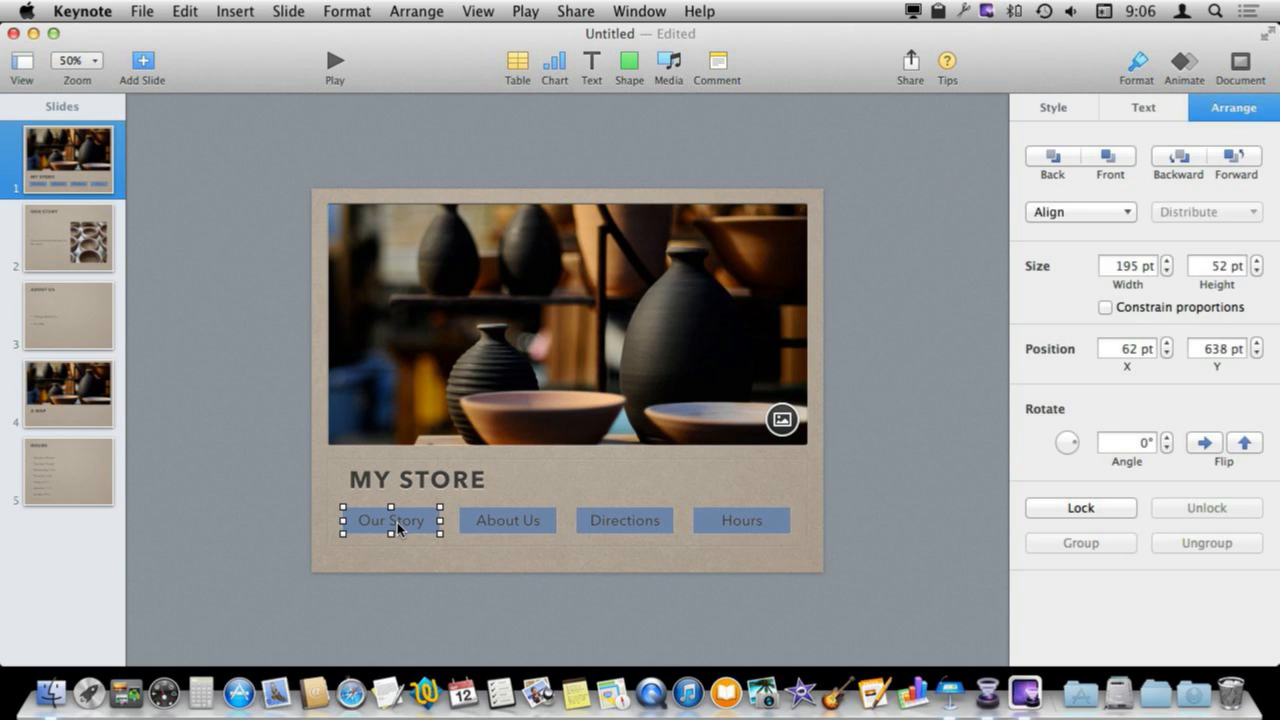
pyautogui.moveTo(418, 528)
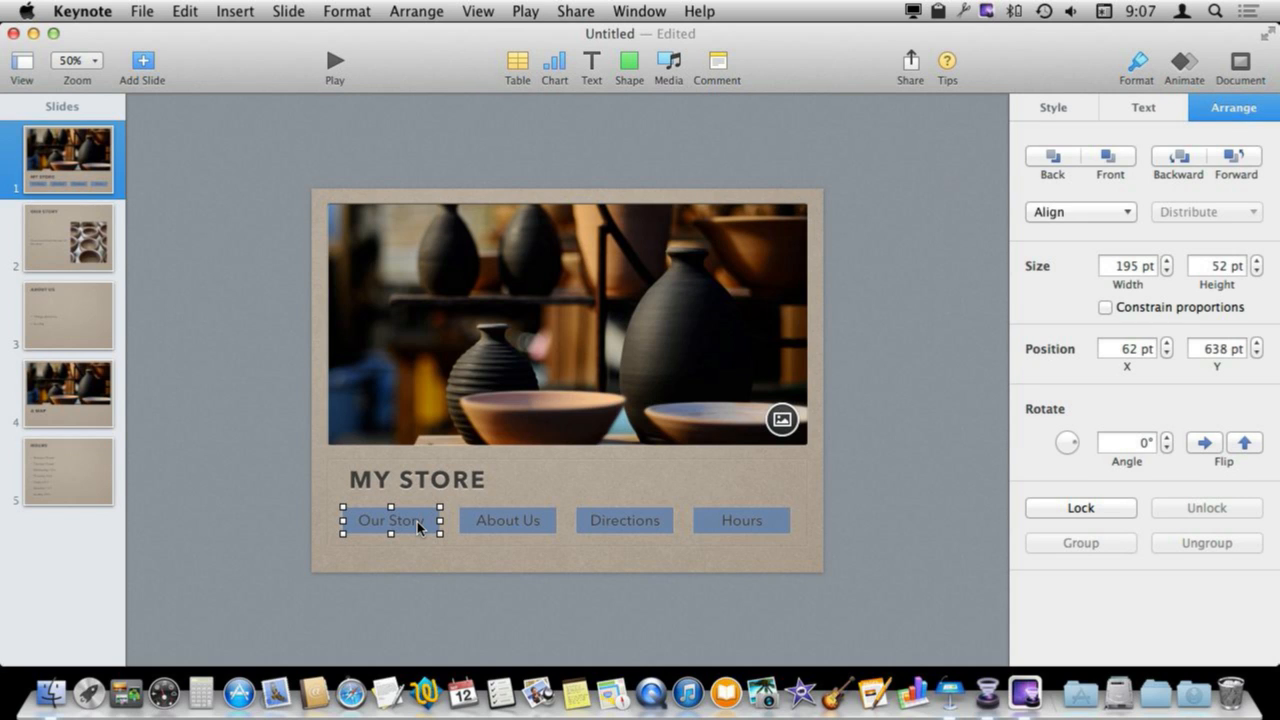
pyautogui.rightClick(390, 520)
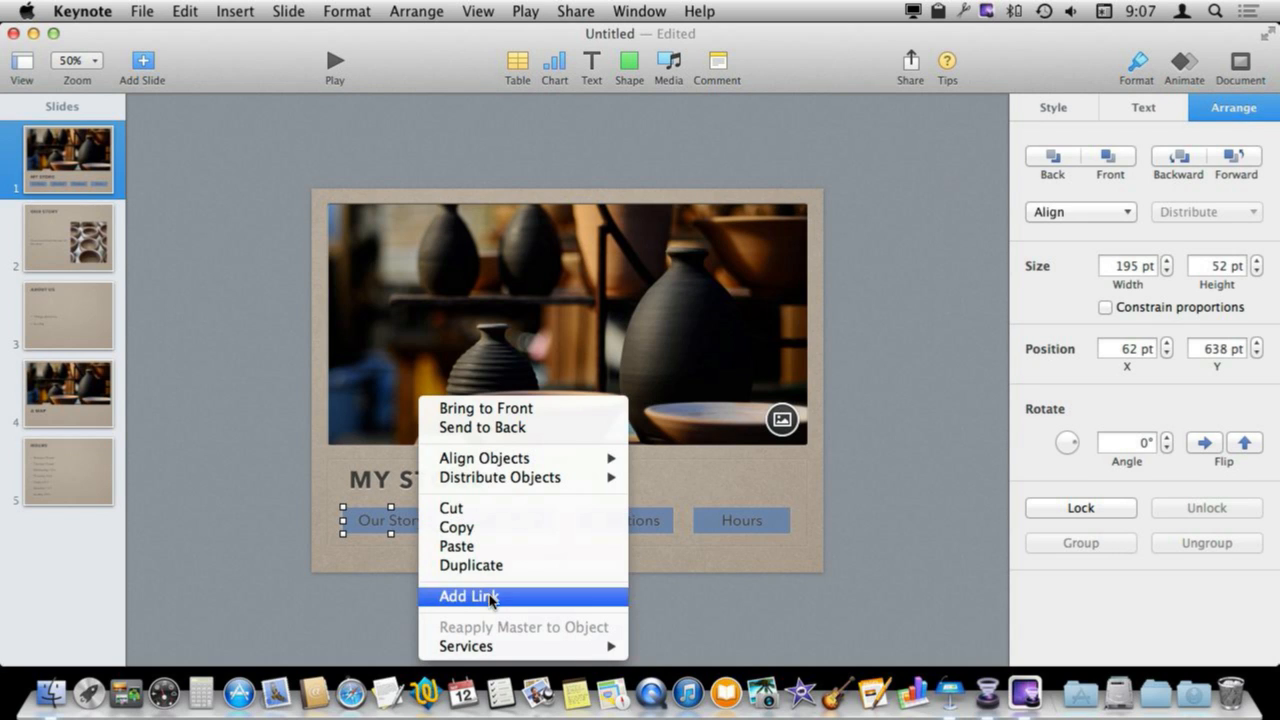
pyautogui.click(468, 596)
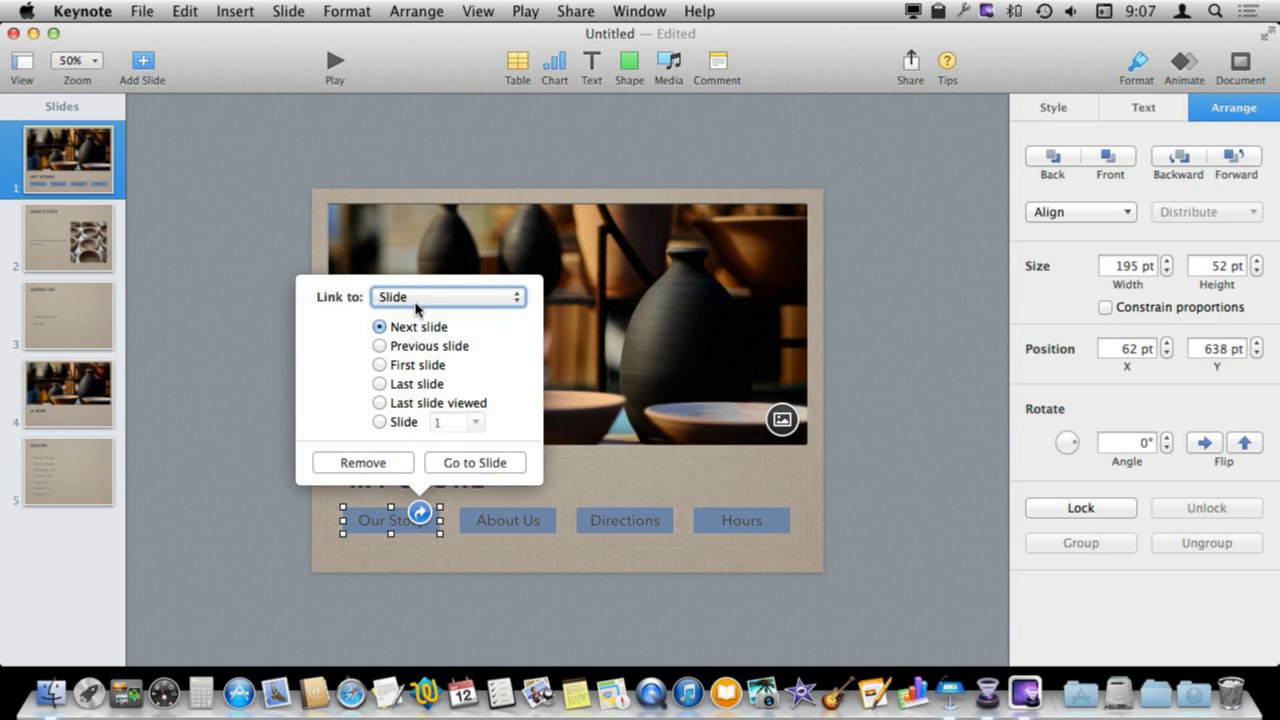
pyautogui.click(379, 421)
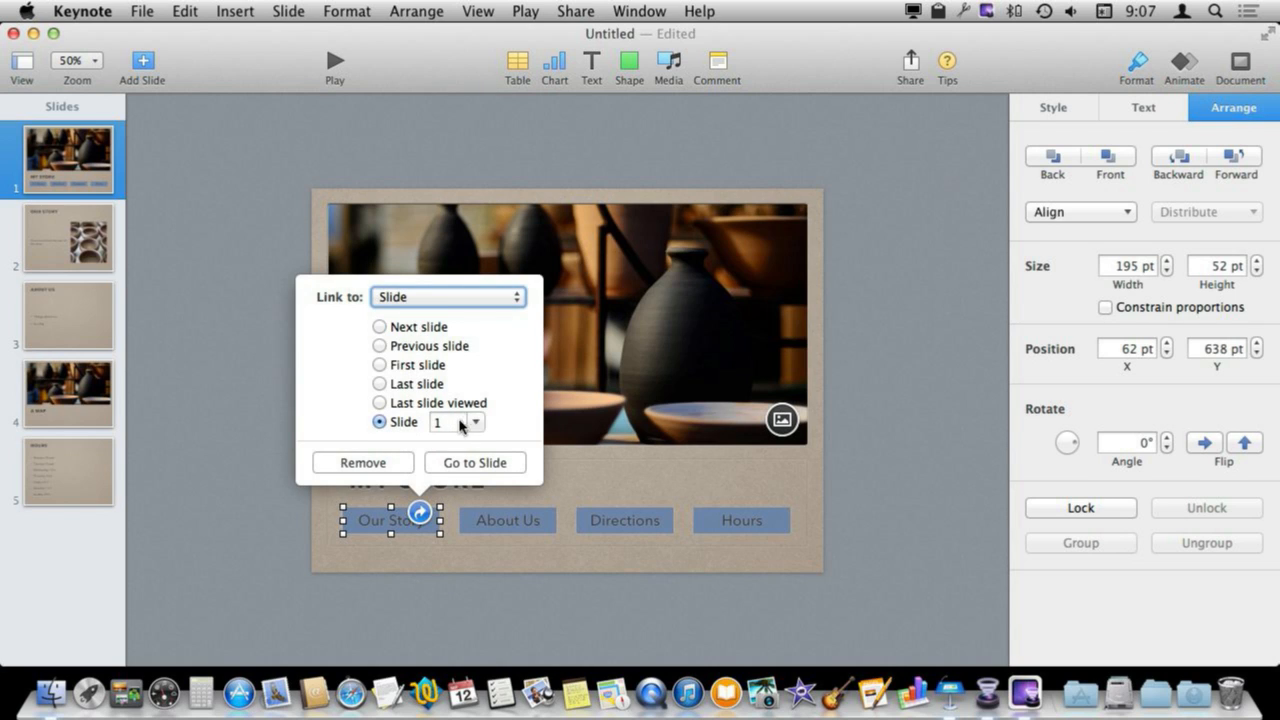
pyautogui.click(476, 416)
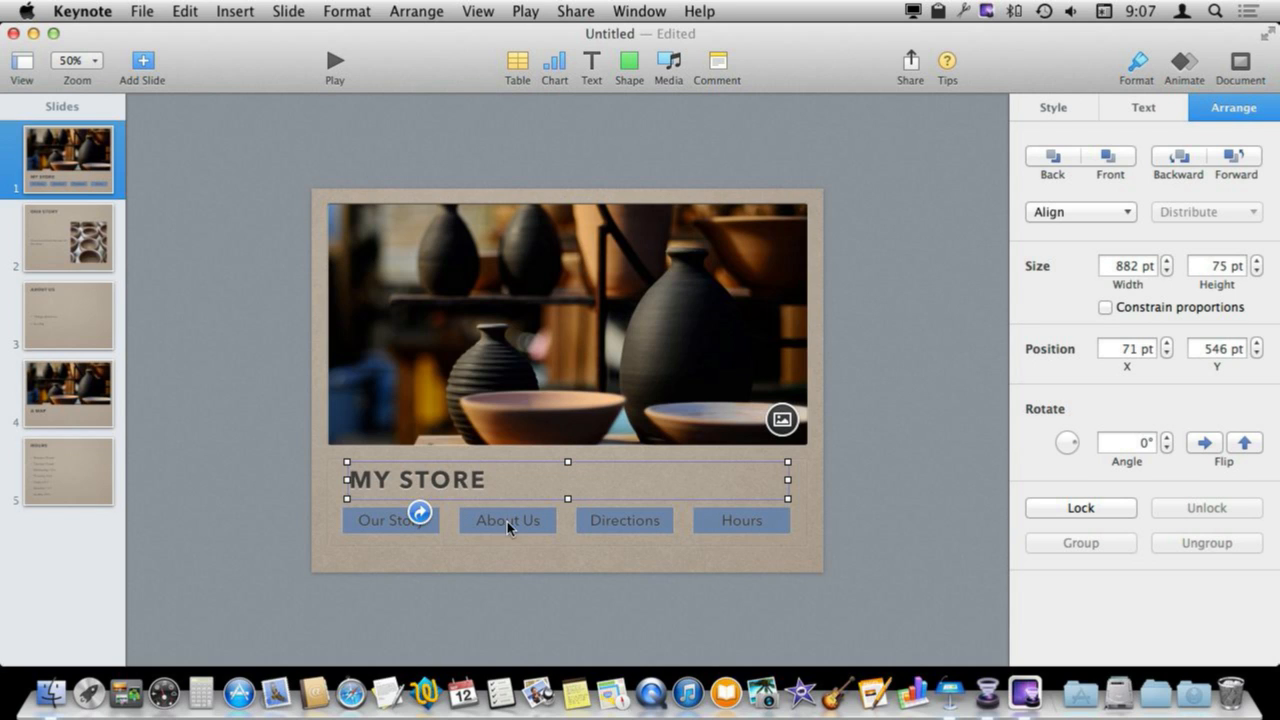
pyautogui.rightClick(507, 520)
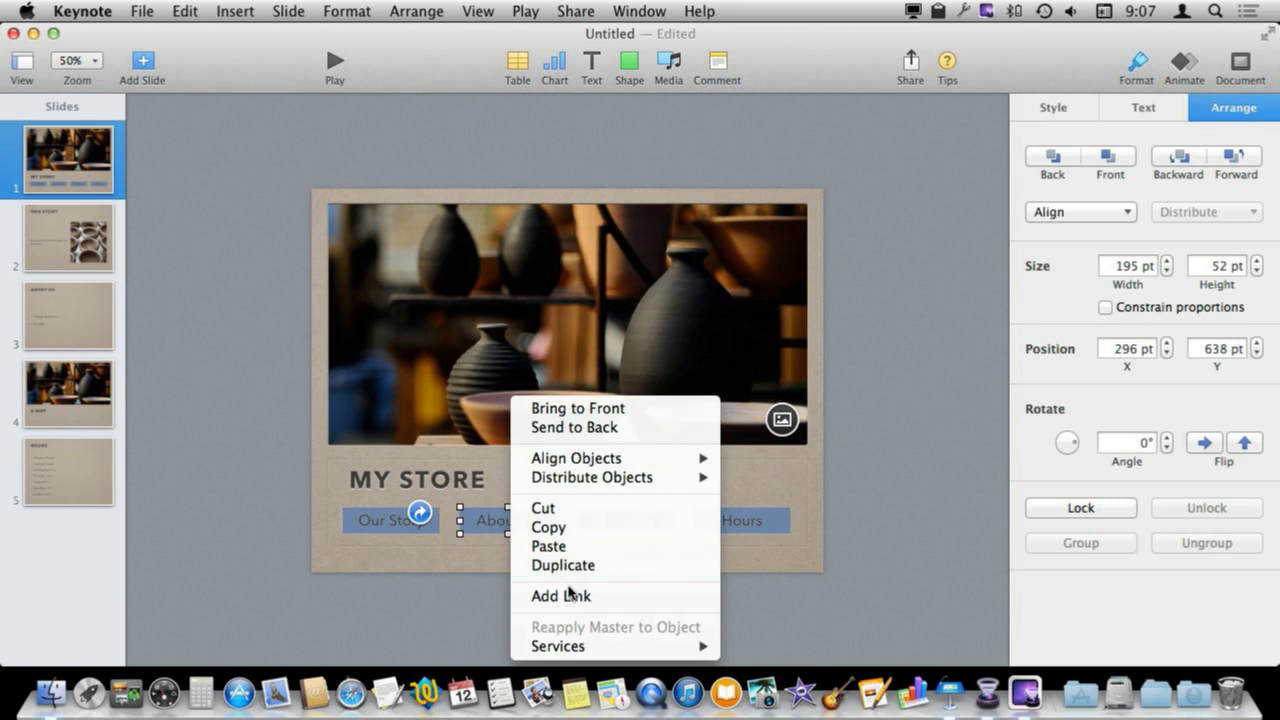
pyautogui.click(561, 596)
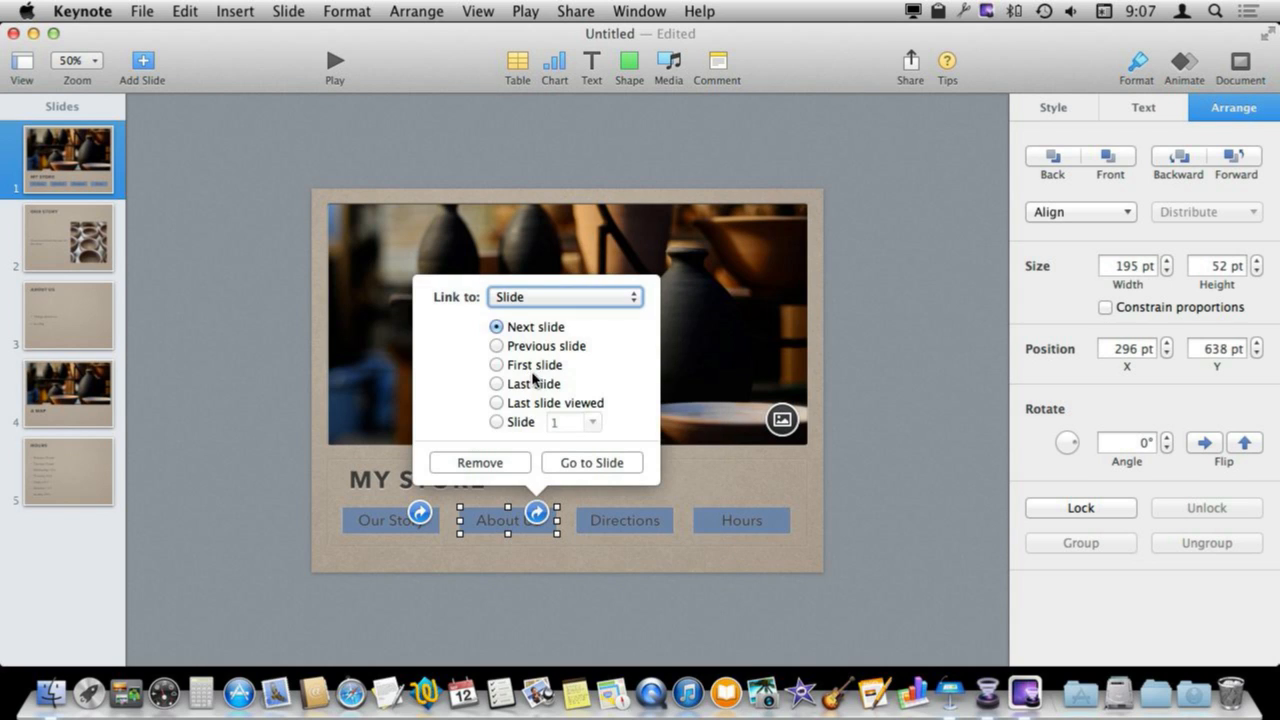
pyautogui.click(592, 421)
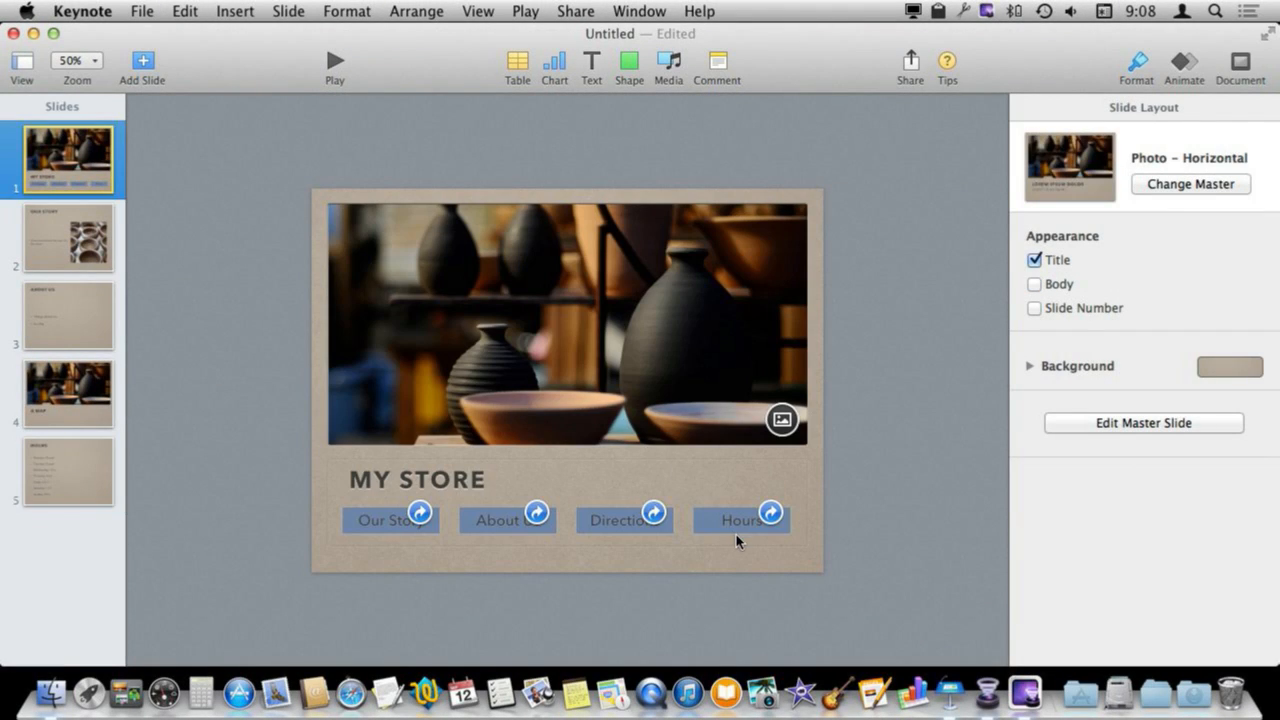
# Step: Paste the Hours button onto OUR STORY, relabel it Back, and link it to slide 1
pyautogui.click(741, 520)
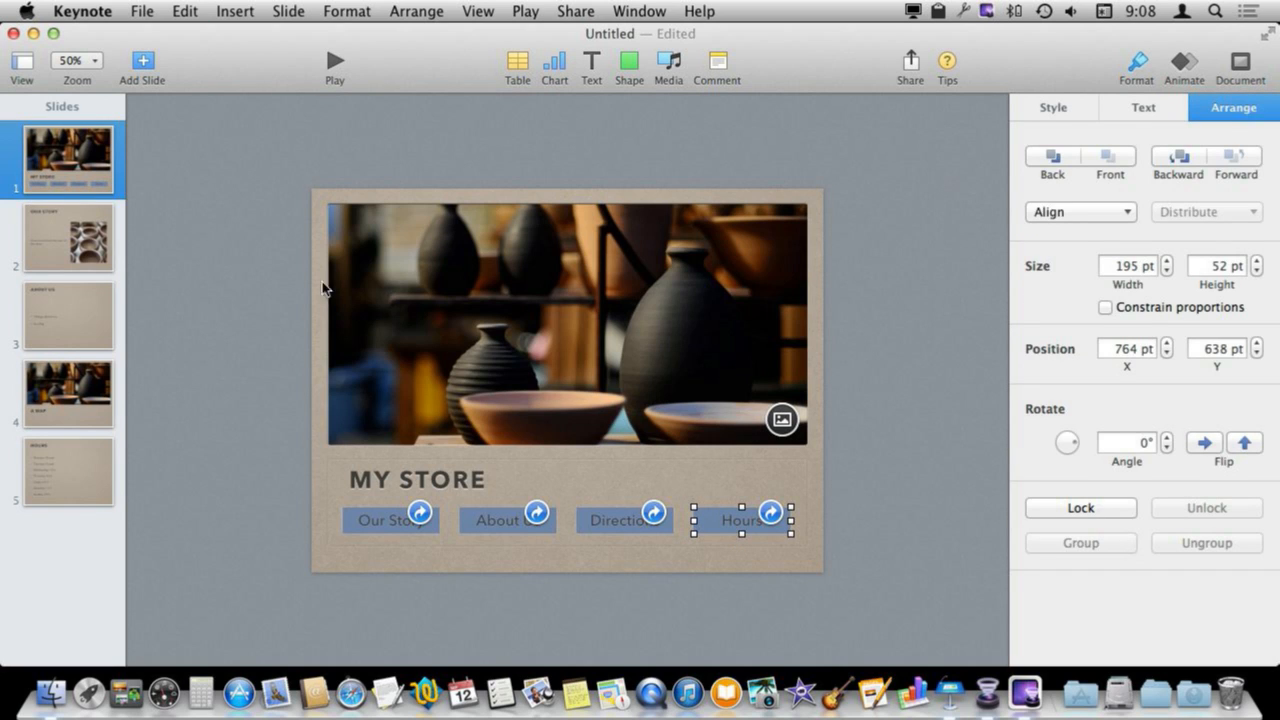
pyautogui.click(67, 238)
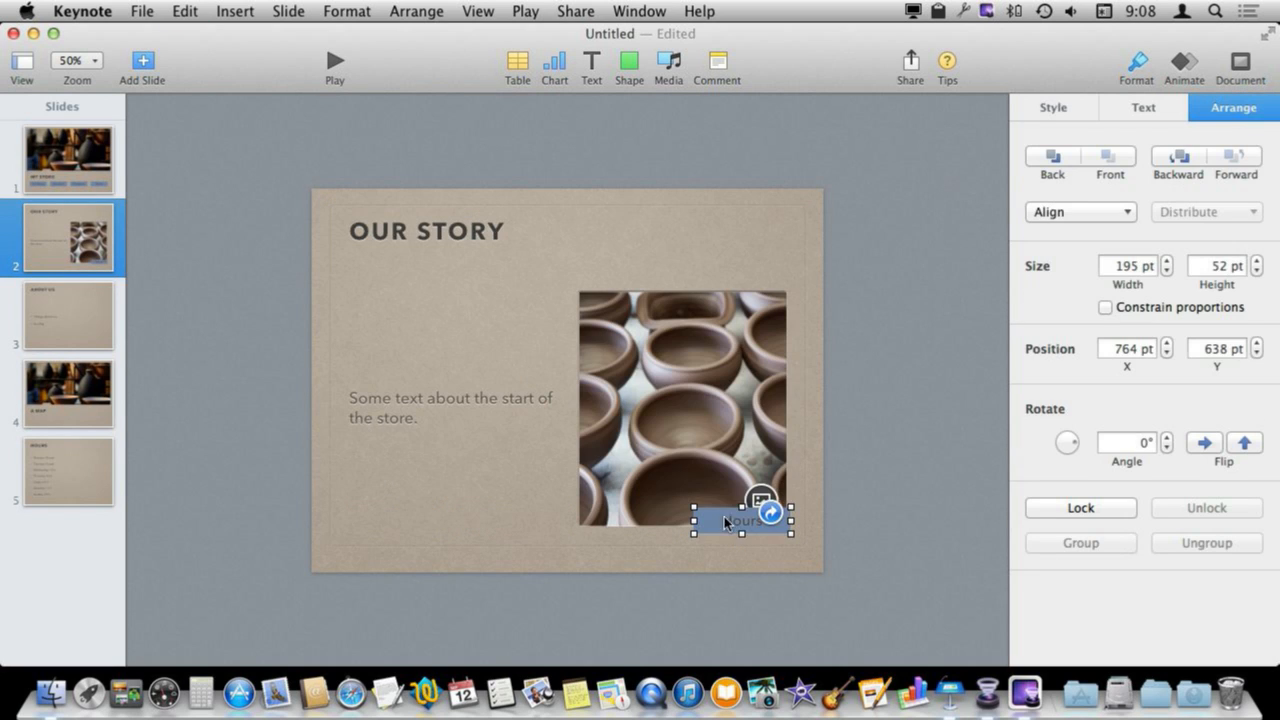
pyautogui.moveTo(740, 520); pyautogui.dragTo(396, 516)
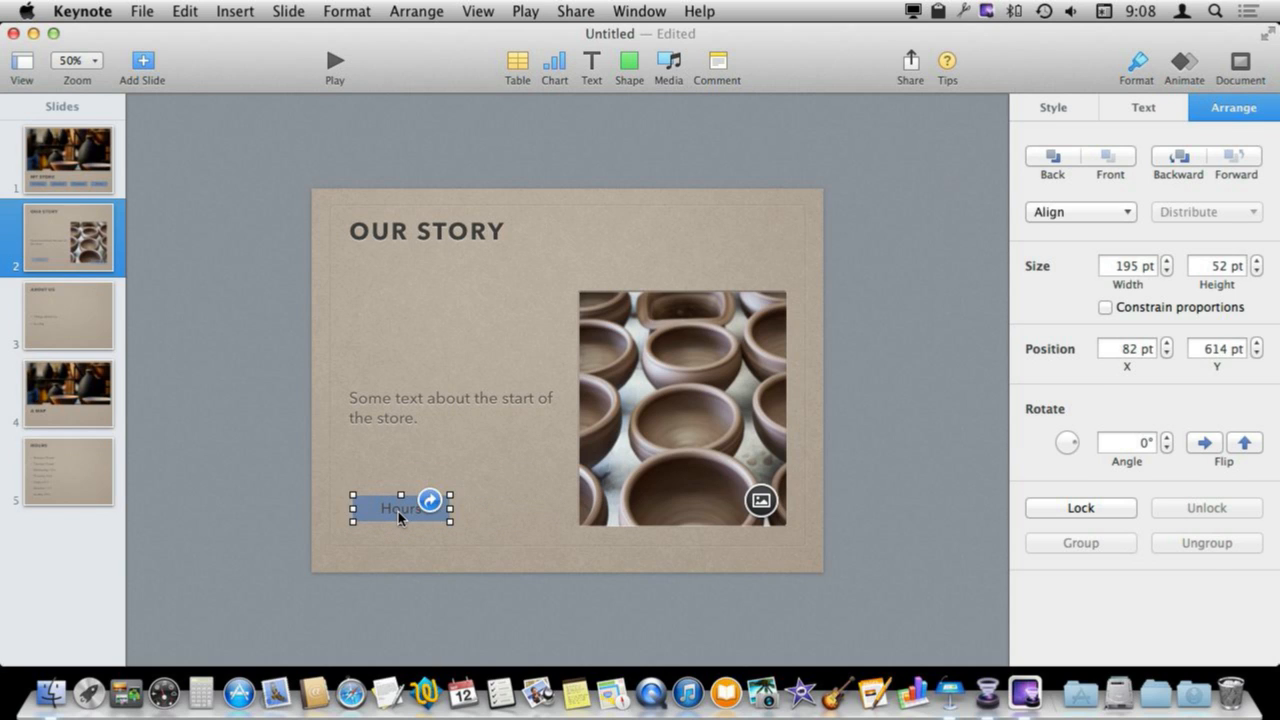
pyautogui.click(1143, 107)
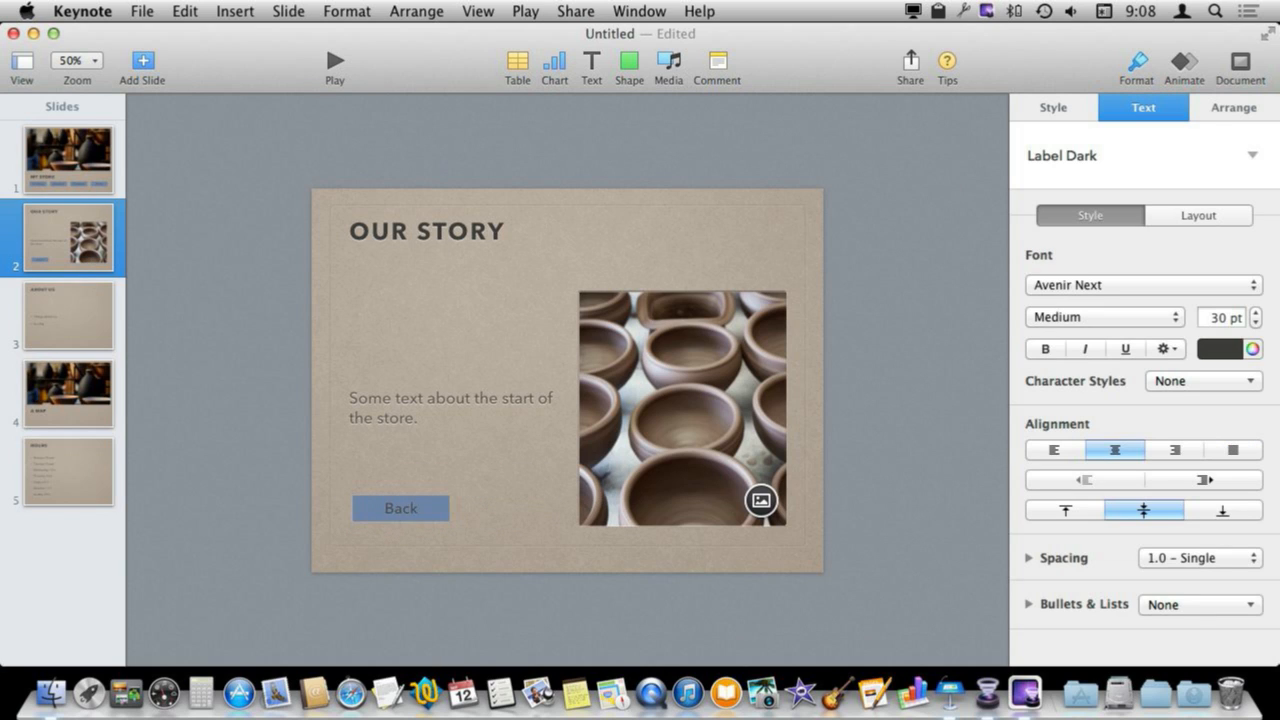
pyautogui.click(400, 508)
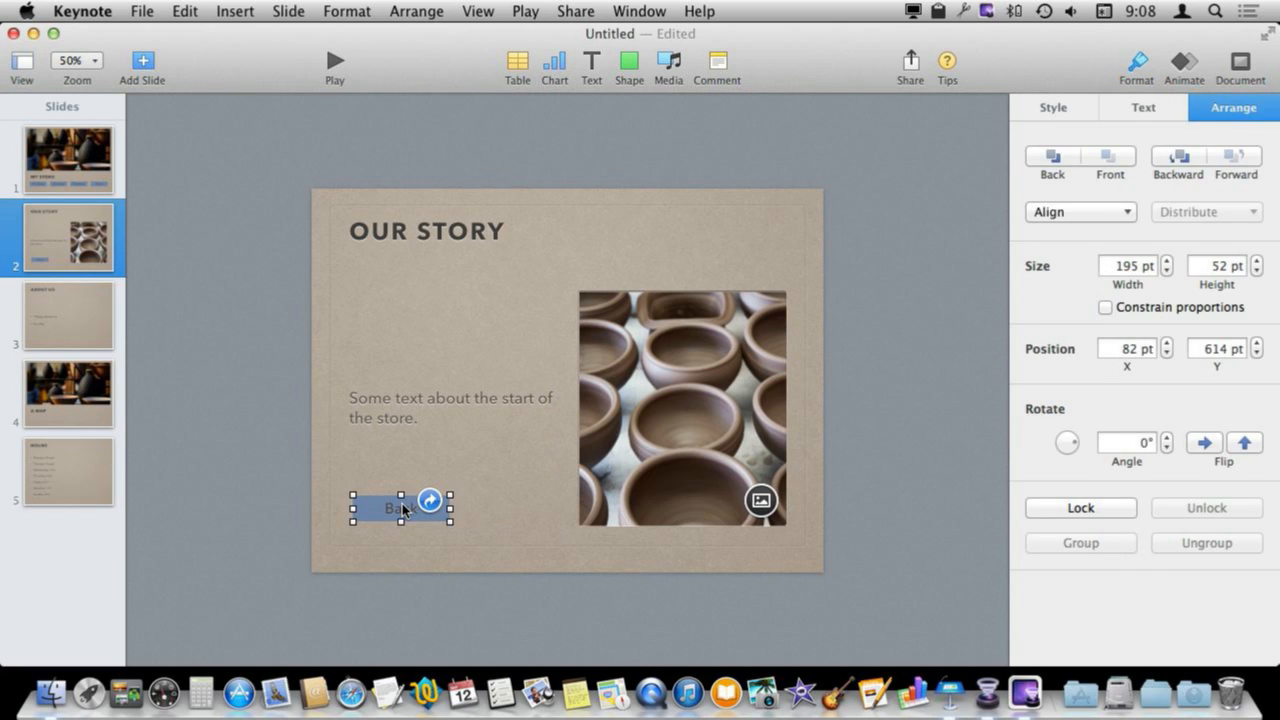
pyautogui.click(430, 500)
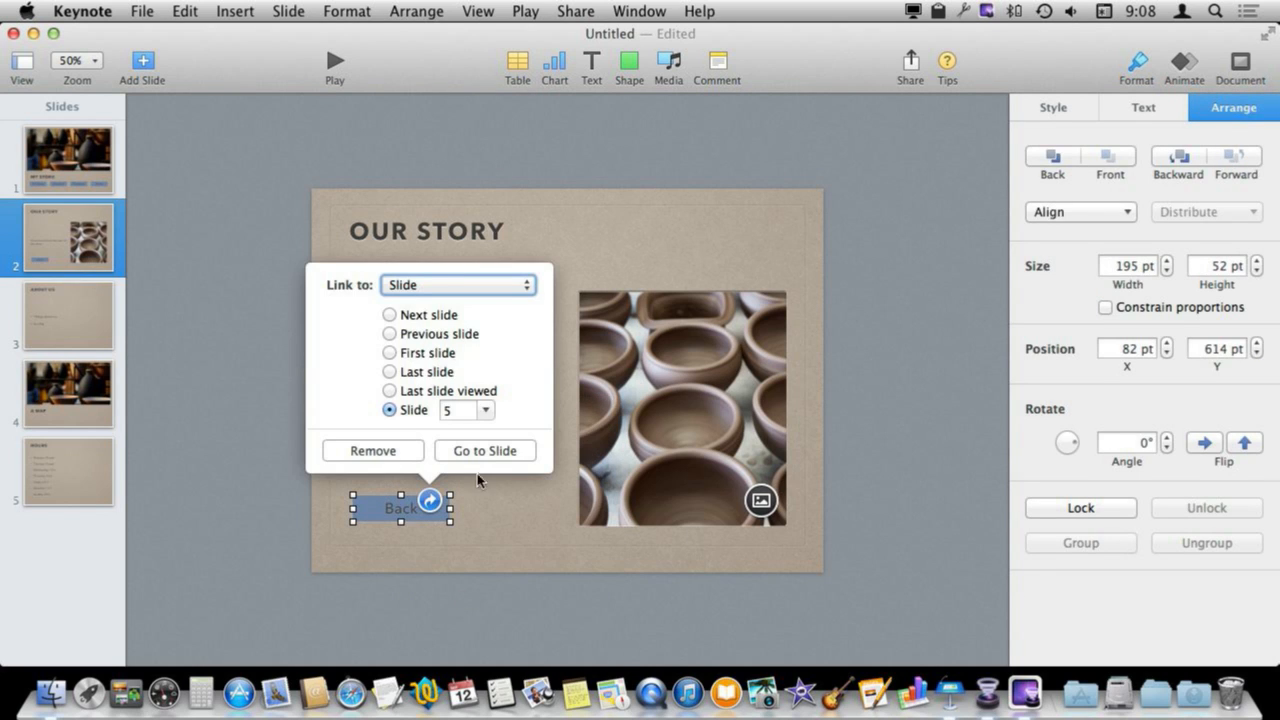
pyautogui.click(389, 352)
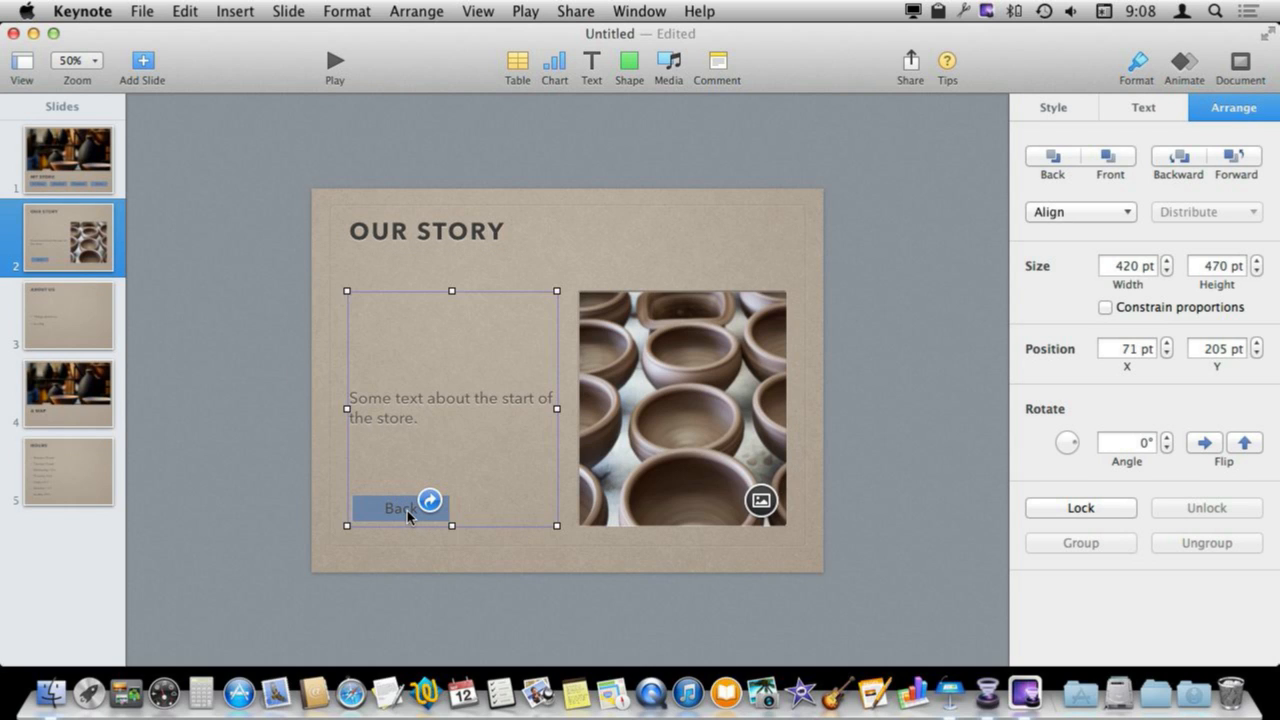
# Step: Copy the Back button onto slides 3–5, dragging each copy to the bottom-right corner
pyautogui.click(67, 315)
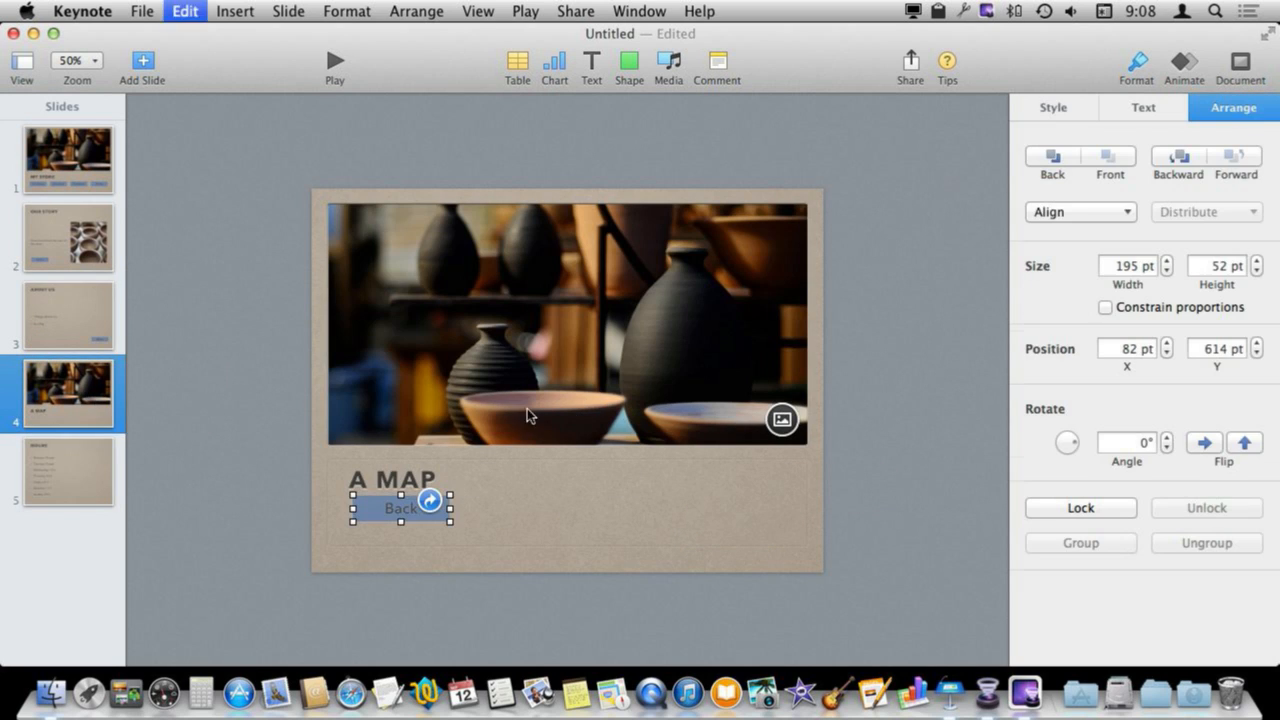
pyautogui.moveTo(400, 508); pyautogui.dragTo(765, 526)
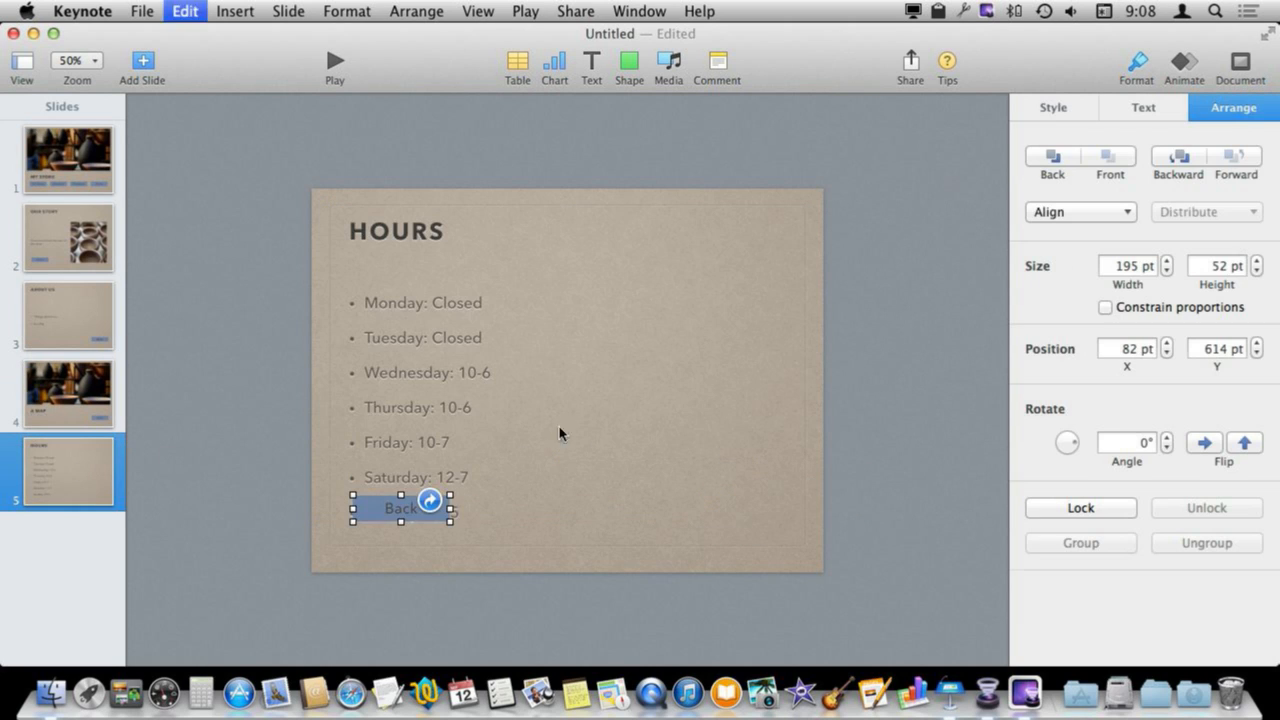
pyautogui.moveTo(400, 508); pyautogui.dragTo(753, 518)
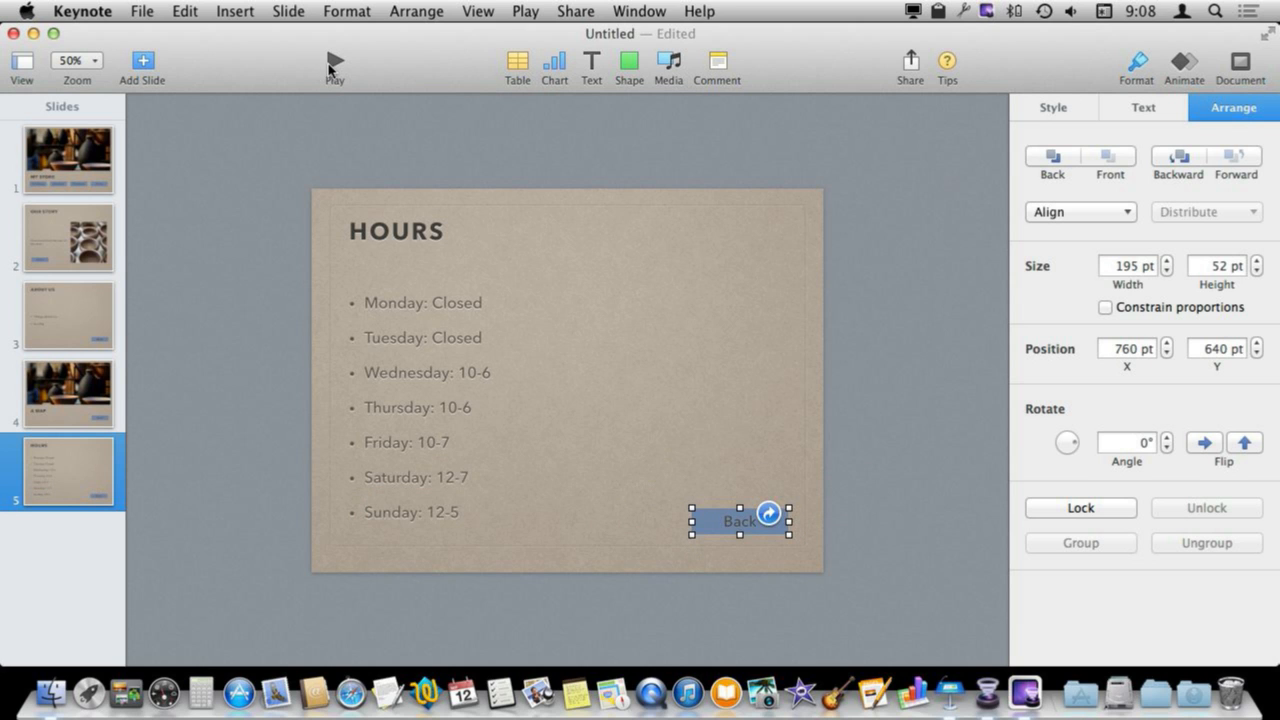
# Step: Play the slideshow and follow the HOURS slide's Back link to the title slide
pyautogui.click(335, 62)
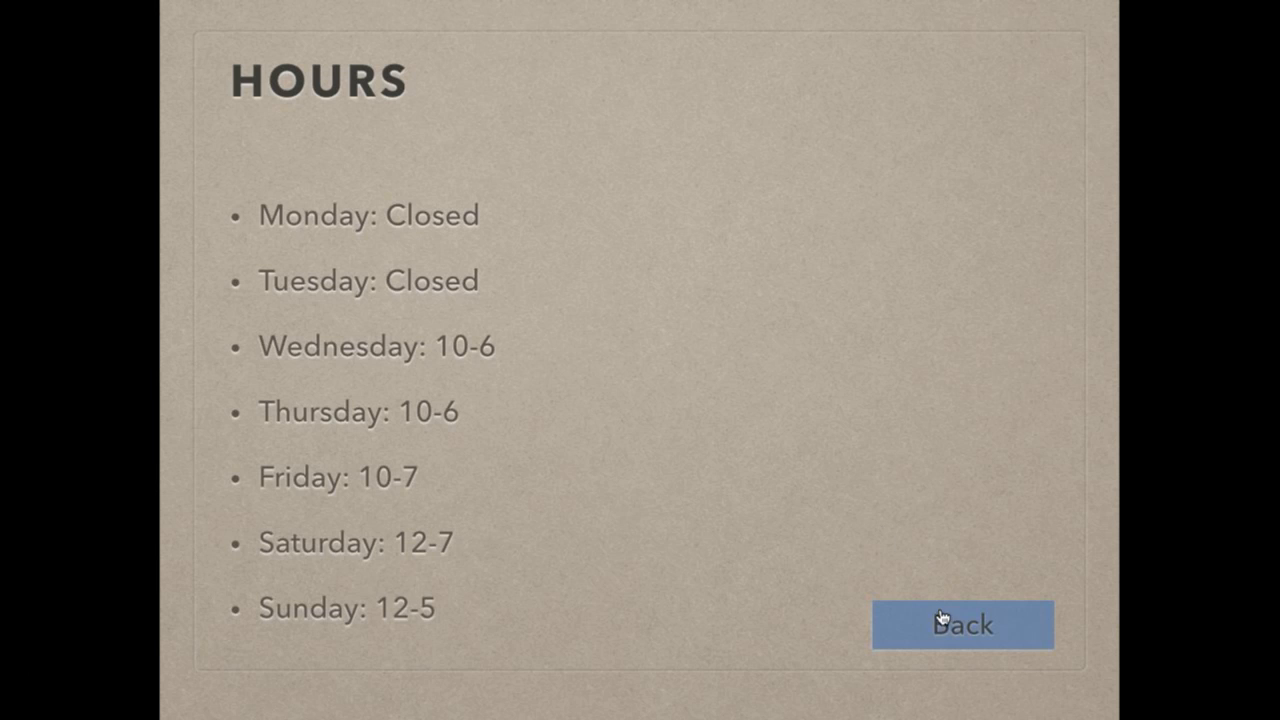
pyautogui.click(961, 623)
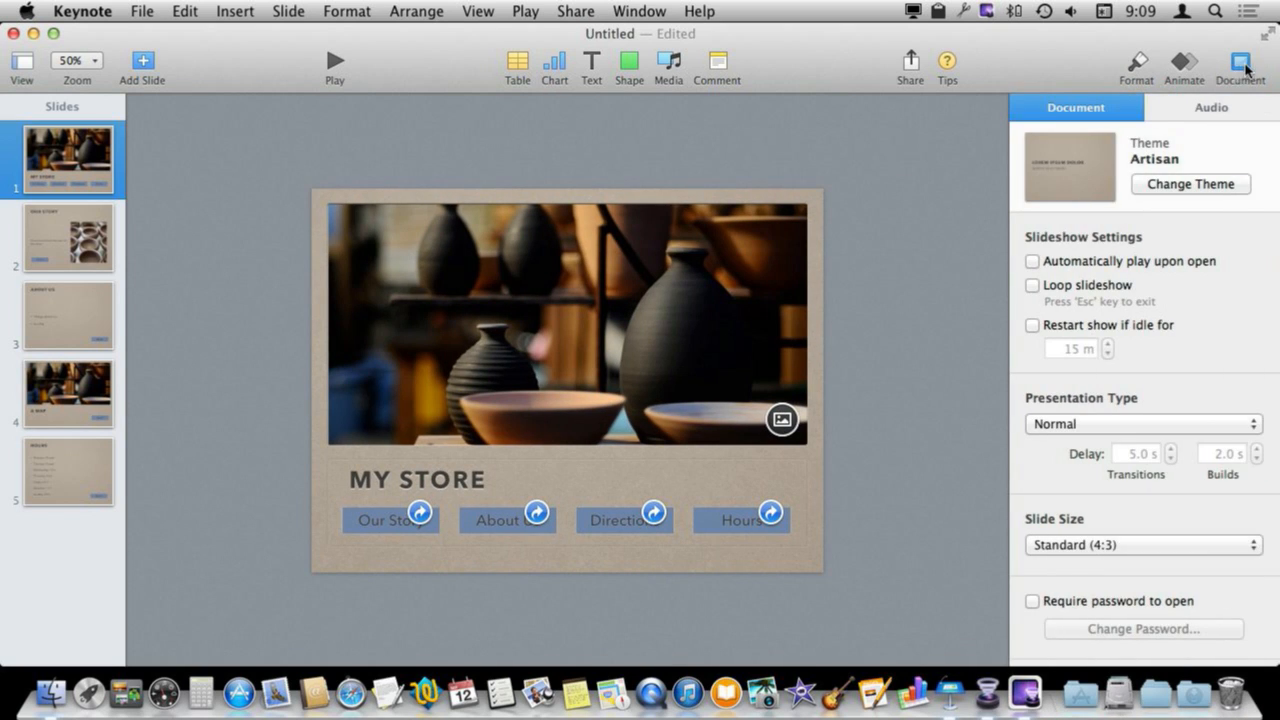
# Step: Change the Document inspector's Presentation Type from Normal to Links Only
pyautogui.click(1142, 424)
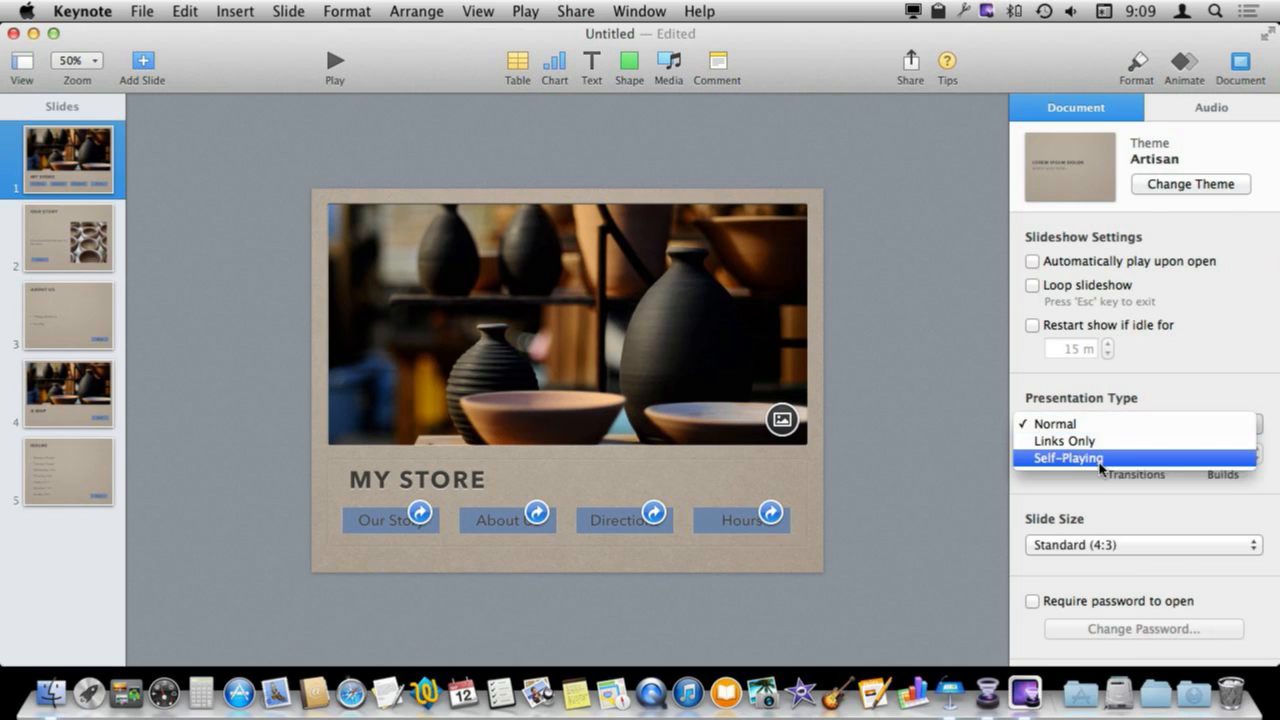
pyautogui.click(1064, 441)
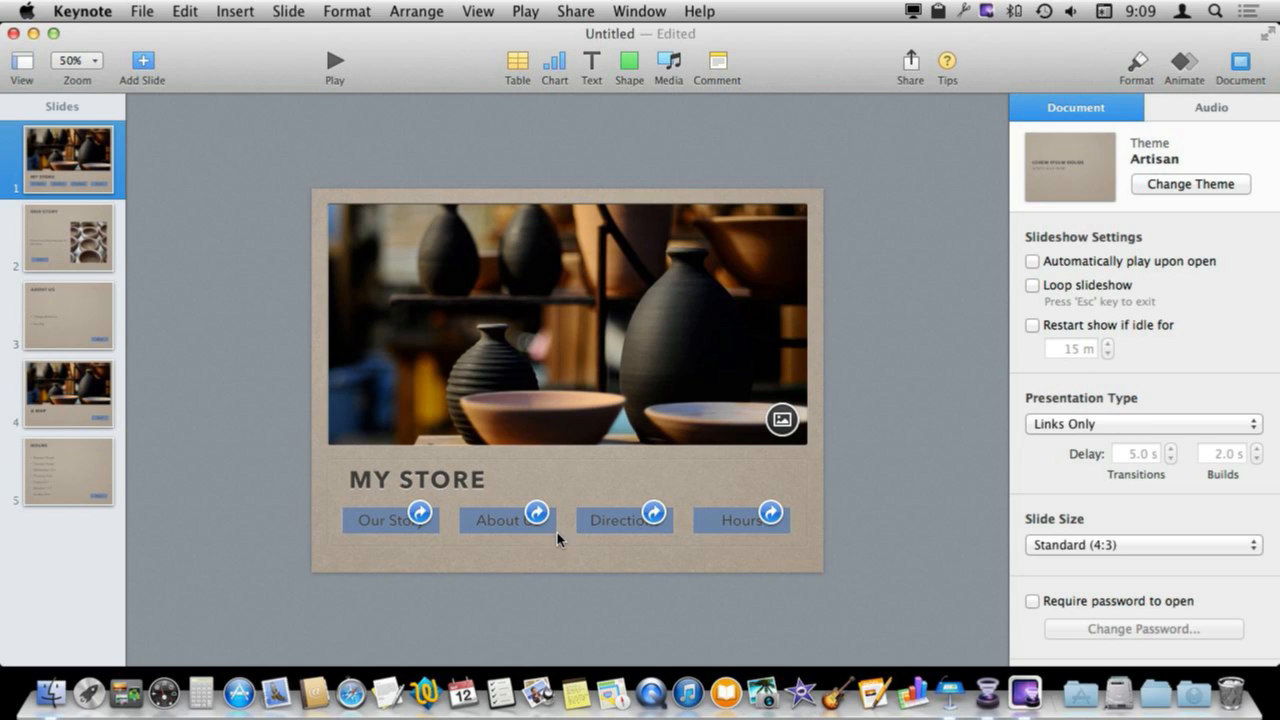
pyautogui.moveTo(405, 533)
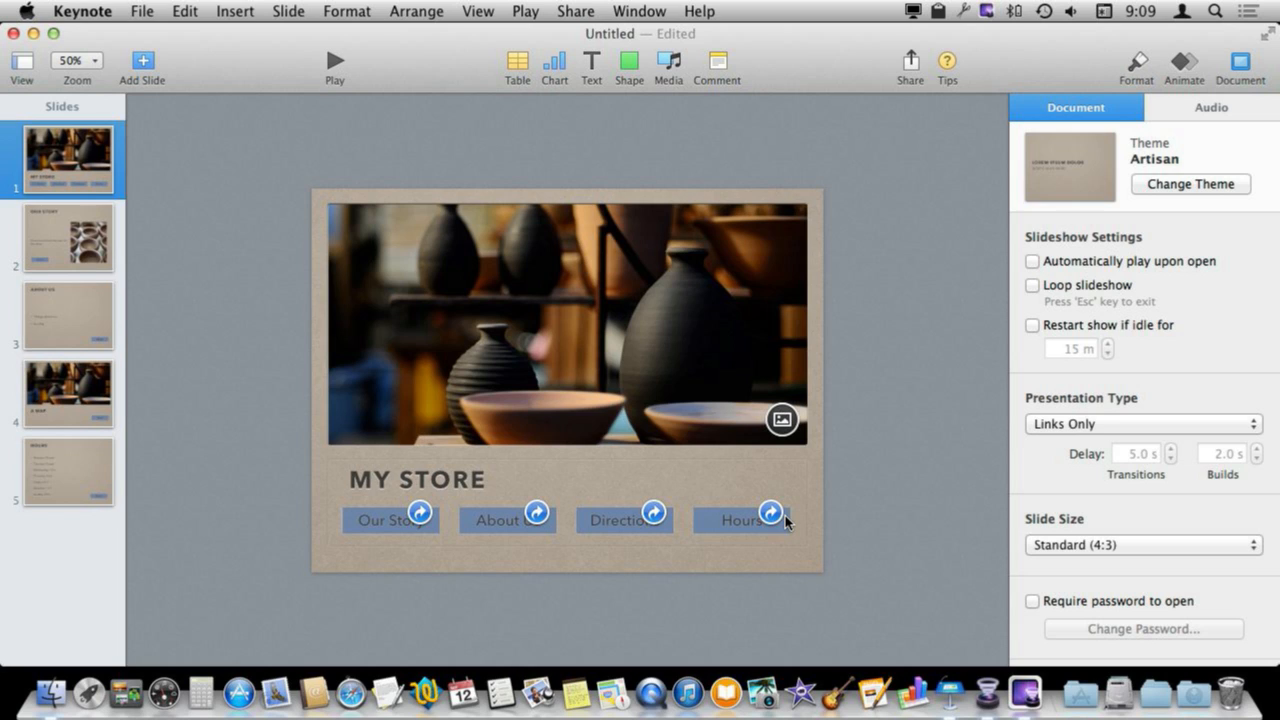
pyautogui.moveTo(463, 60)
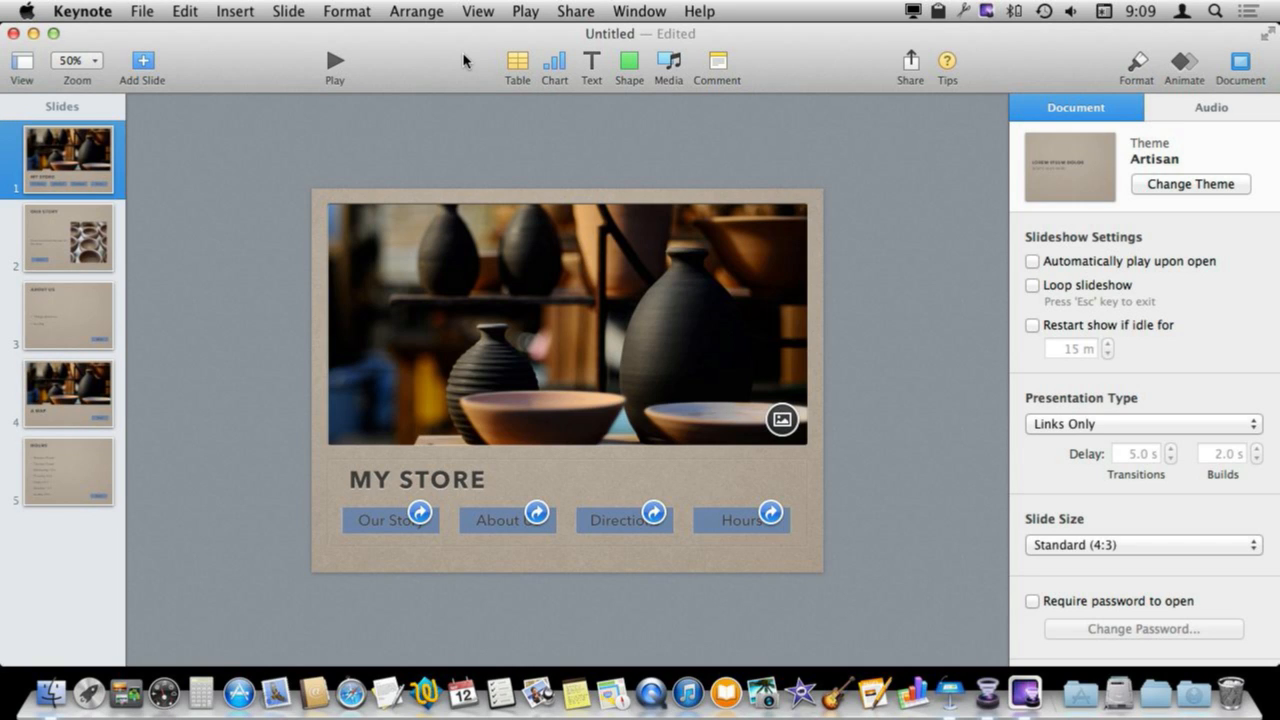
# Step: Export the presentation through File > Export To > HTML and continue past the options
pyautogui.click(141, 11)
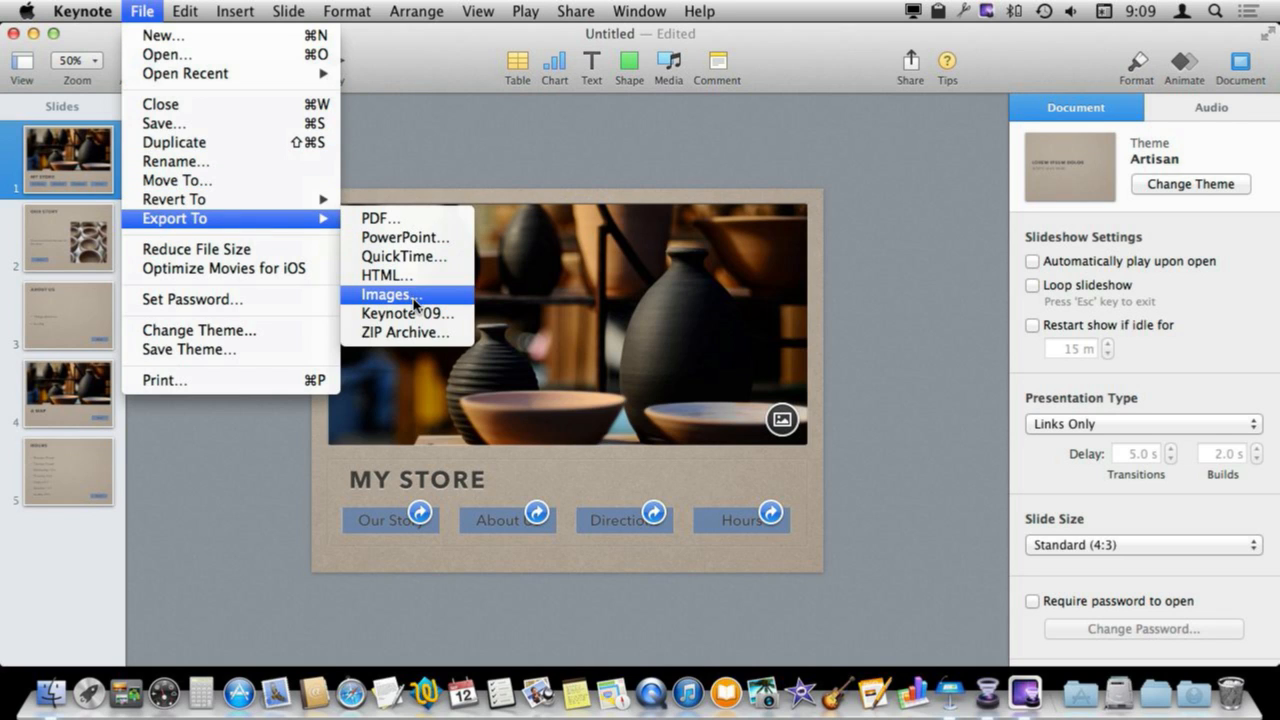
pyautogui.click(388, 294)
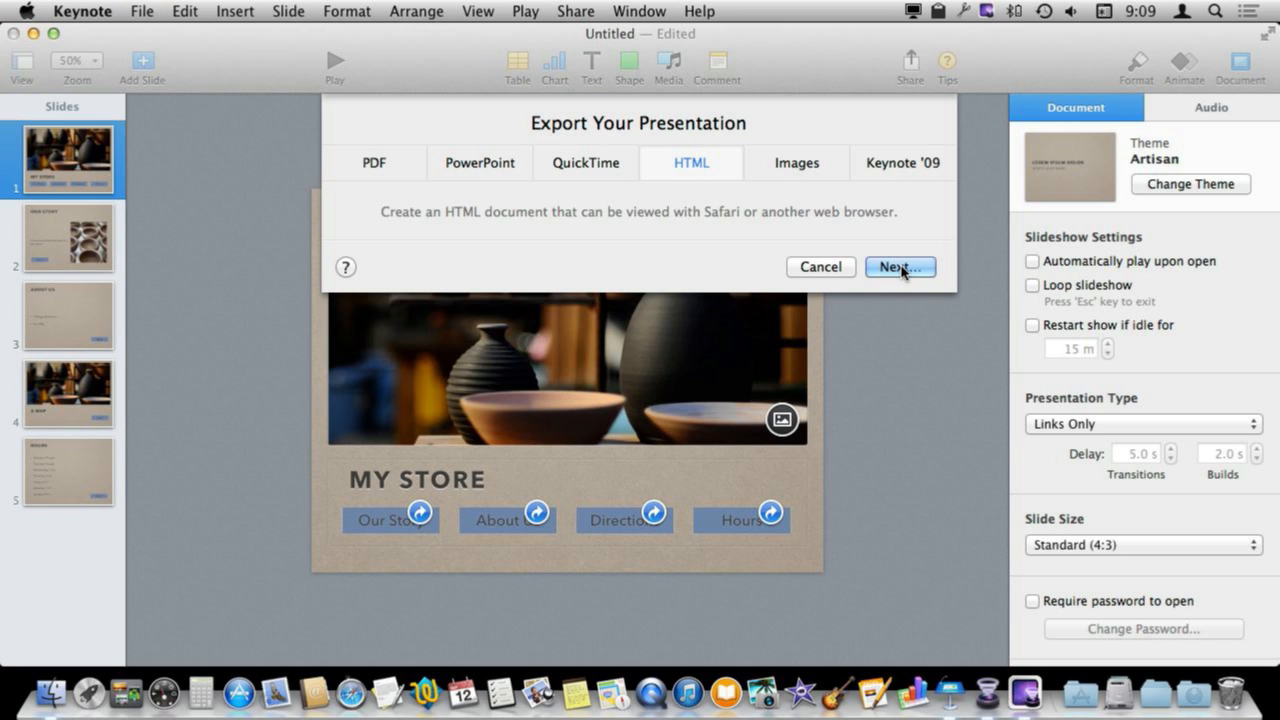
pyautogui.click(898, 266)
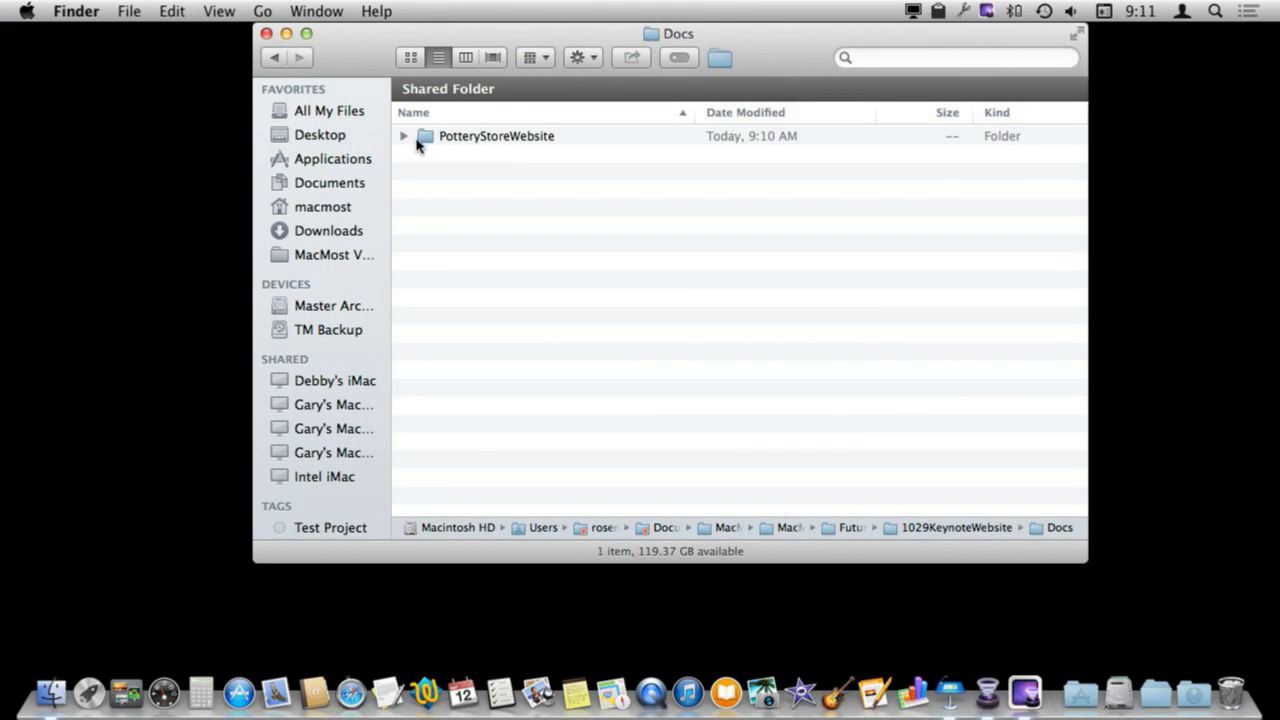
pyautogui.click(404, 136)
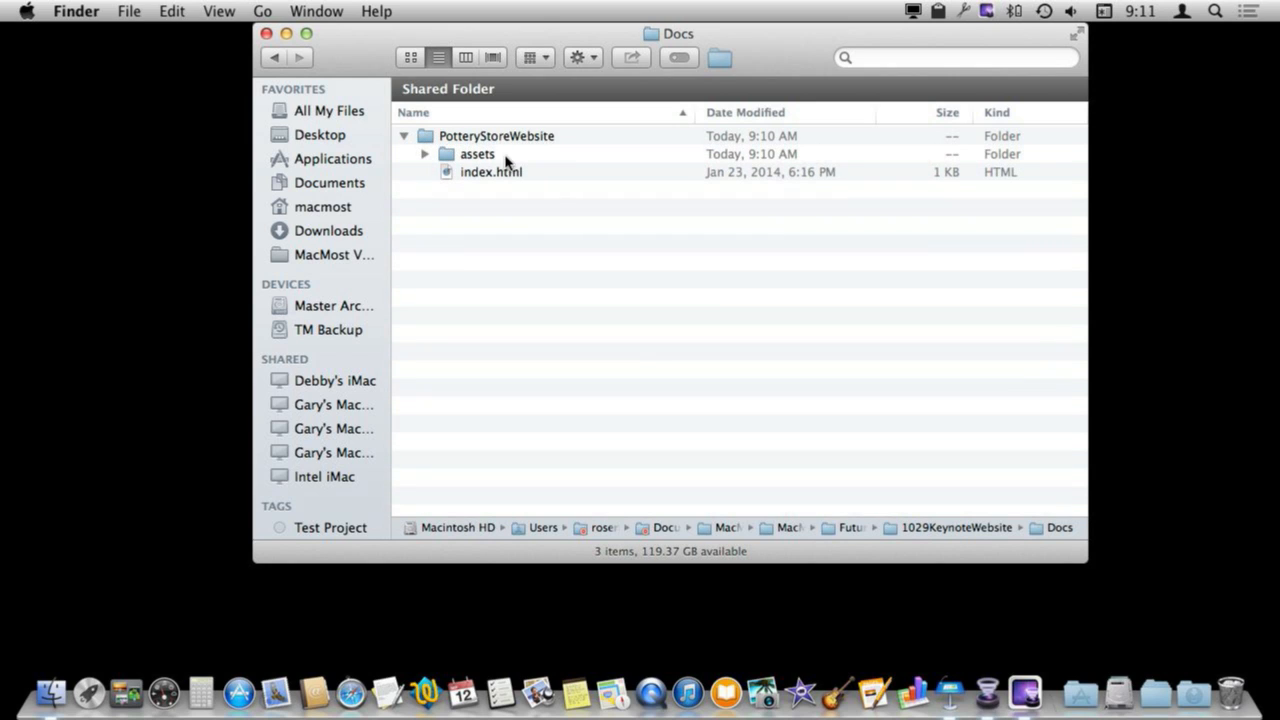
pyautogui.moveTo(460, 178)
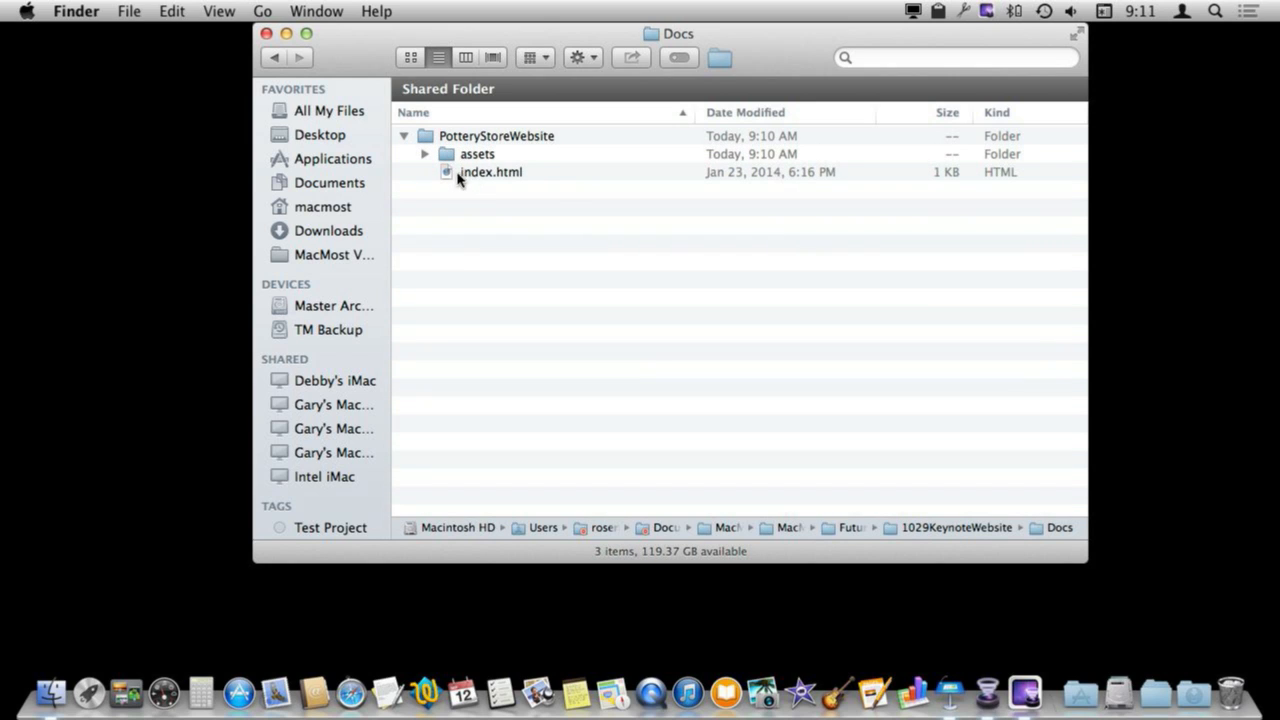
pyautogui.moveTo(543, 181)
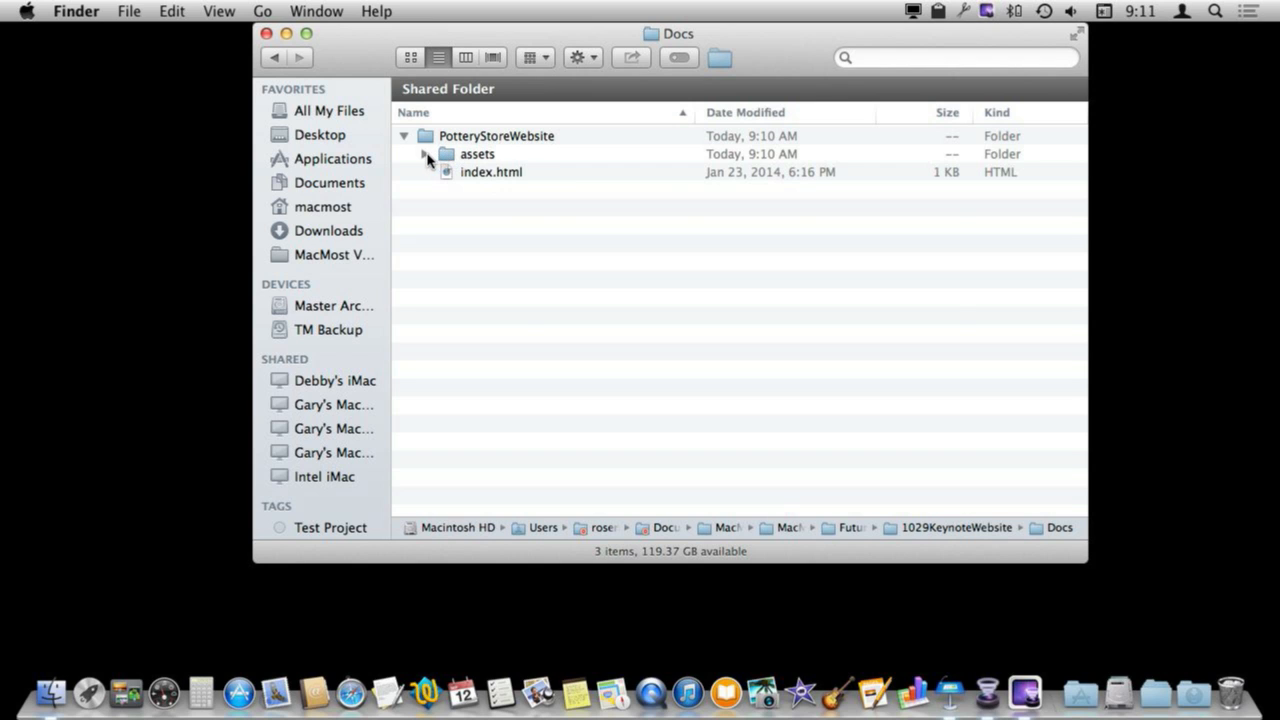
pyautogui.click(425, 154)
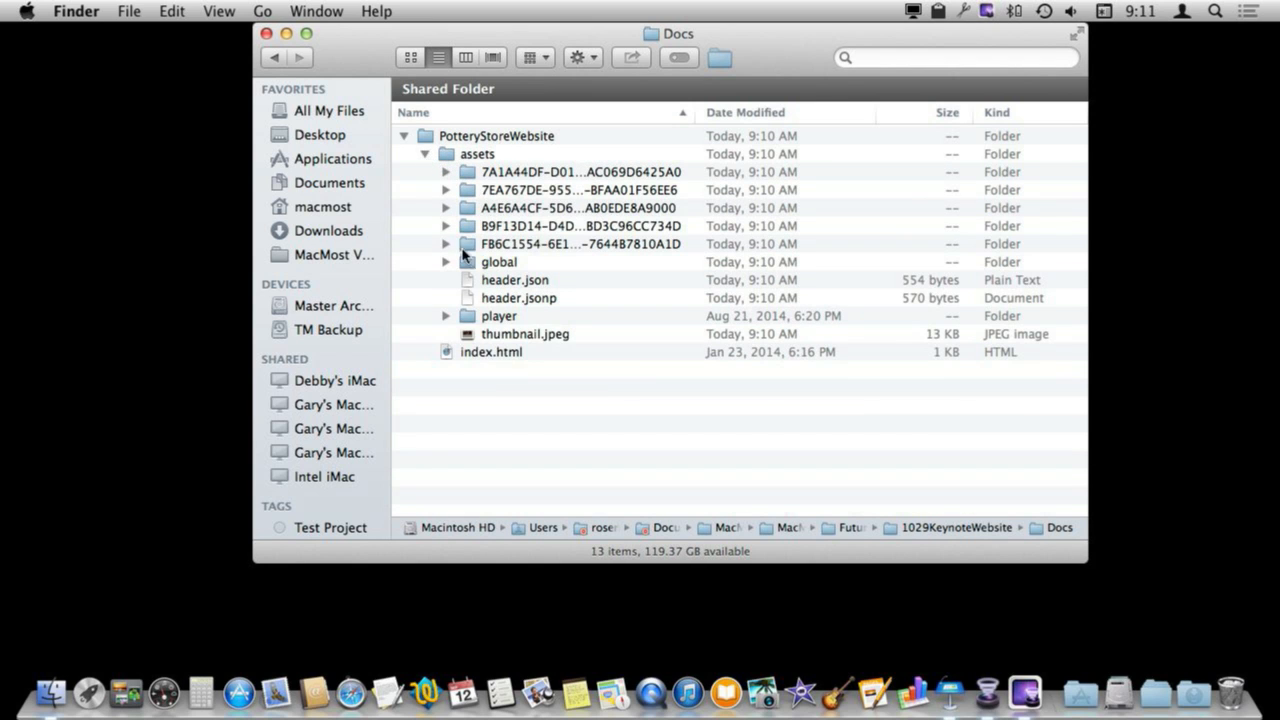
pyautogui.click(426, 154)
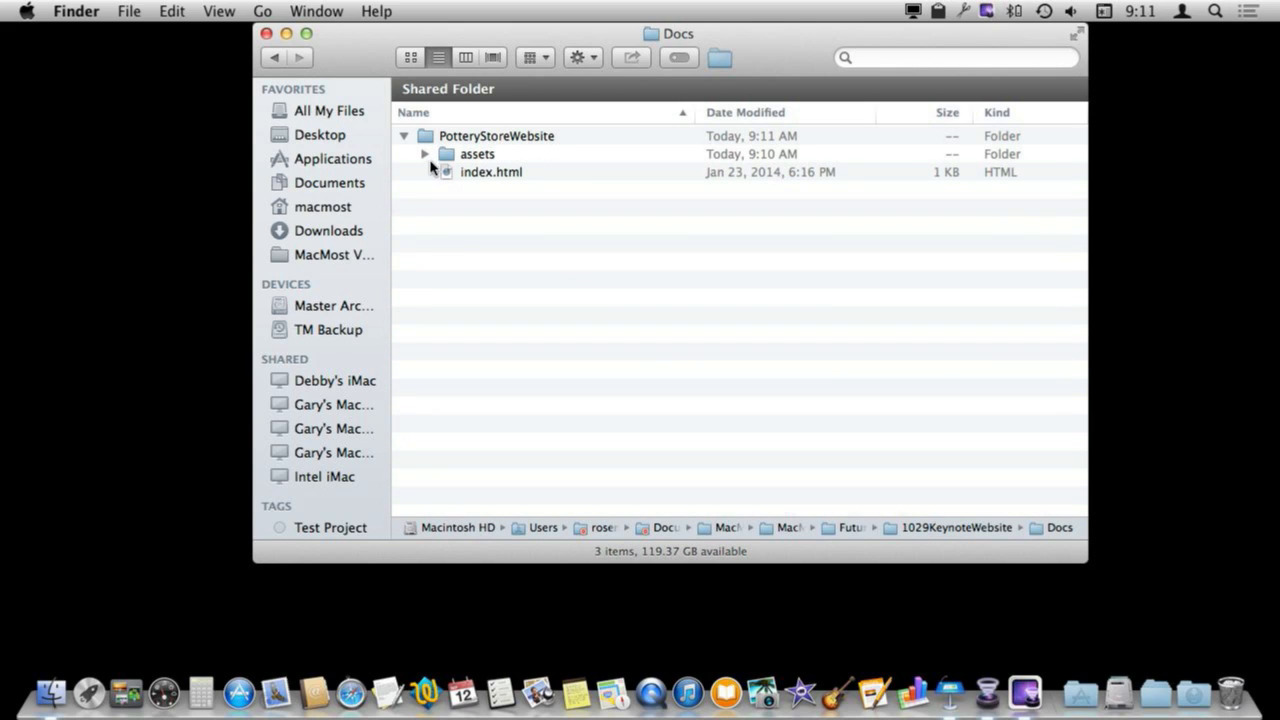
pyautogui.moveTo(447, 178)
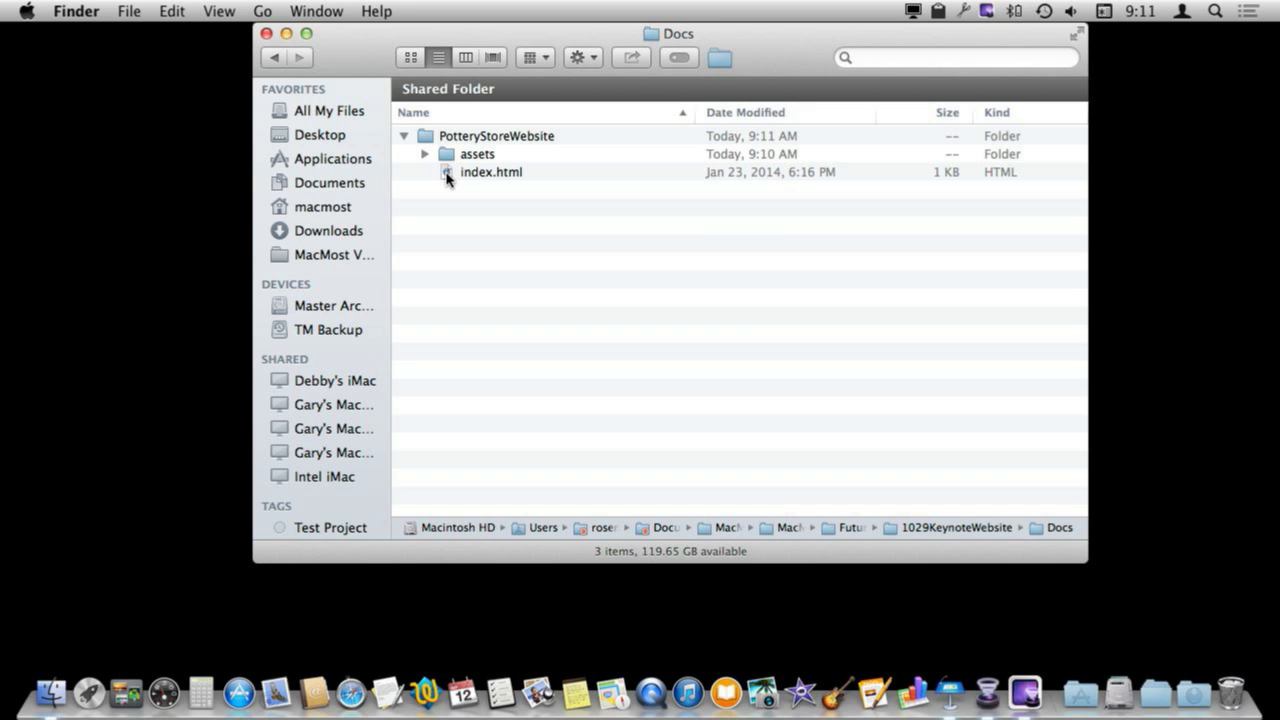
# Step: Open index.html from Finder to show the MY STORE home page in Safari
pyautogui.doubleClick(491, 172)
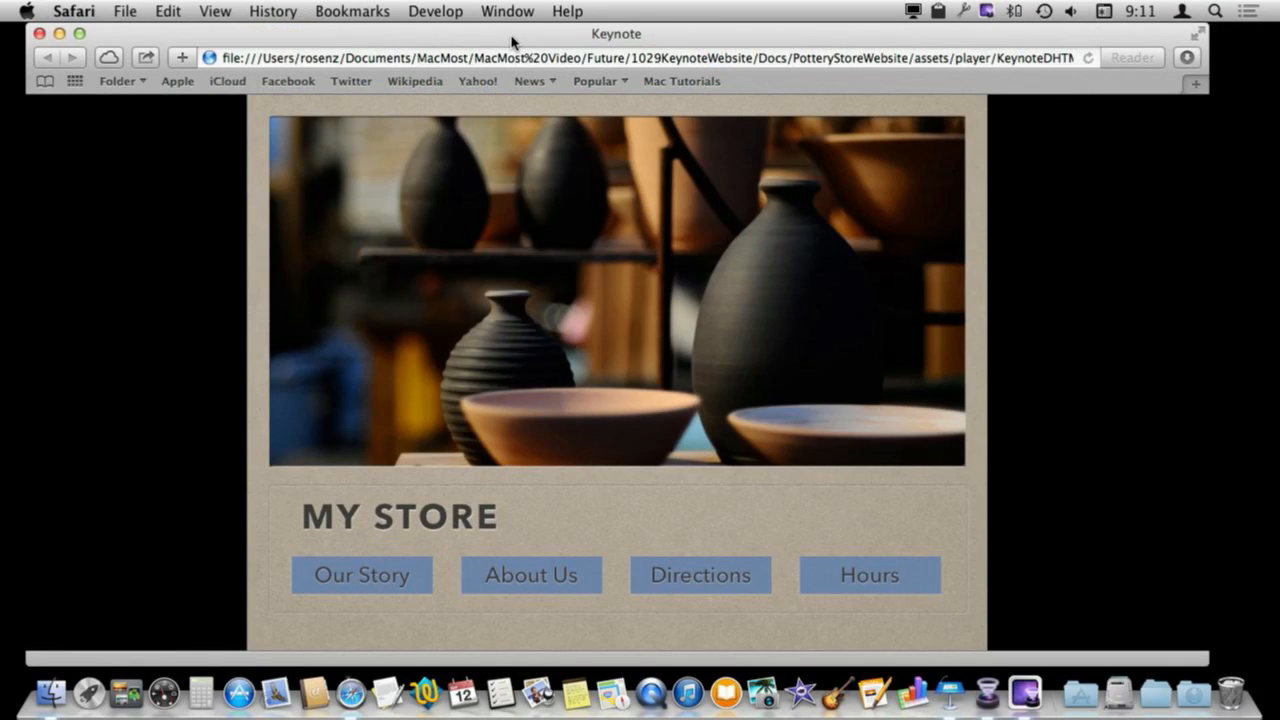
pyautogui.moveTo(361, 589)
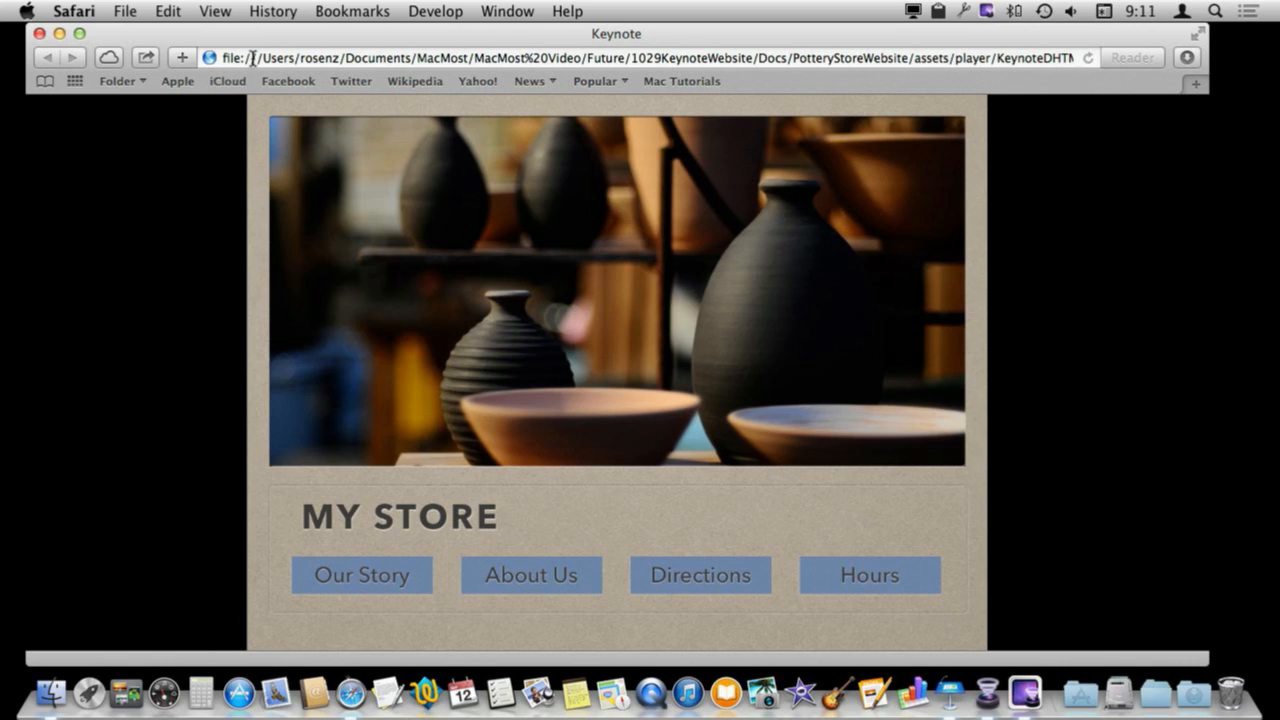
pyautogui.moveTo(701, 575)
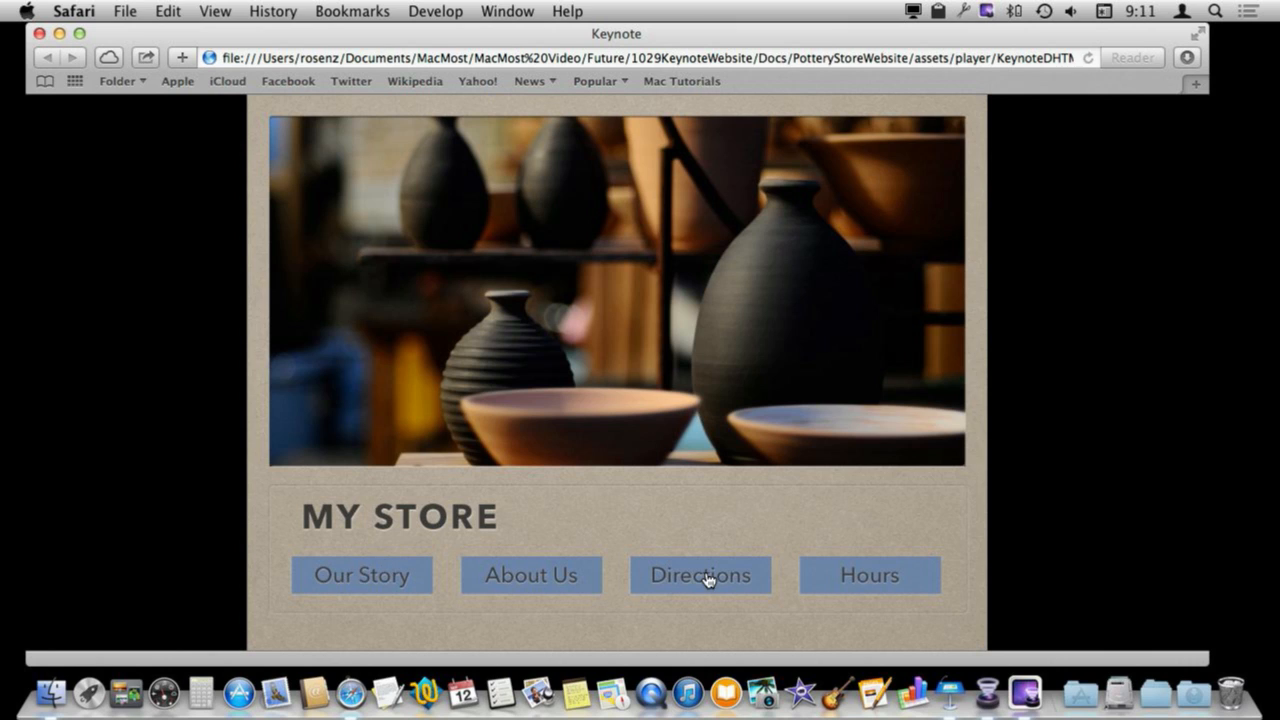
pyautogui.moveTo(590, 582)
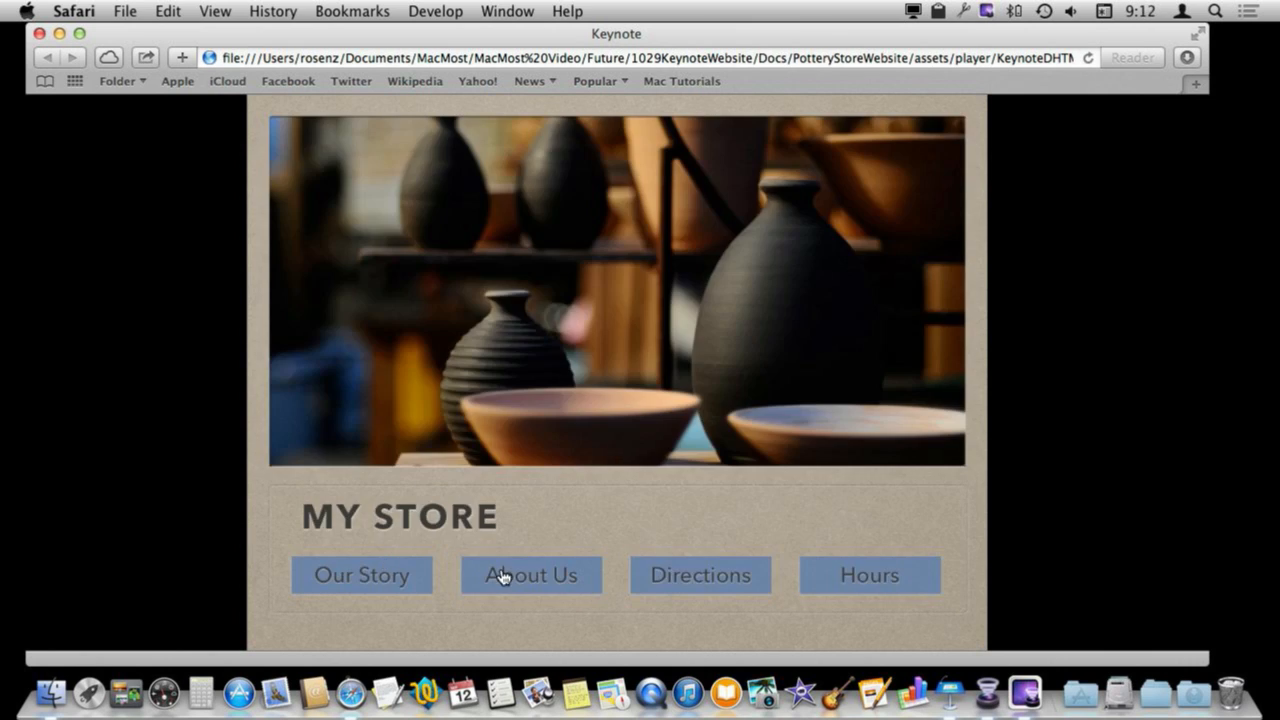
pyautogui.moveTo(535, 403)
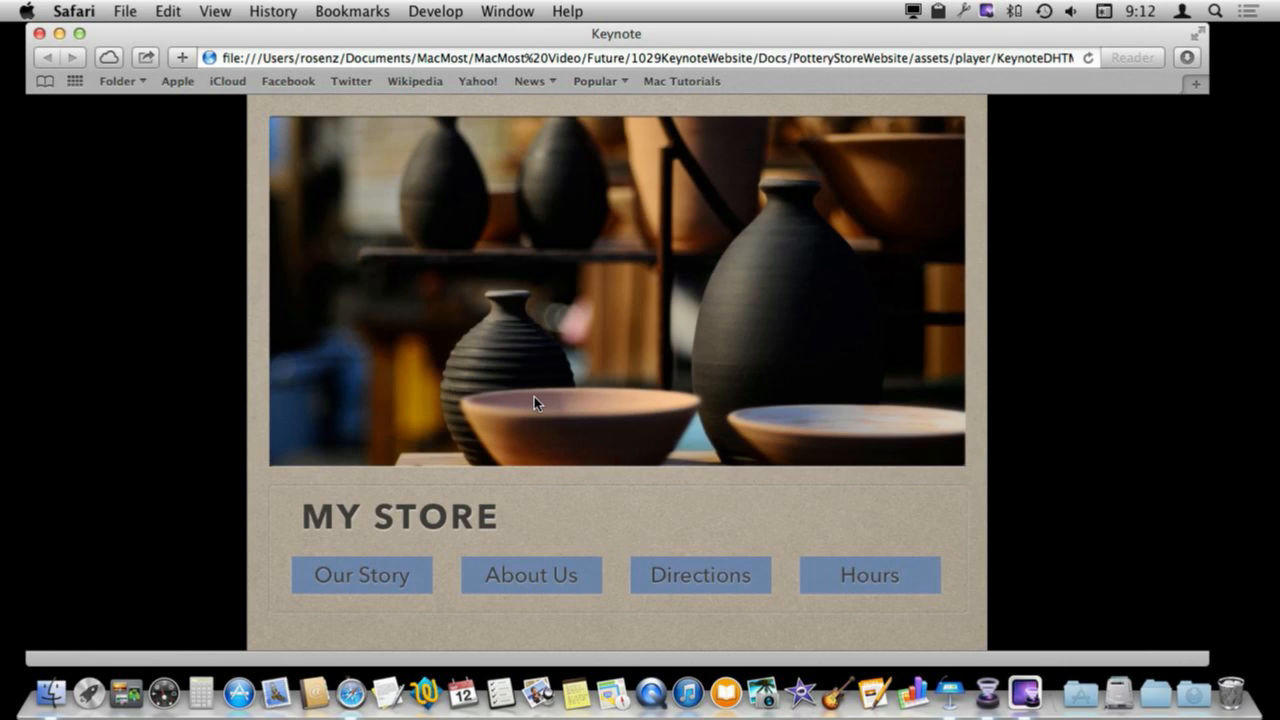
pyautogui.moveTo(585, 378)
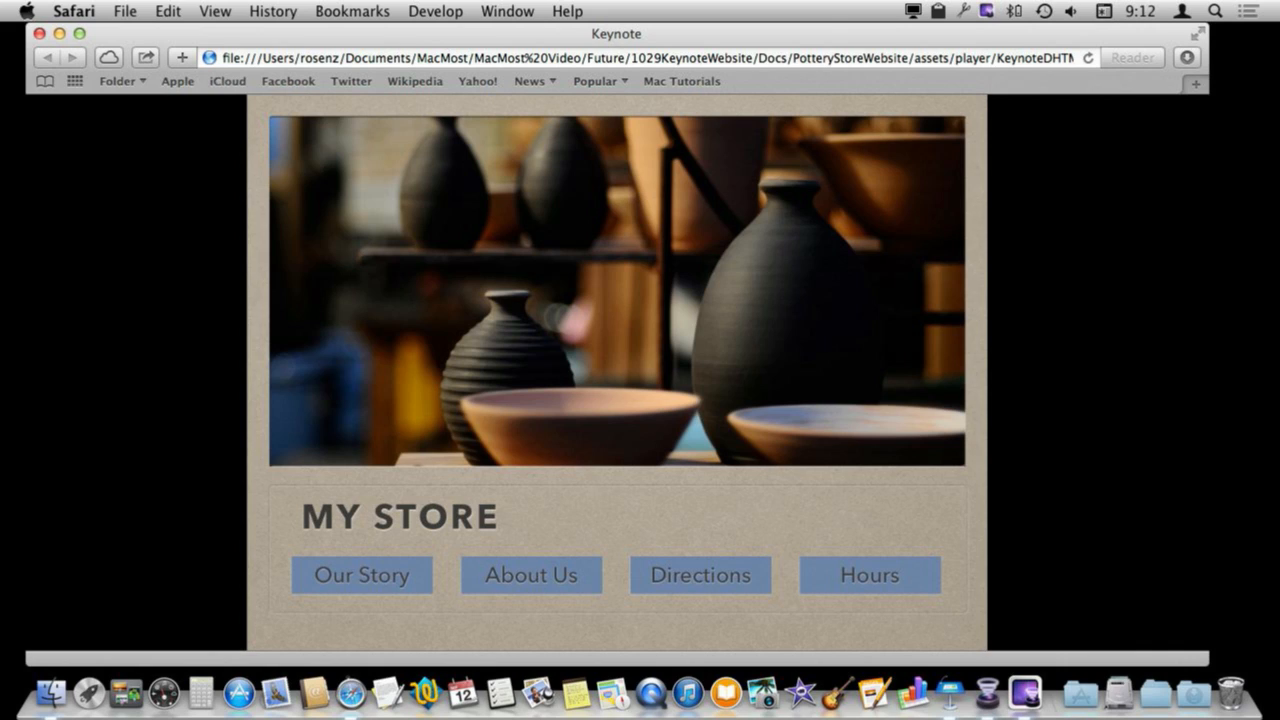
pyautogui.moveTo(420, 518)
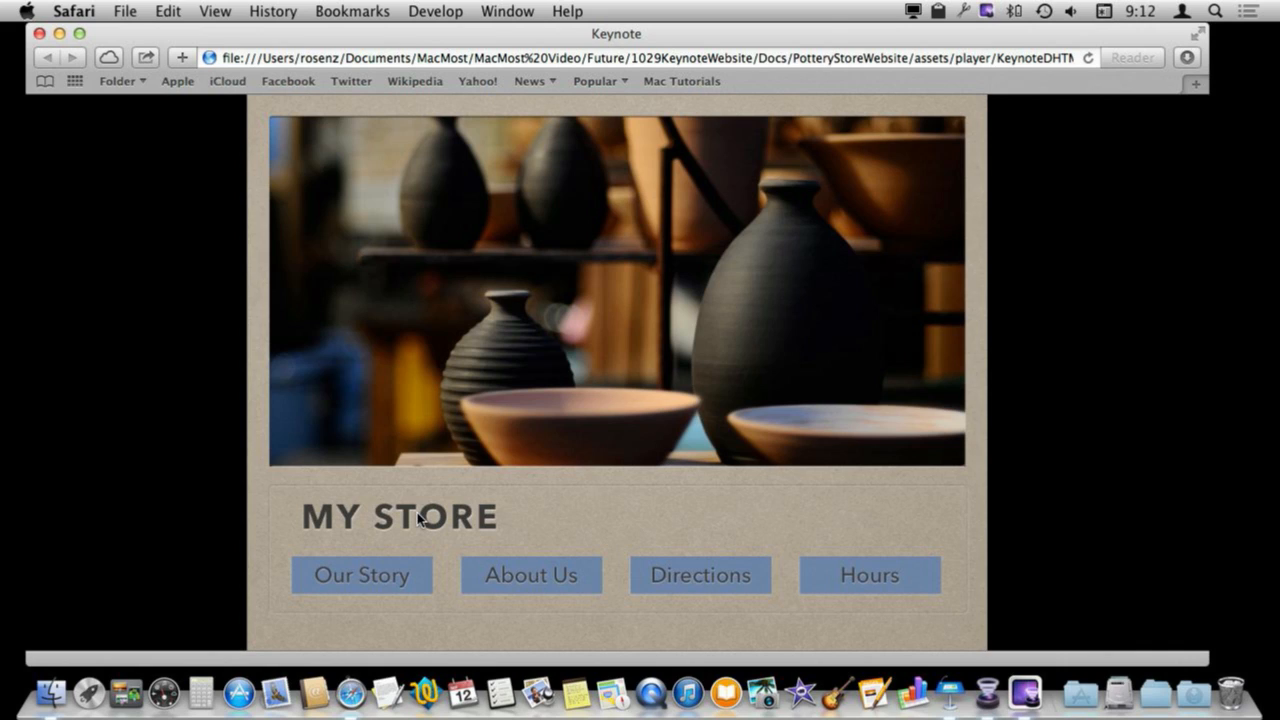
pyautogui.moveTo(38, 638)
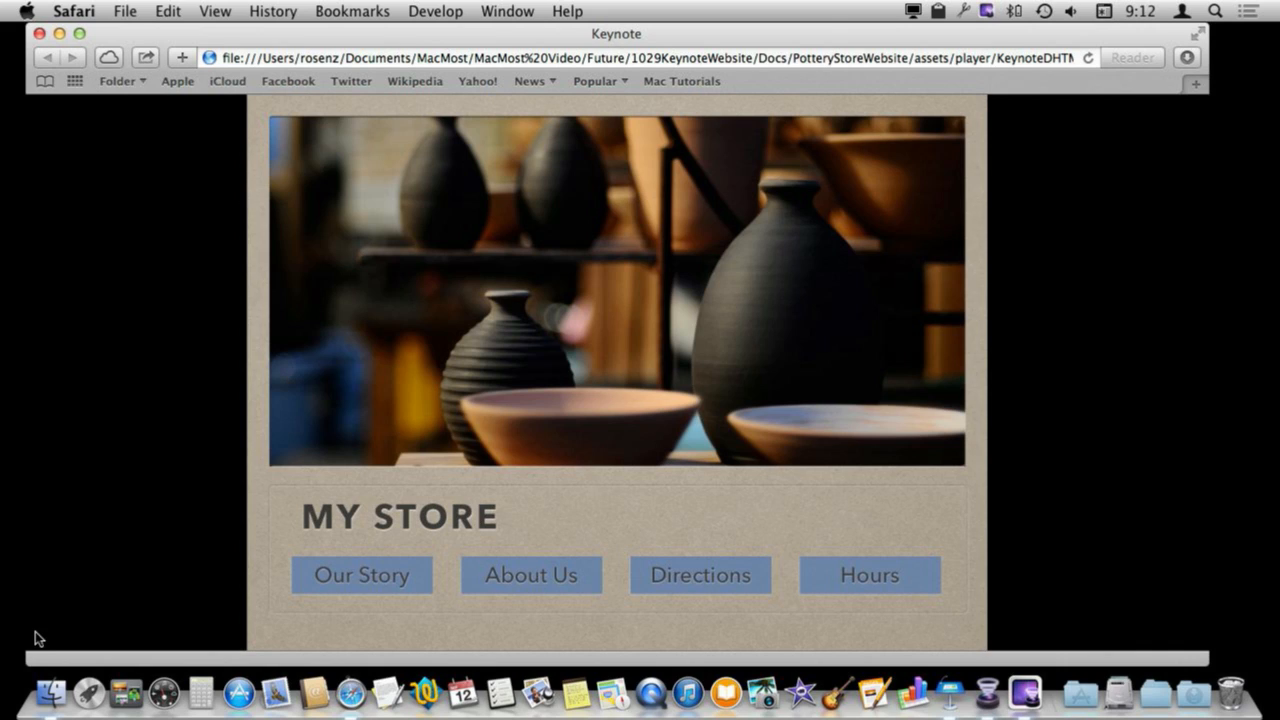
pyautogui.moveTo(55, 690)
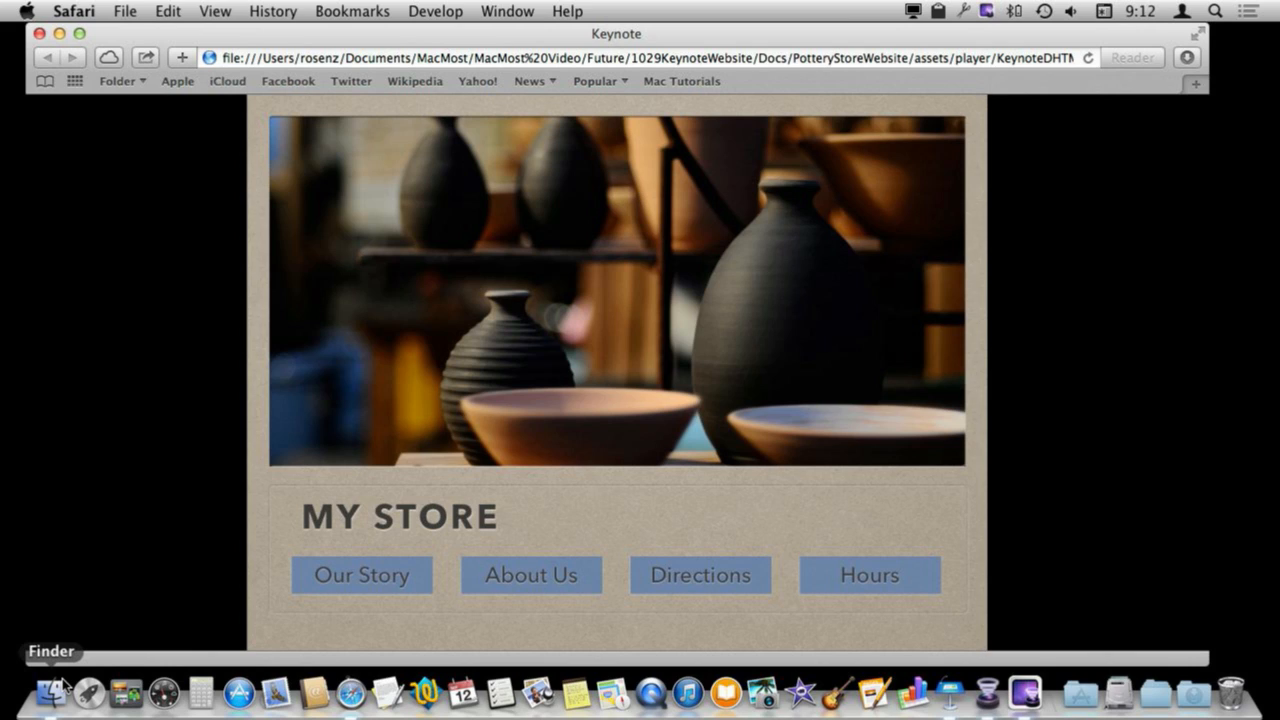
pyautogui.moveTo(445, 423)
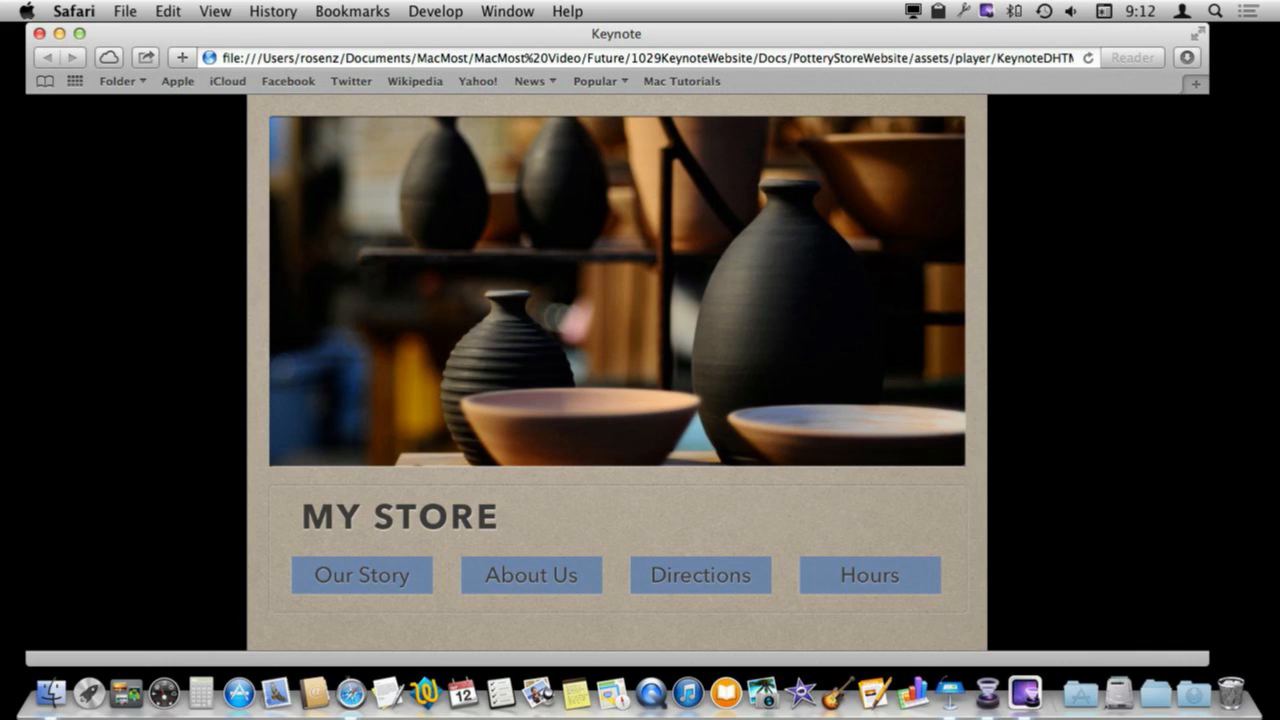
pyautogui.moveTo(462, 333)
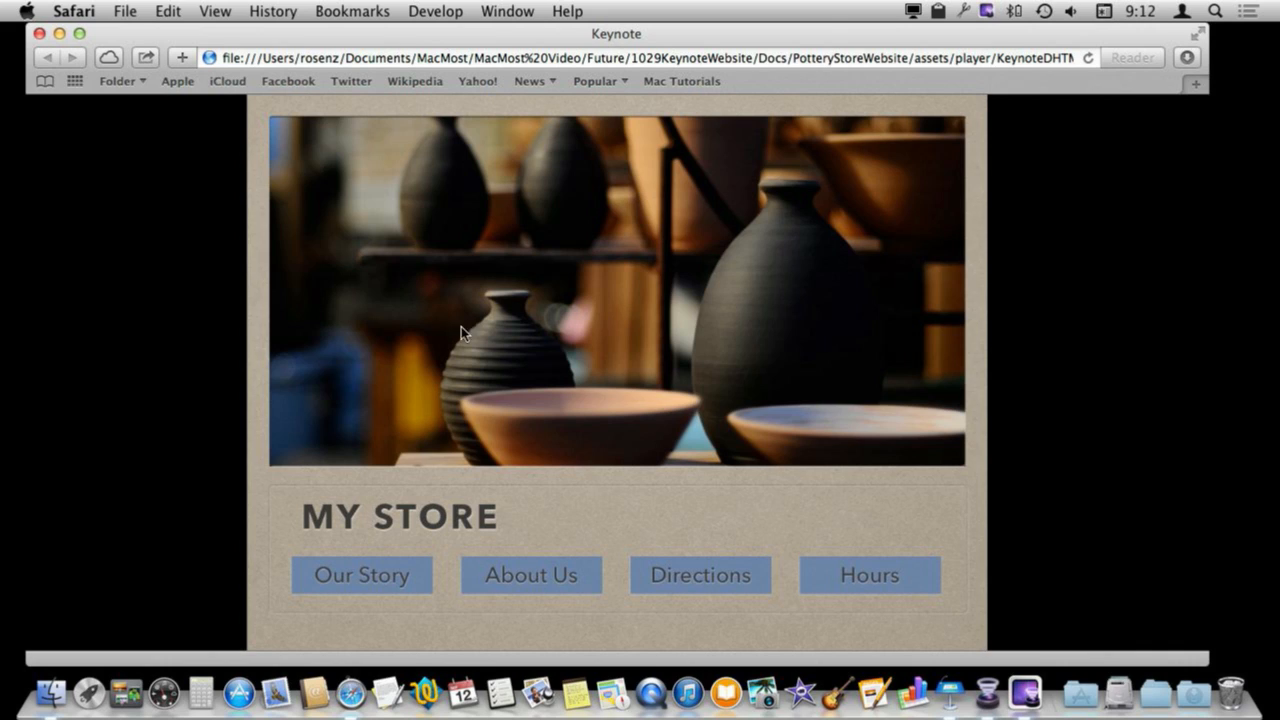
pyautogui.moveTo(371, 413)
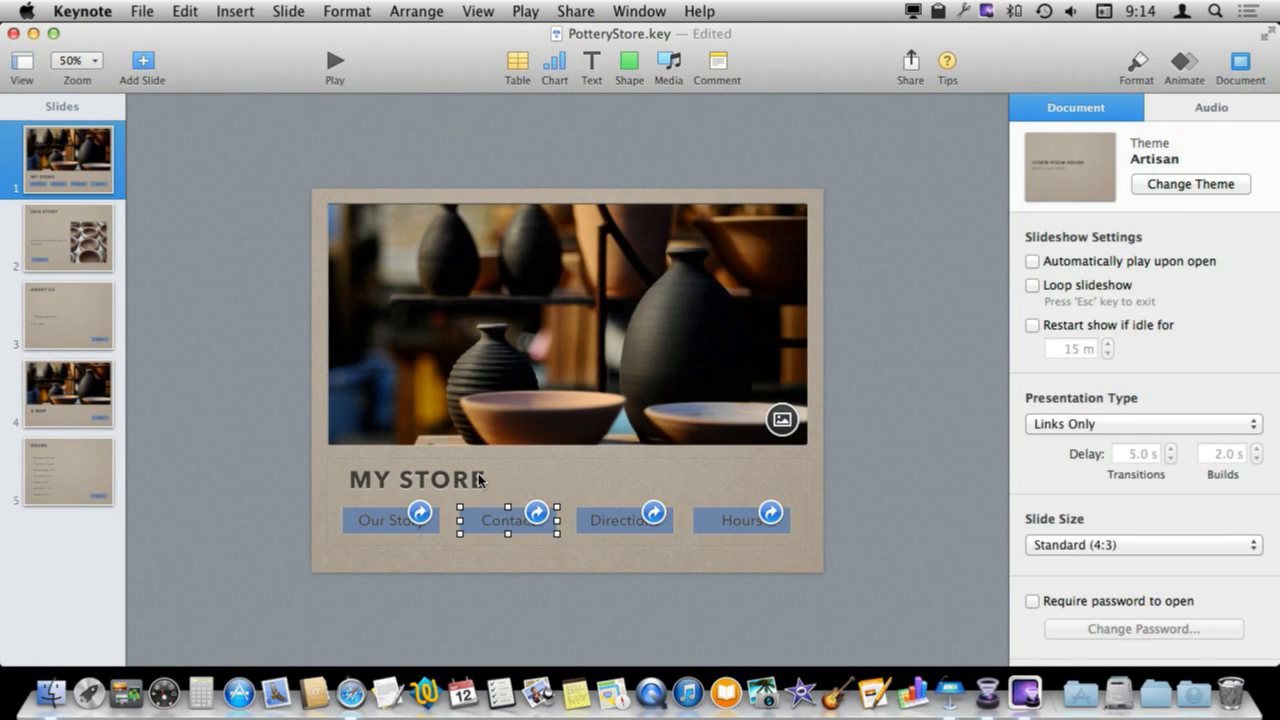
pyautogui.moveTo(518, 529)
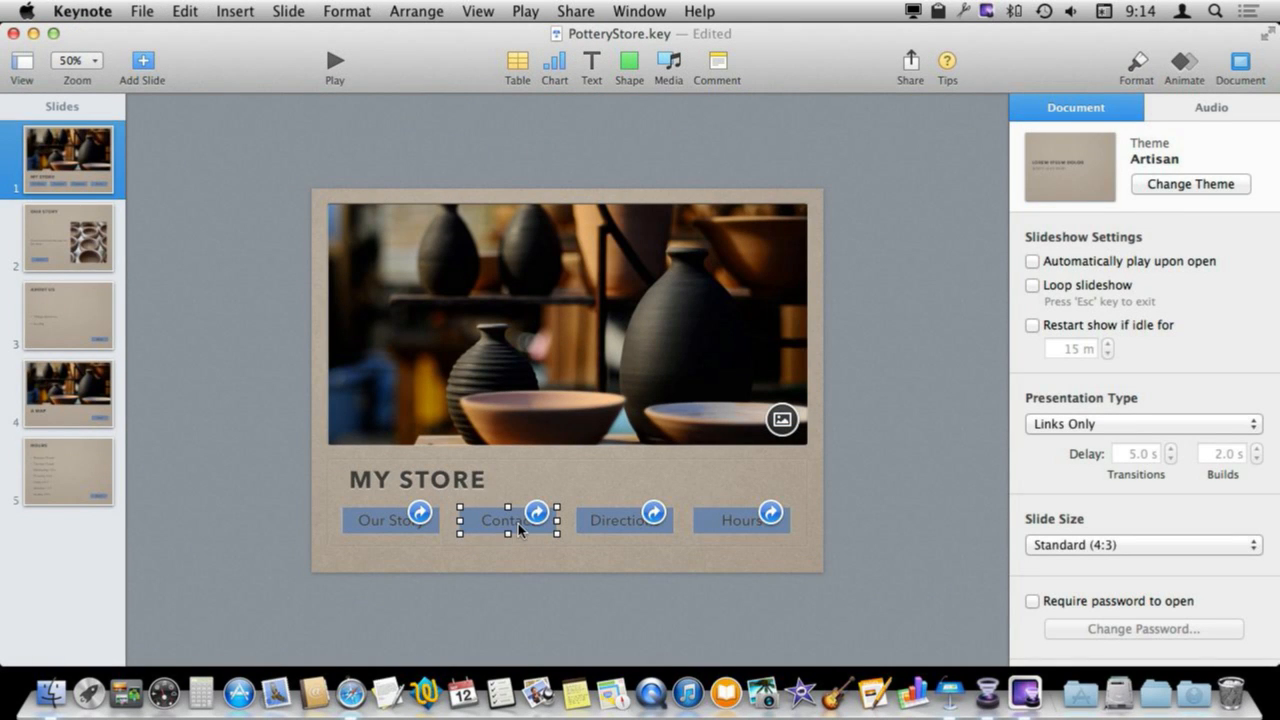
# Step: Edit the Contact button's link, trying Email, then switching it to Webpage and editing the address
pyautogui.rightClick(505, 519)
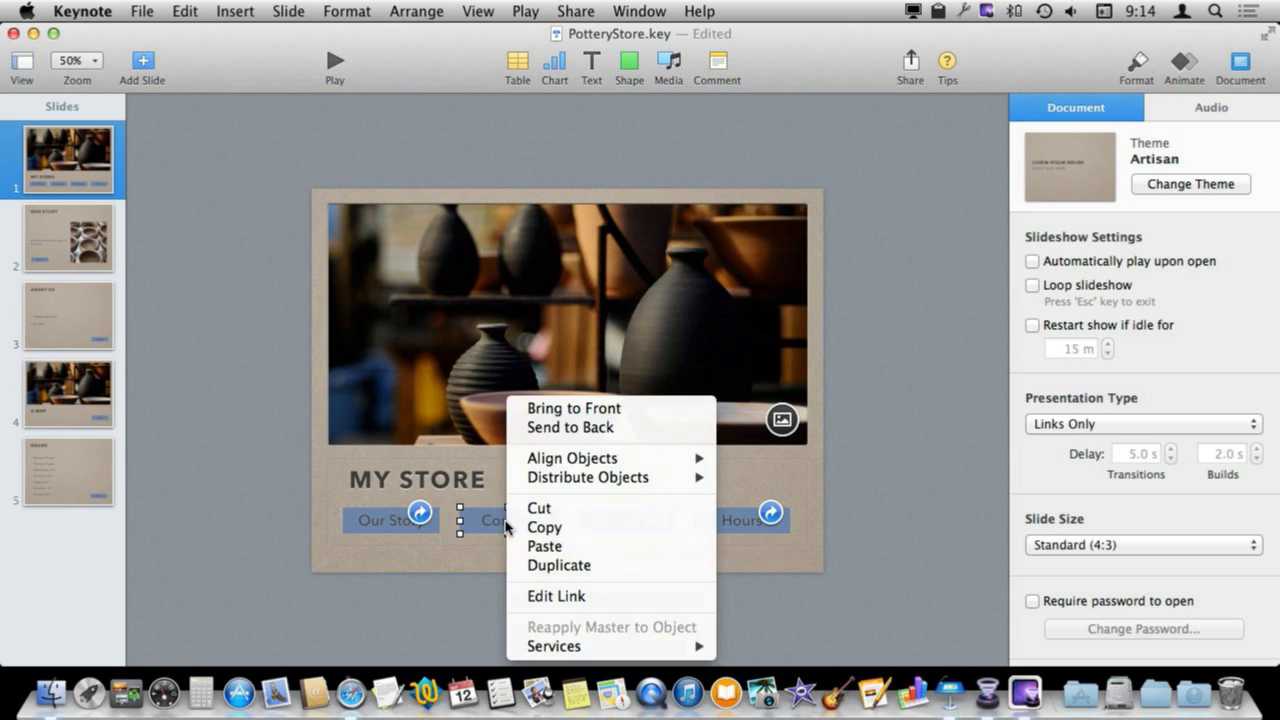
pyautogui.click(556, 595)
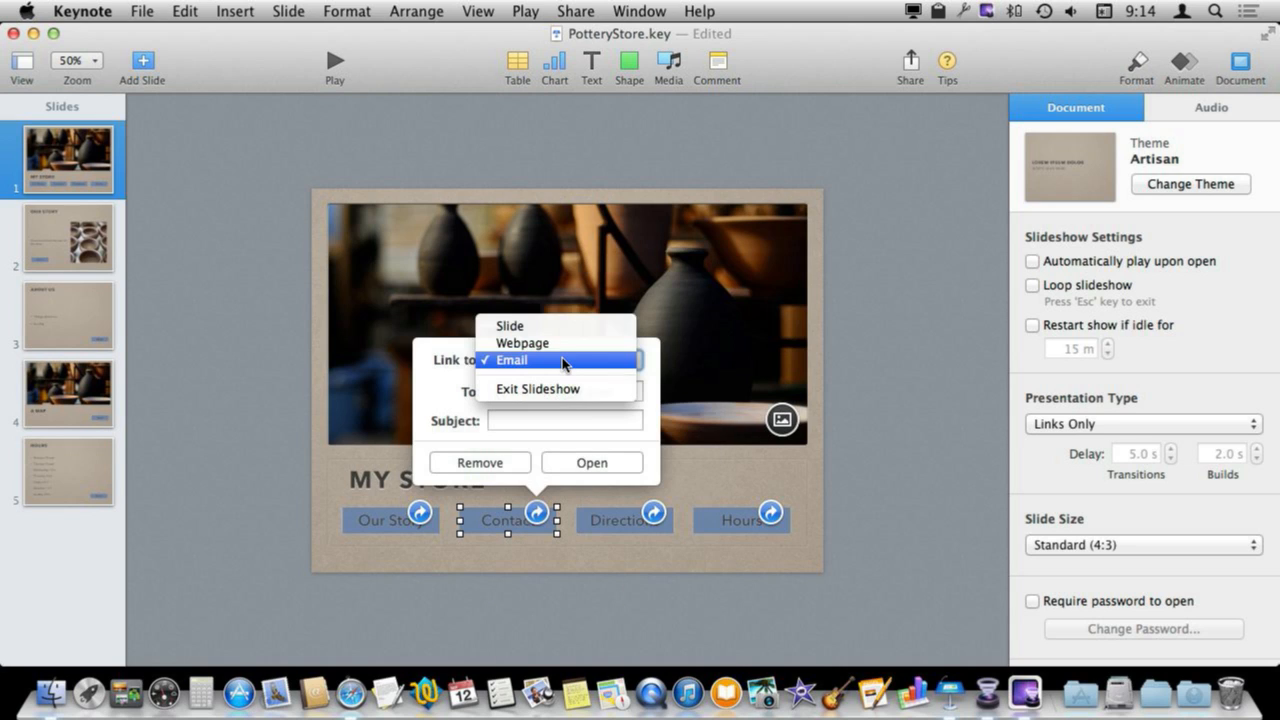
pyautogui.moveTo(540, 365)
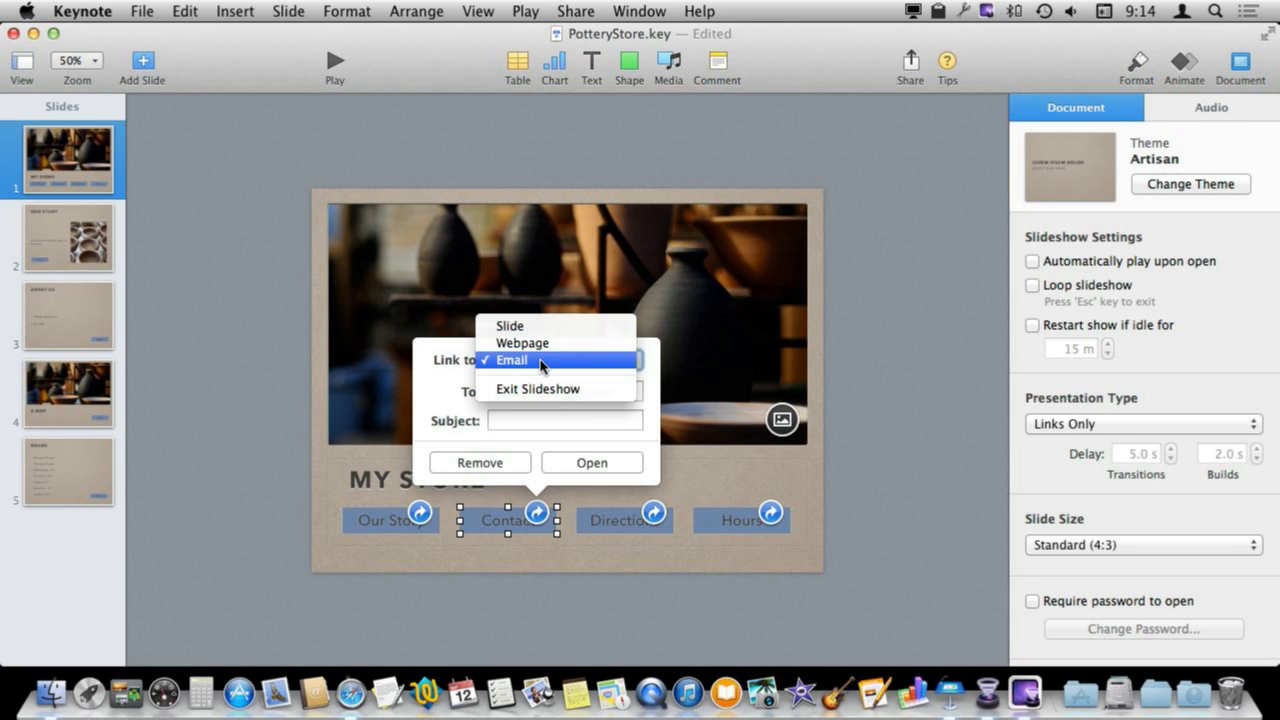
pyautogui.click(510, 360)
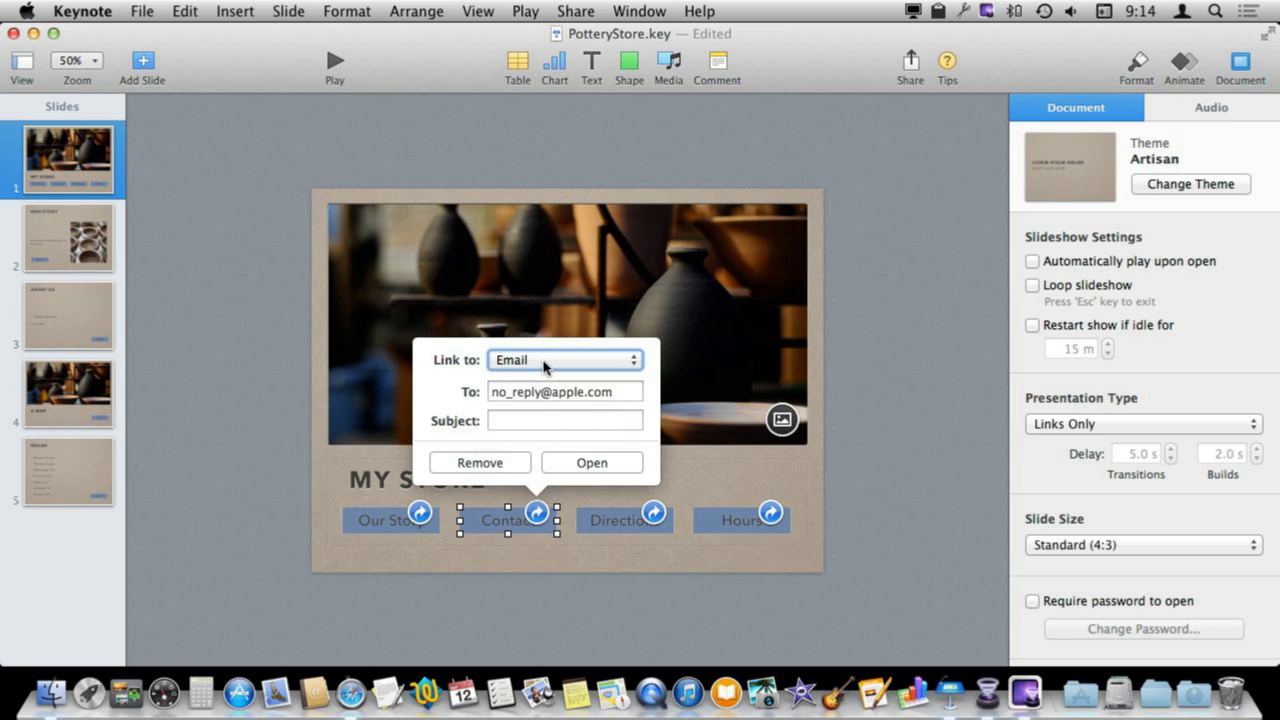
pyautogui.click(563, 359)
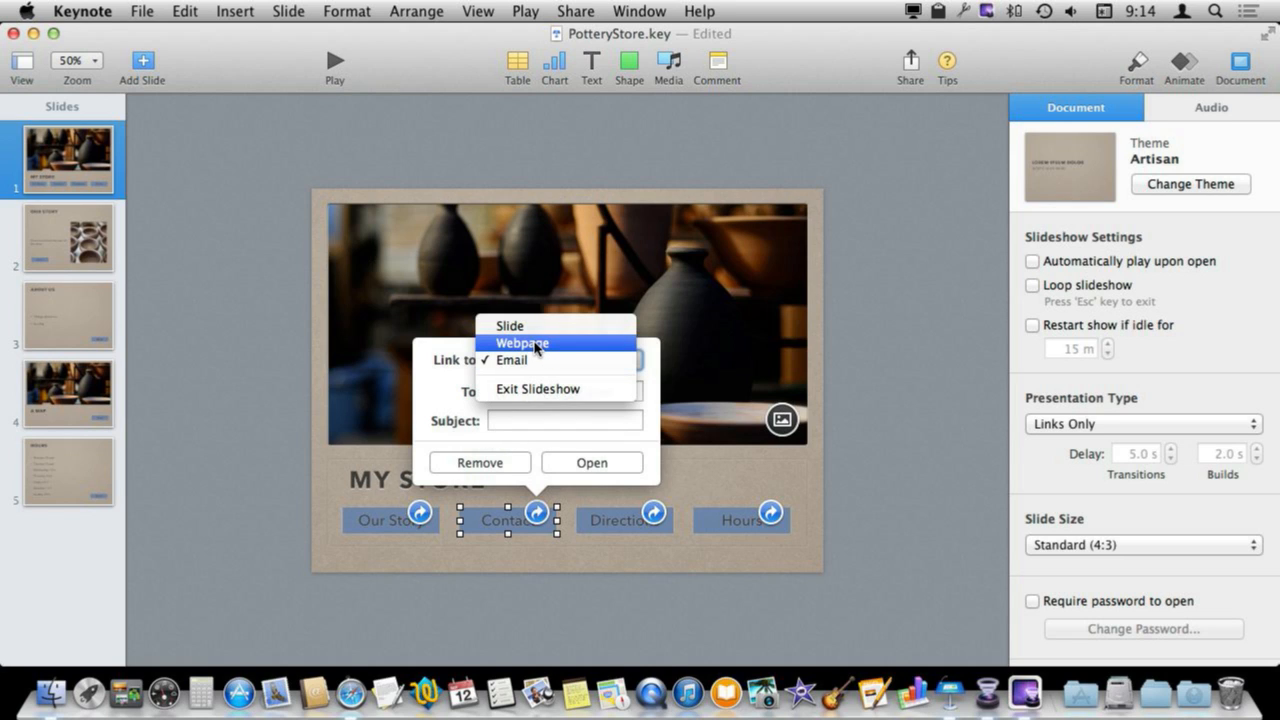
pyautogui.click(521, 343)
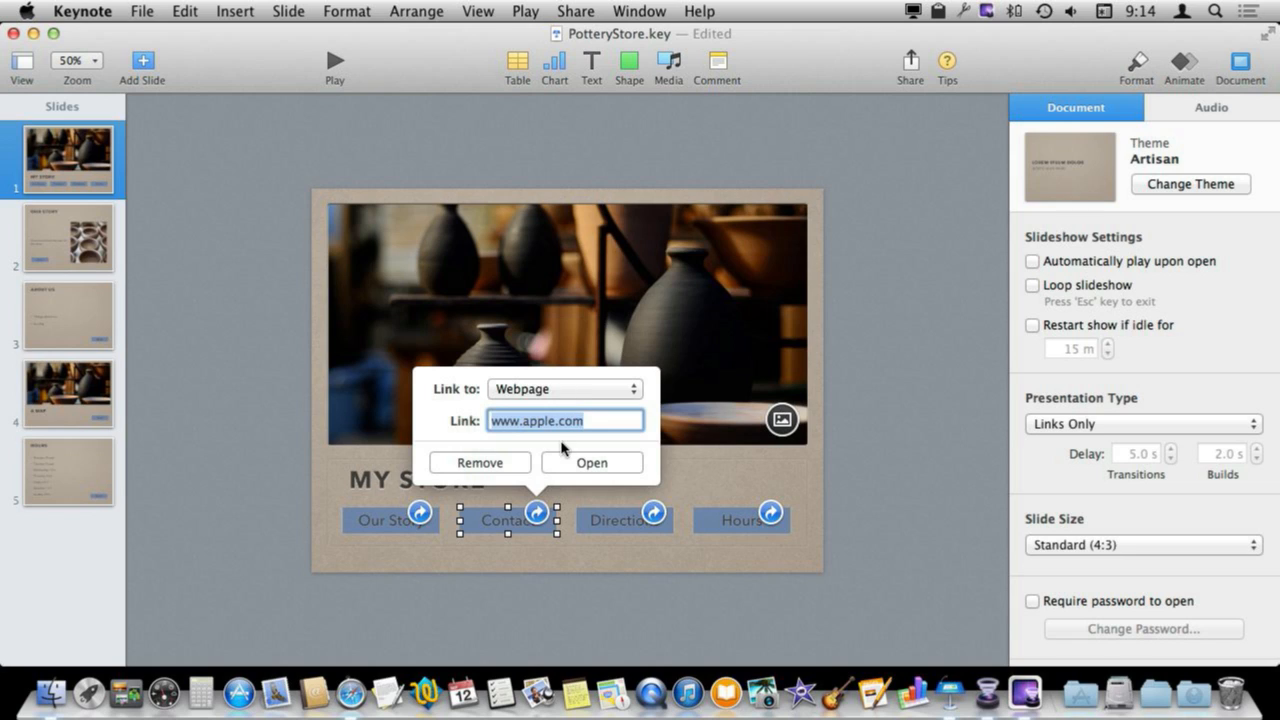
pyautogui.moveTo(550, 483)
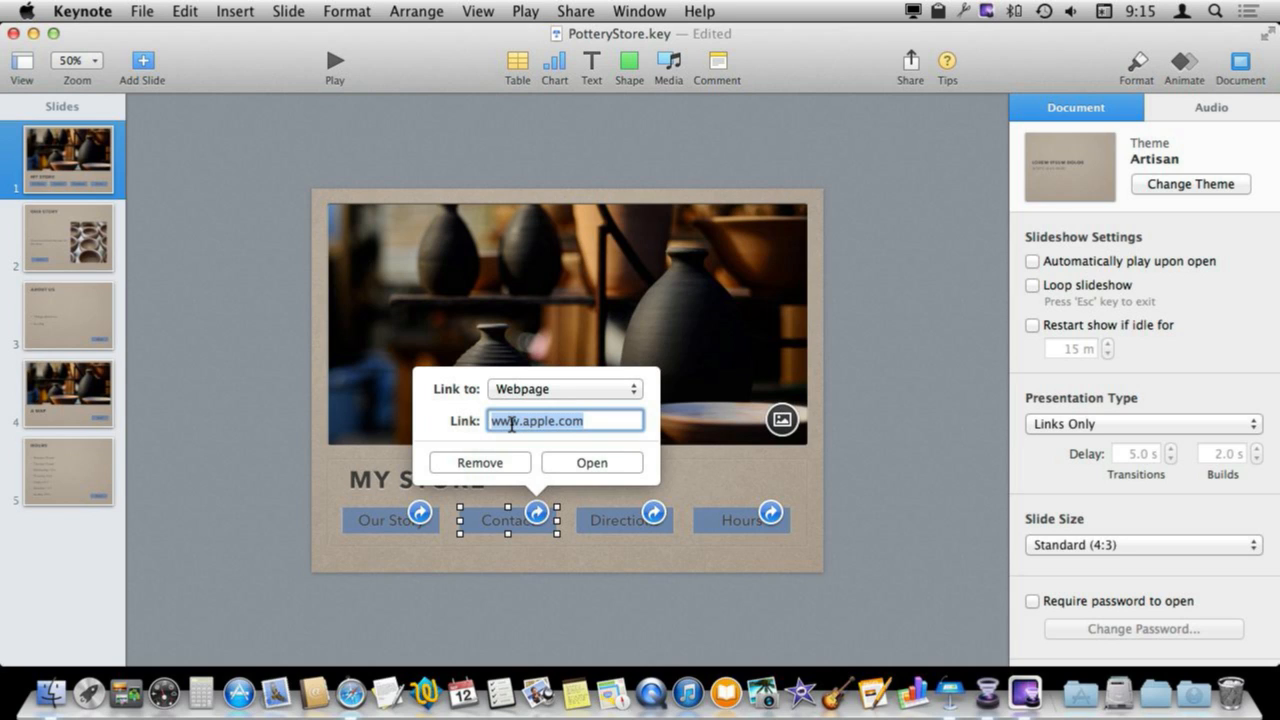
pyautogui.click(603, 421)
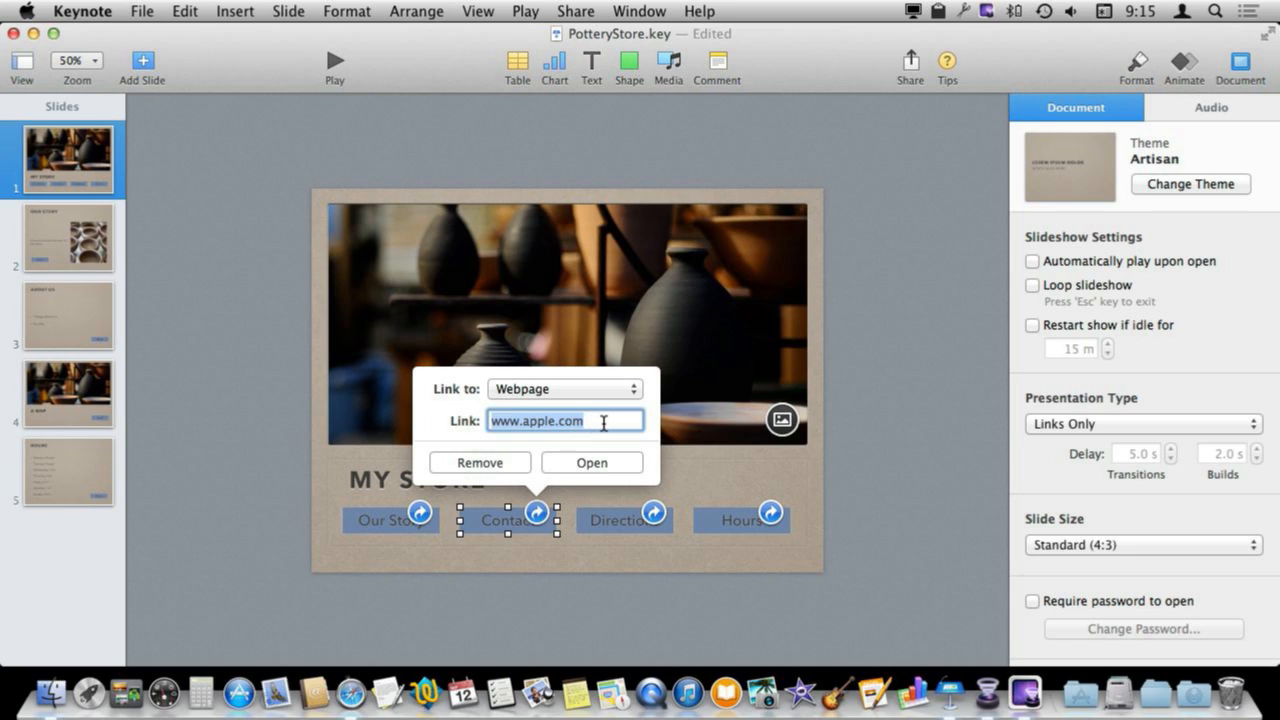
pyautogui.moveTo(533, 415)
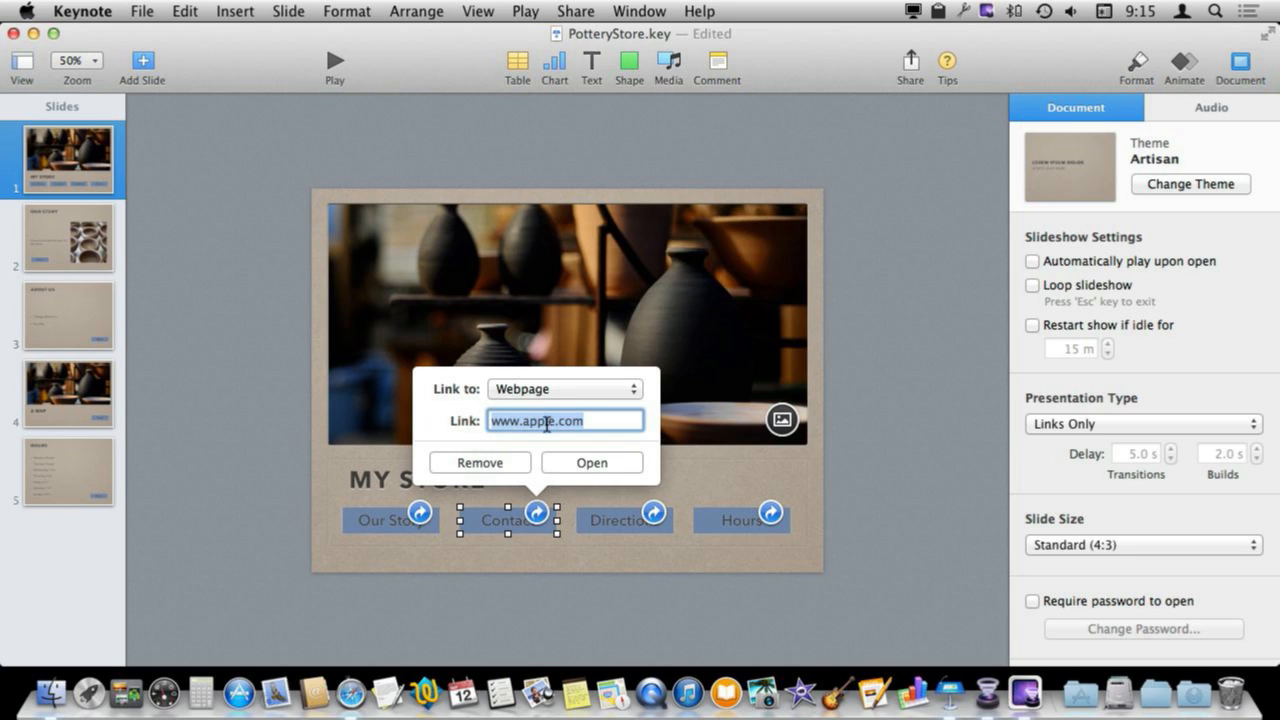
pyautogui.moveTo(544, 528)
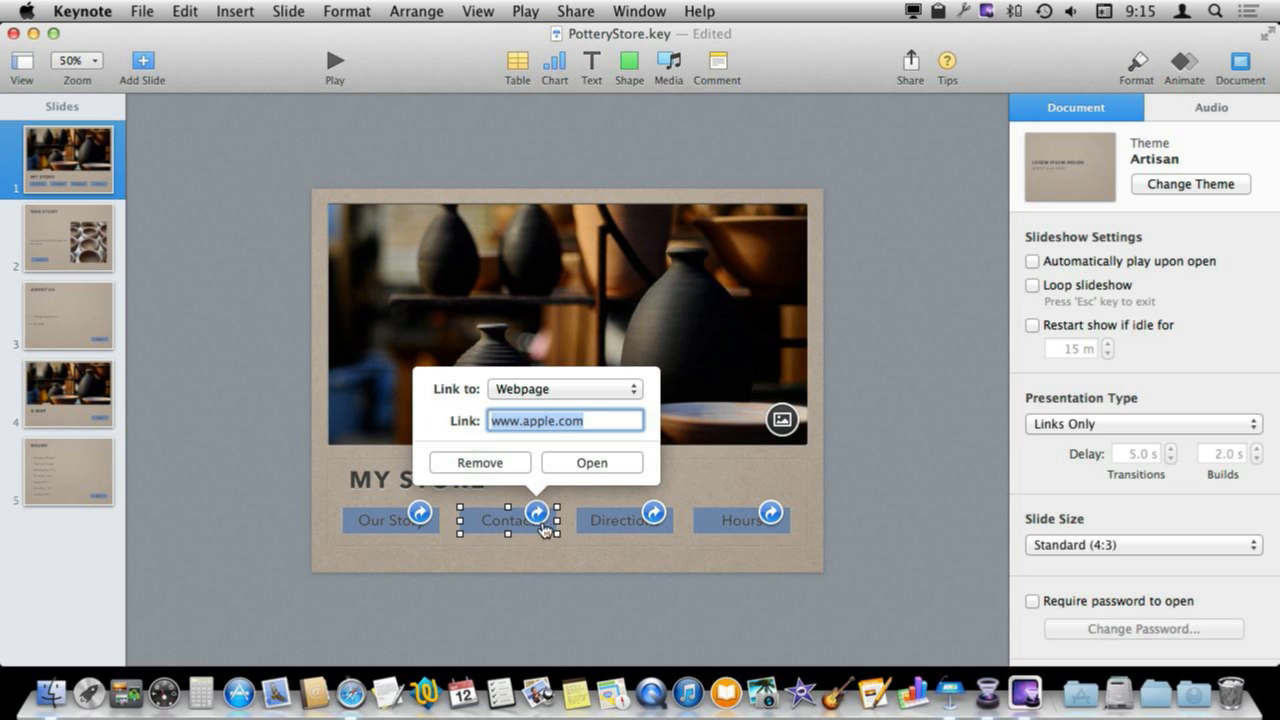
pyautogui.moveTo(518, 458)
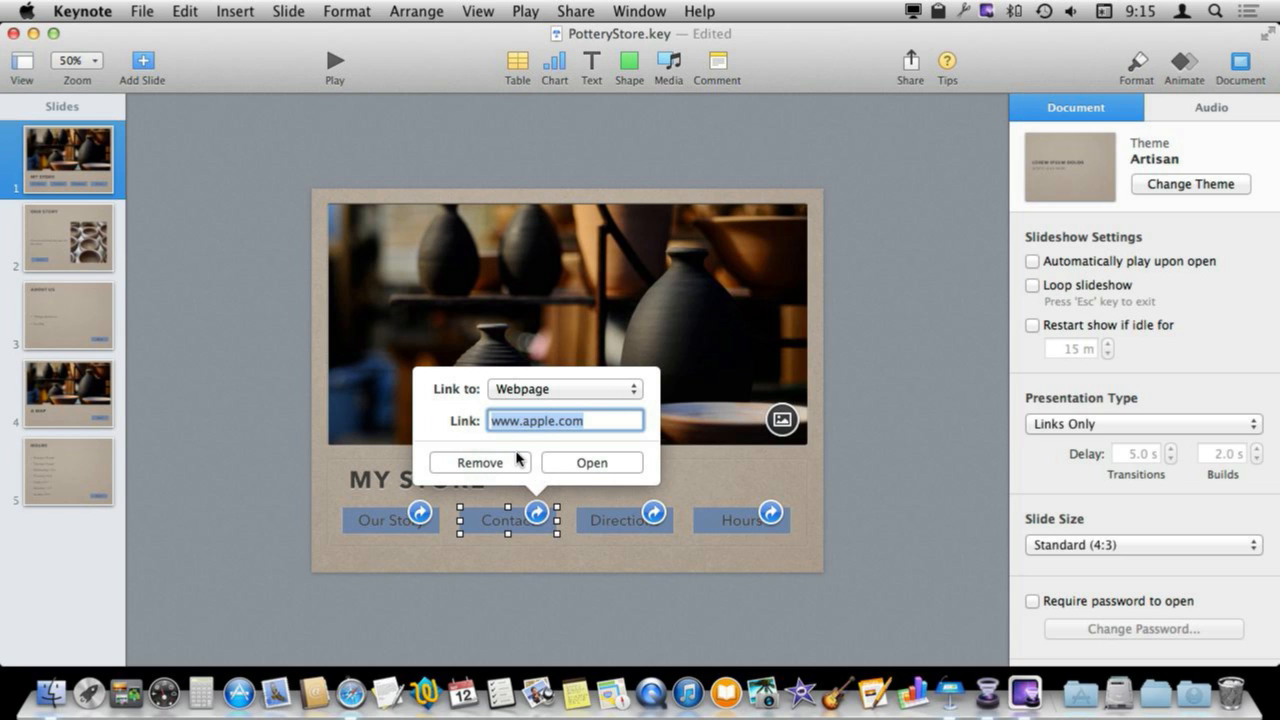